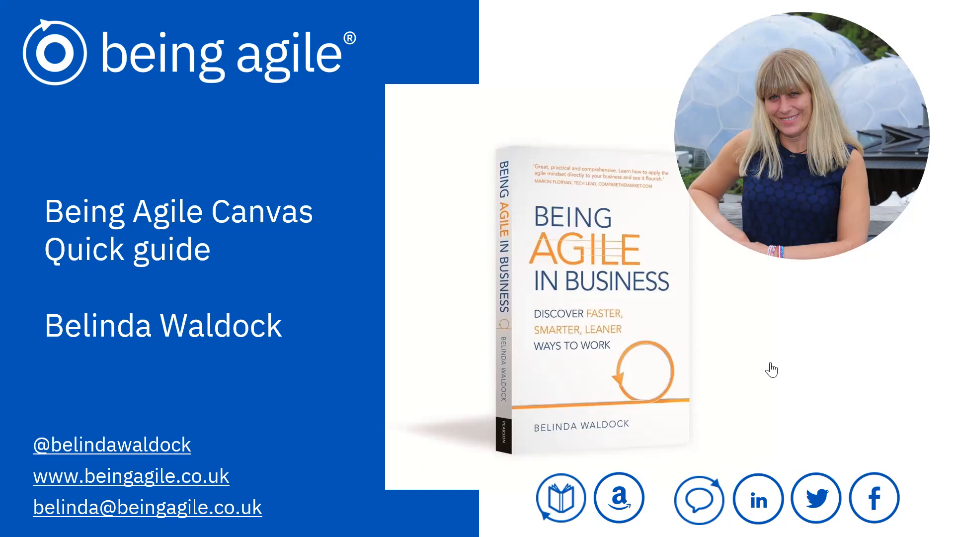
mouse_move(744, 385)
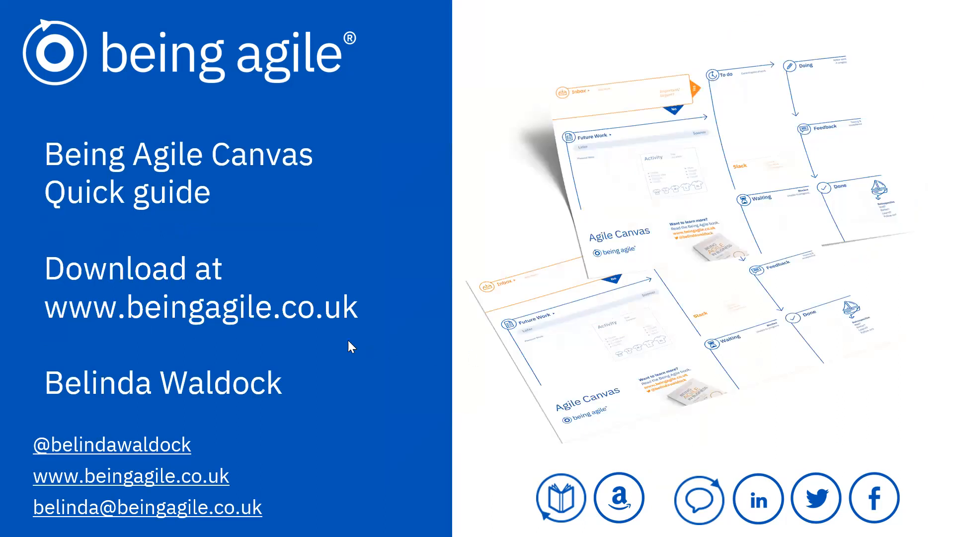
mouse_move(652, 321)
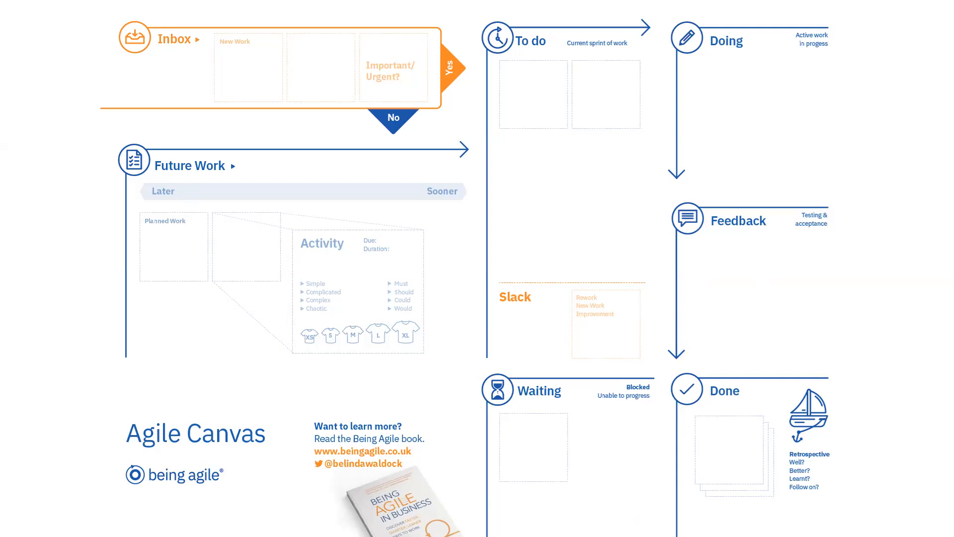
mouse_move(721, 264)
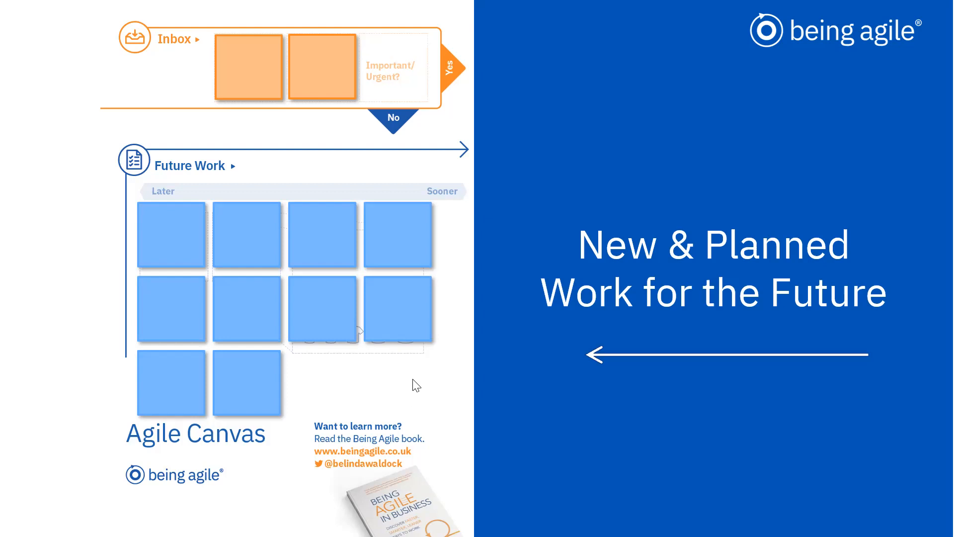
mouse_move(221, 279)
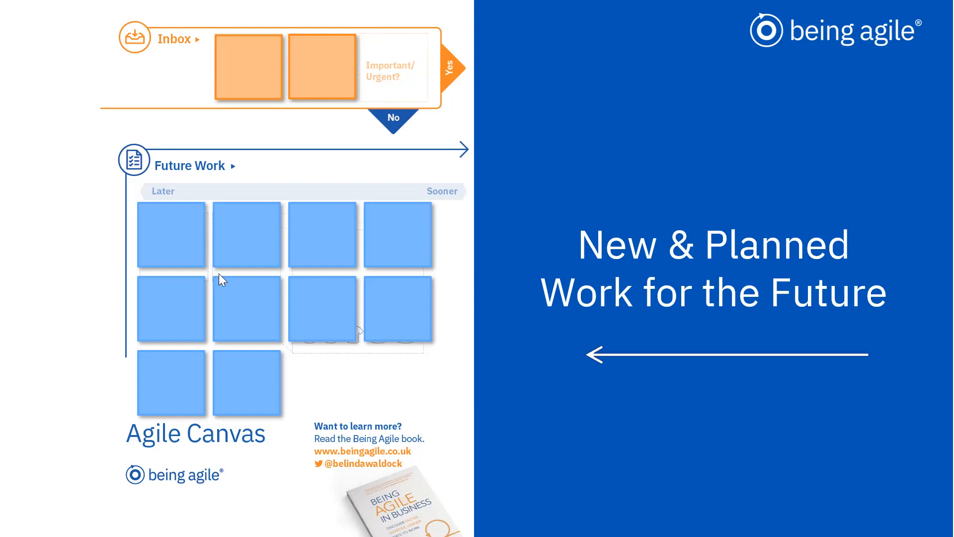
mouse_move(128, 29)
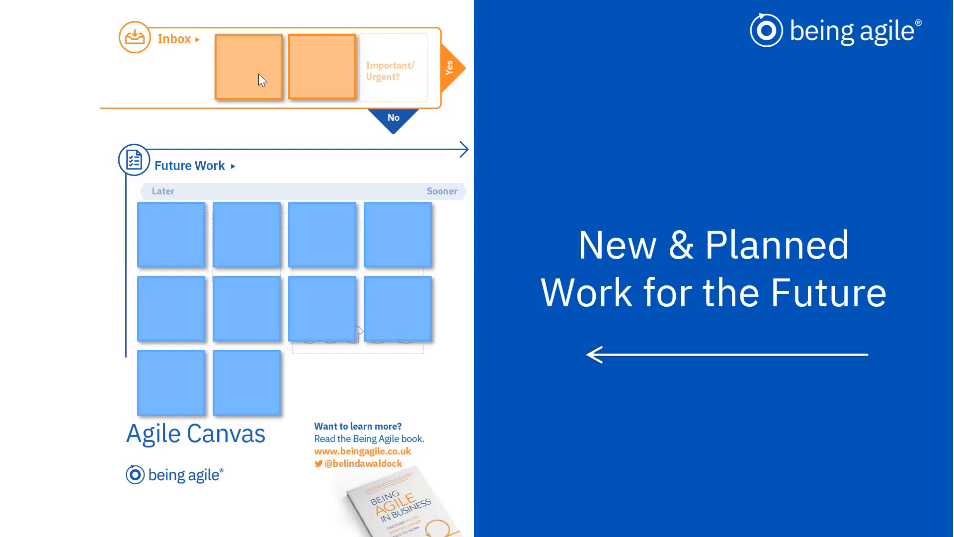
mouse_move(237, 78)
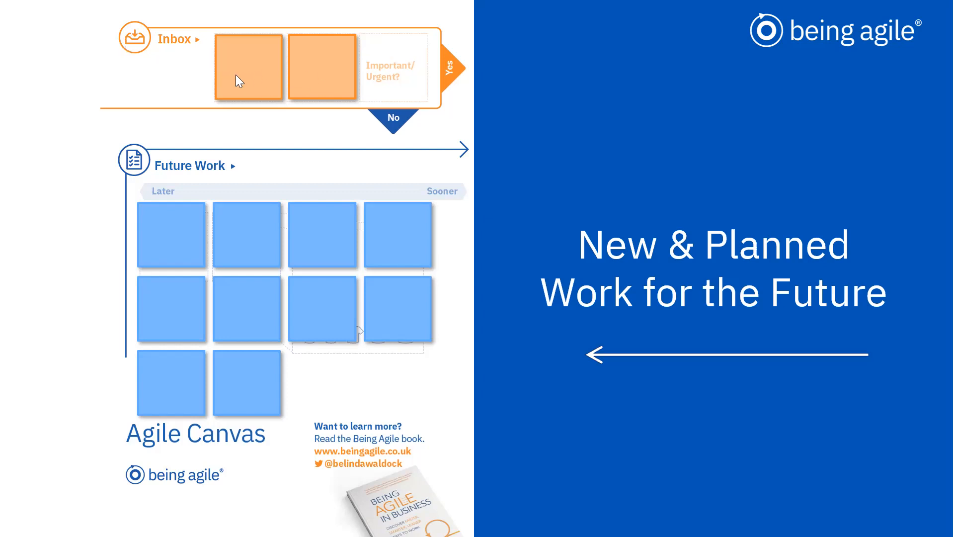
mouse_move(308, 85)
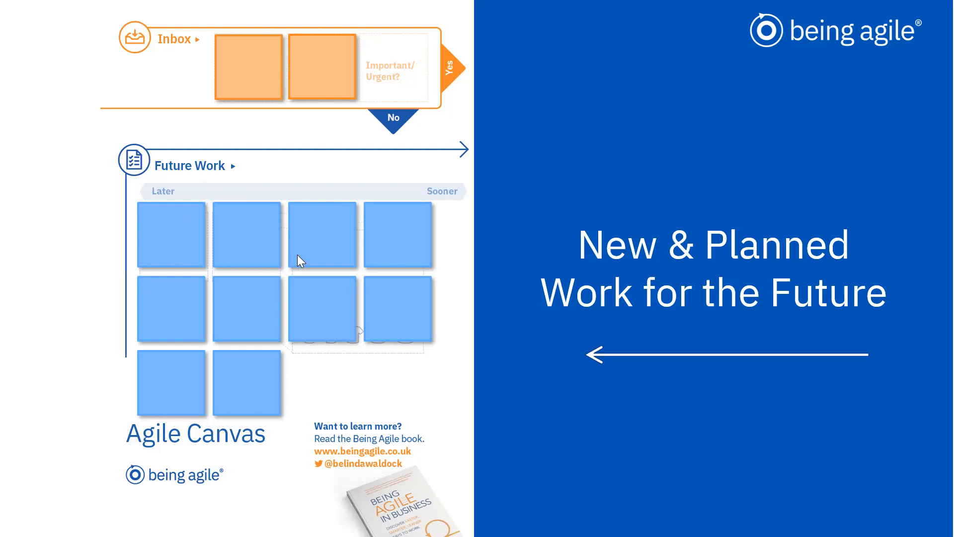
mouse_move(141, 333)
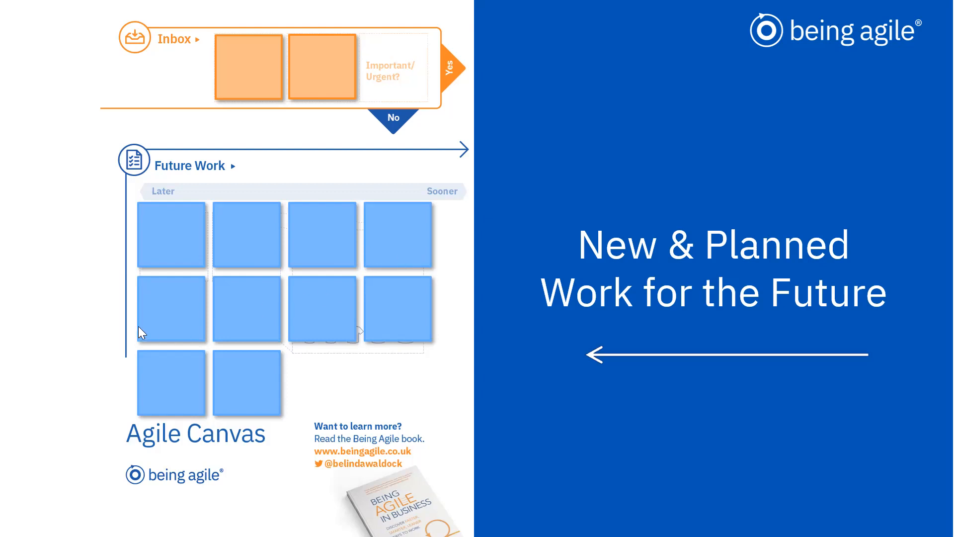
mouse_move(350, 315)
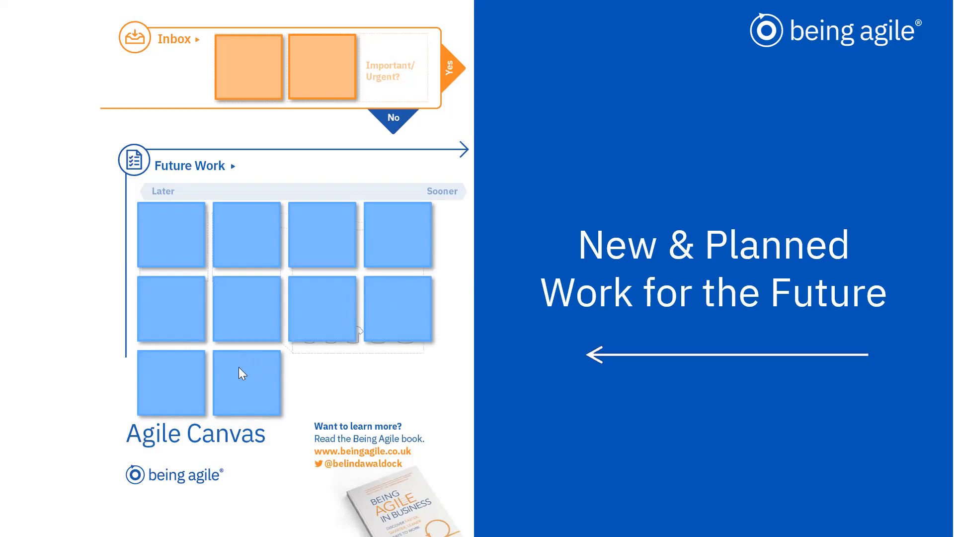
mouse_move(284, 379)
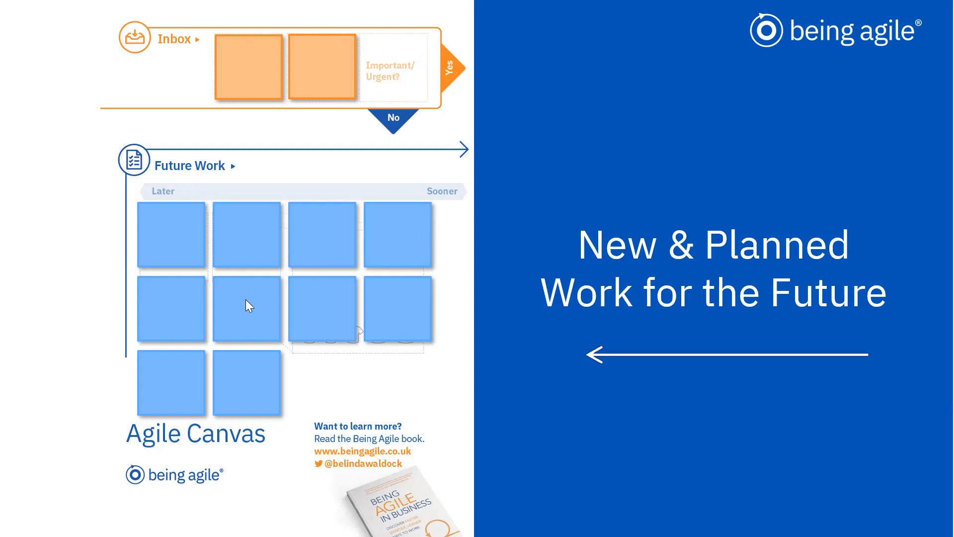
mouse_move(246, 402)
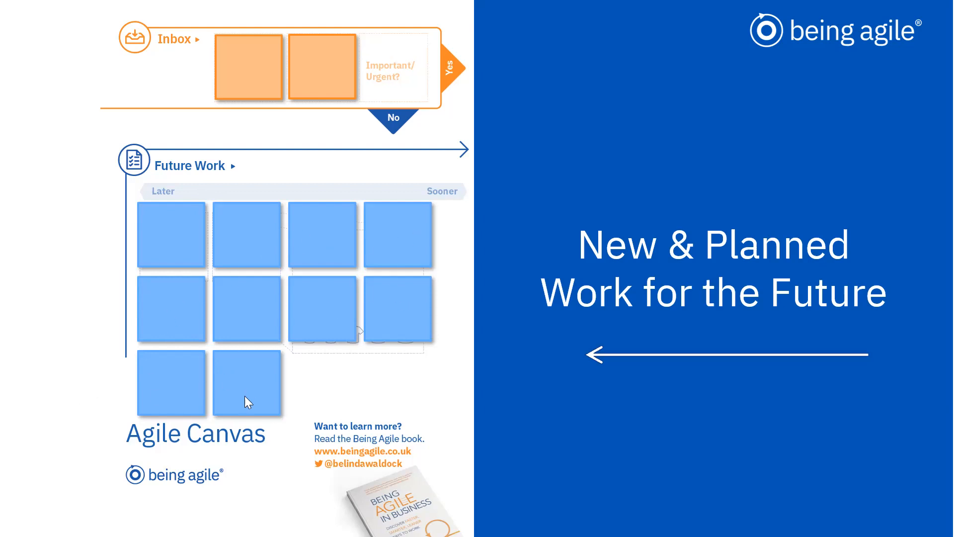
mouse_move(462, 222)
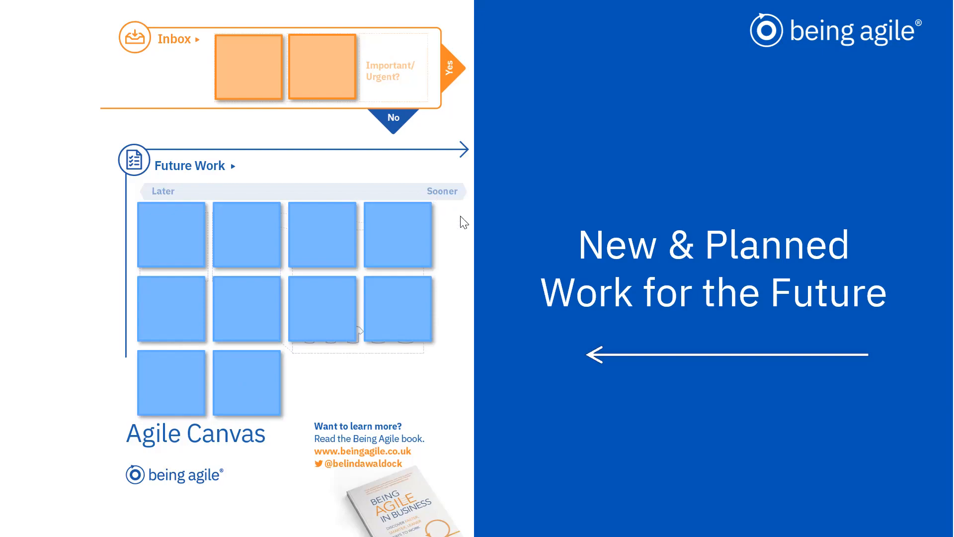
key("Right")
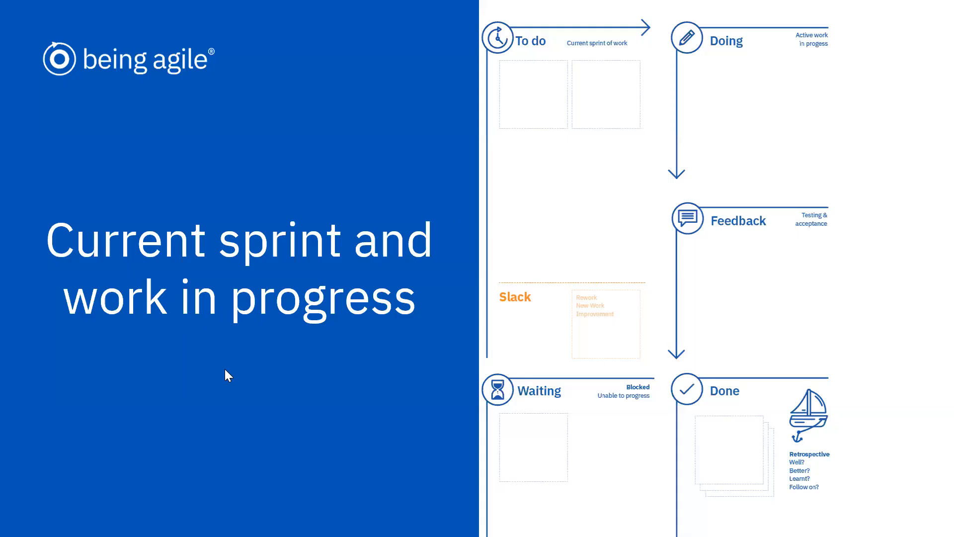
mouse_move(425, 371)
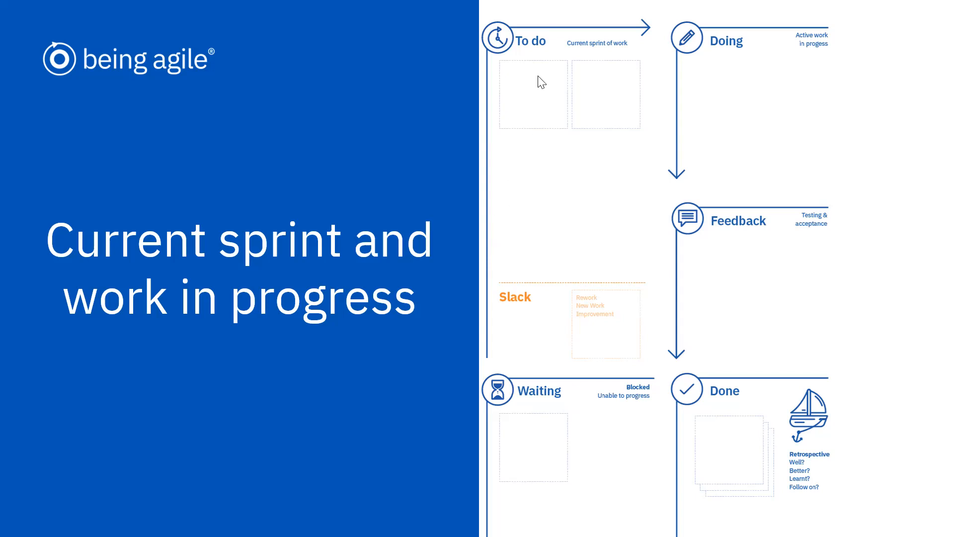
mouse_move(534, 113)
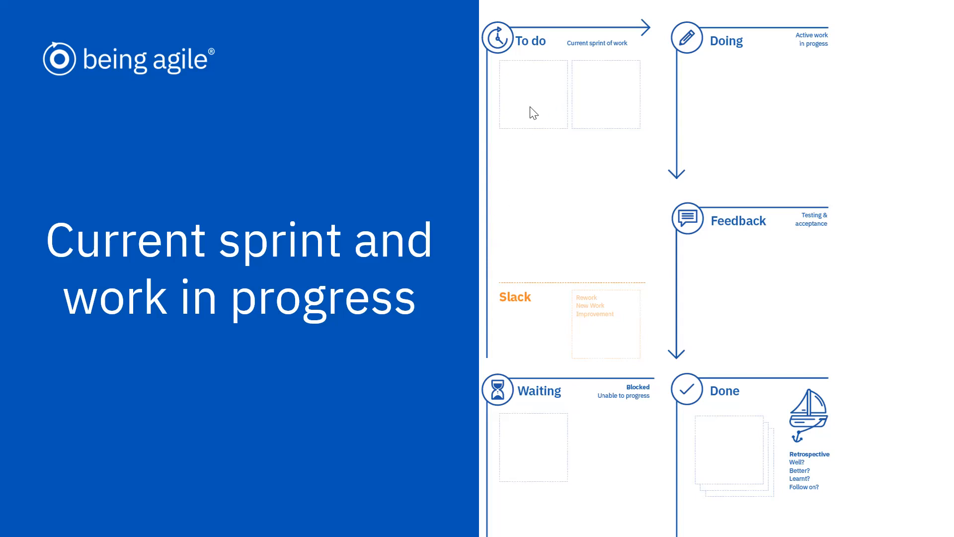
mouse_move(556, 193)
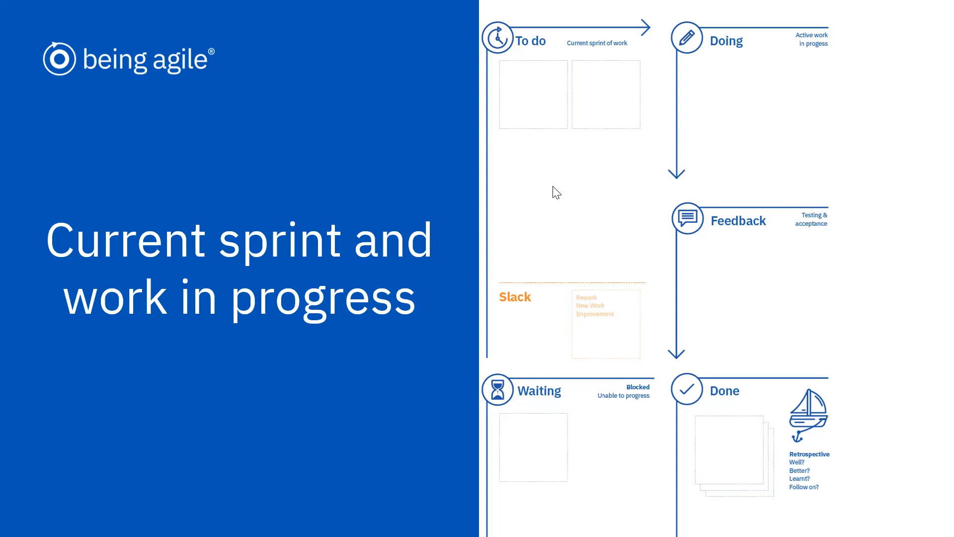
mouse_move(597, 184)
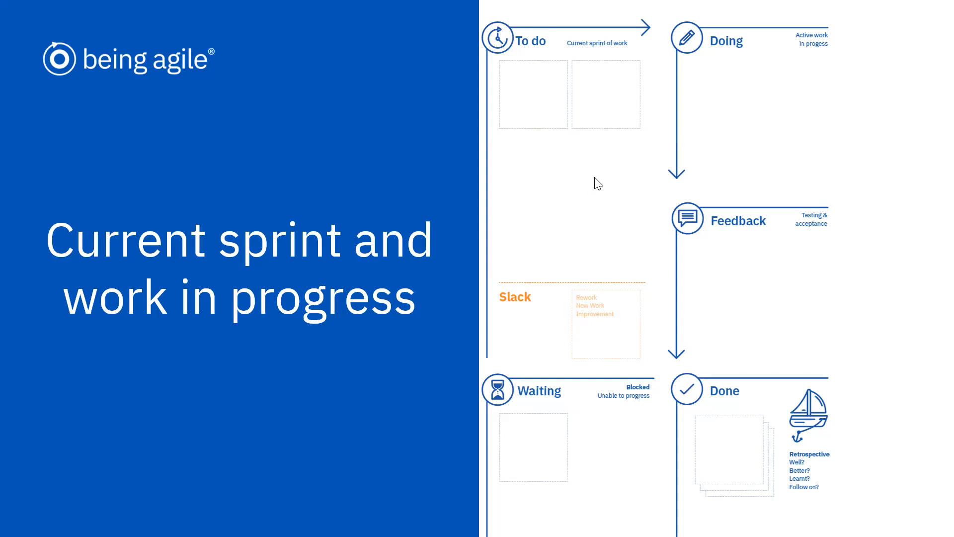
mouse_move(551, 199)
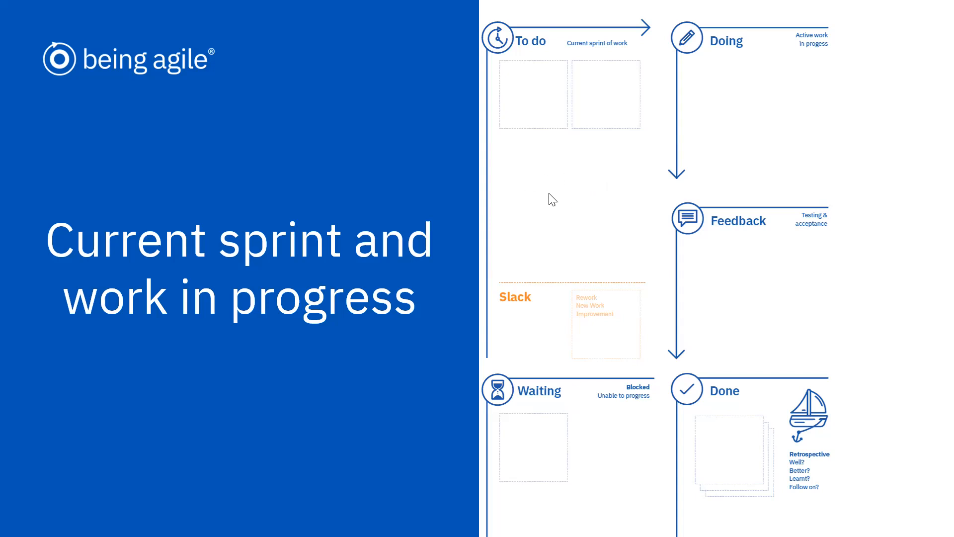
mouse_move(528, 180)
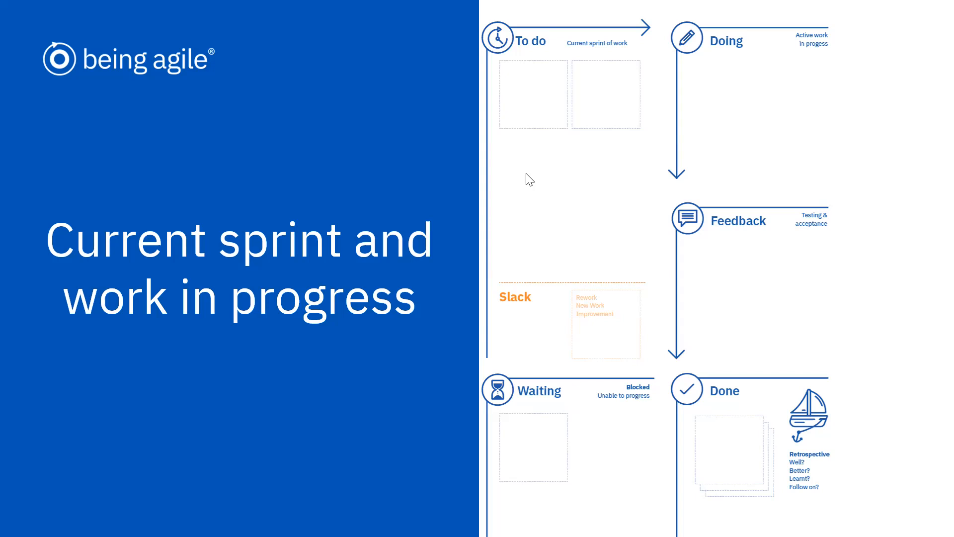
mouse_move(534, 182)
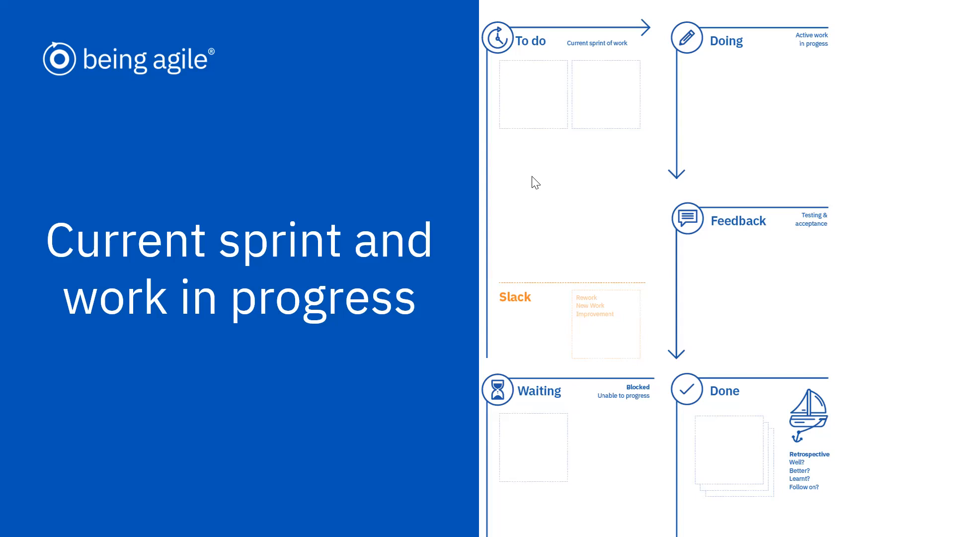
mouse_move(540, 155)
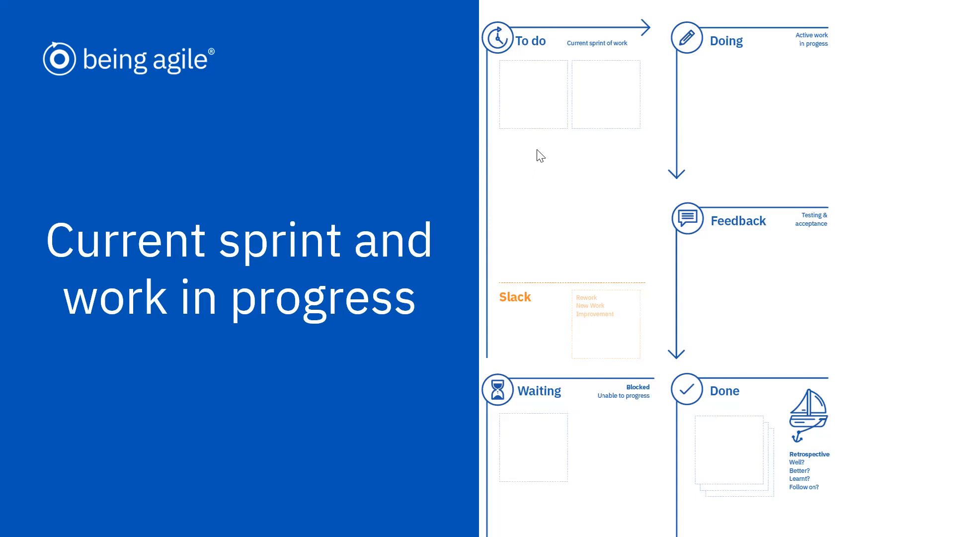
mouse_move(526, 160)
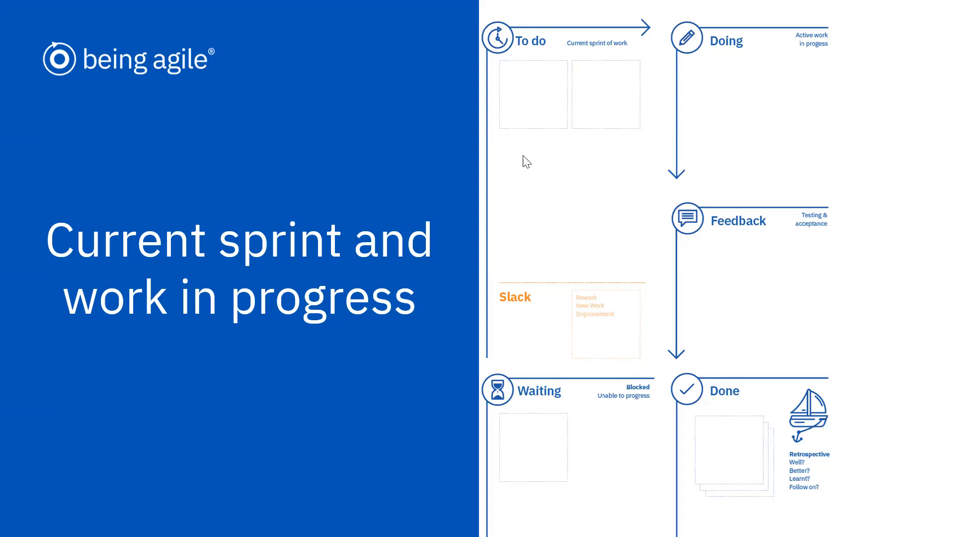
mouse_move(543, 198)
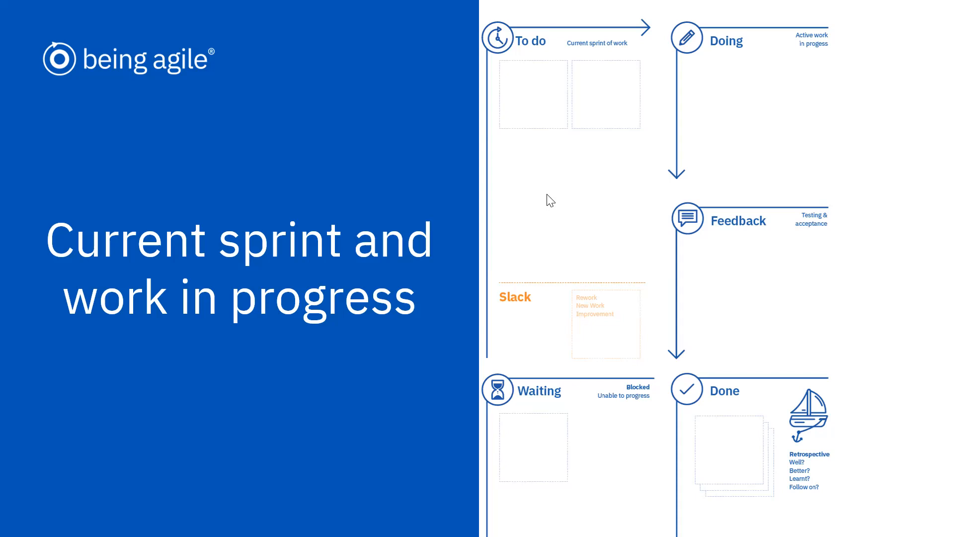
mouse_move(547, 198)
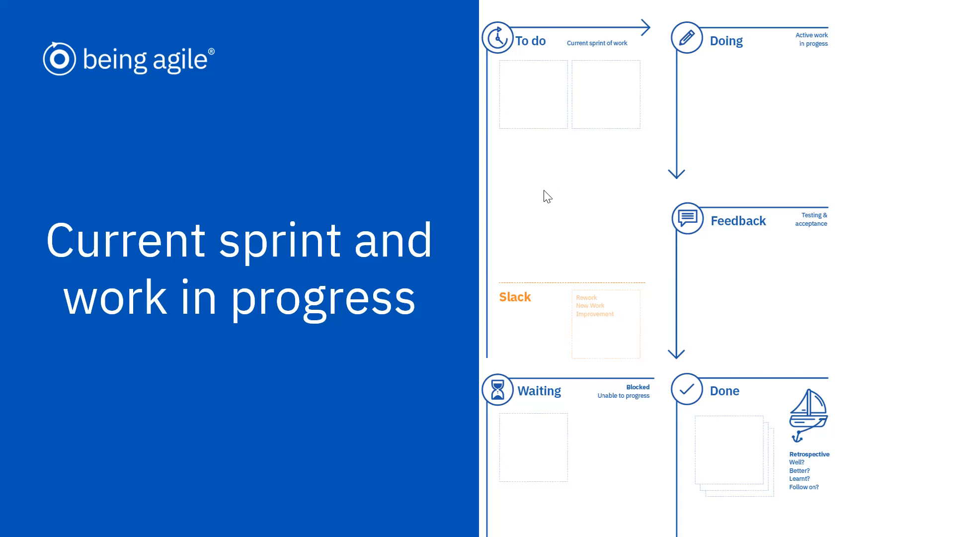
mouse_move(539, 181)
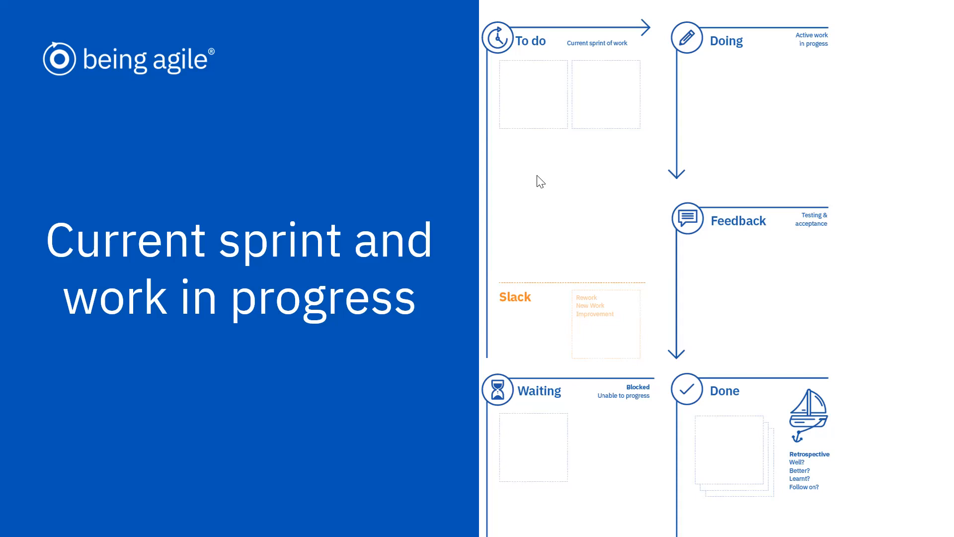
mouse_move(559, 189)
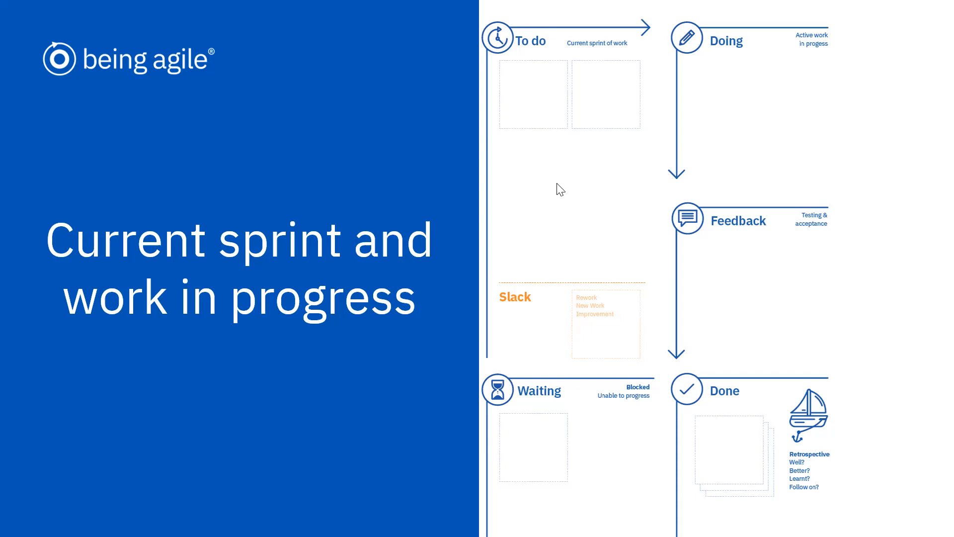
mouse_move(616, 106)
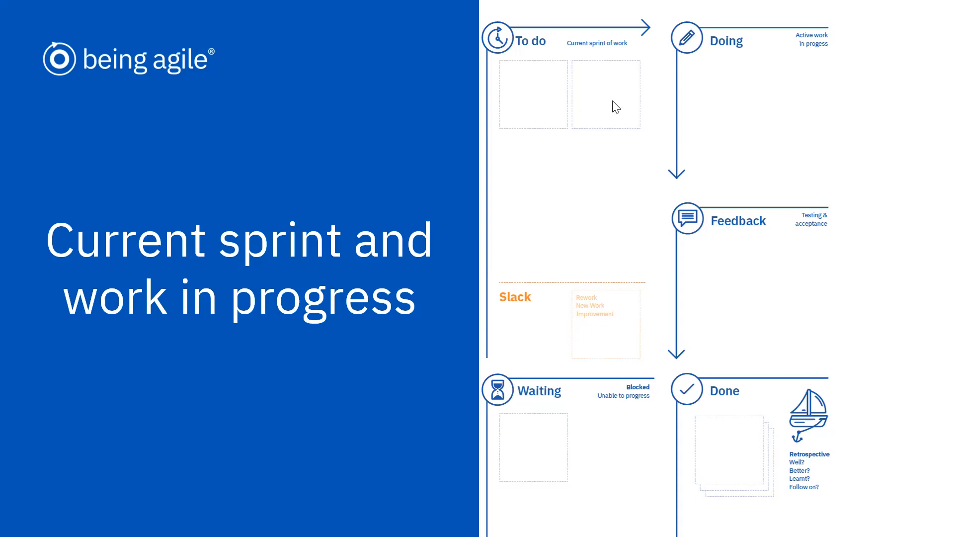
mouse_move(593, 205)
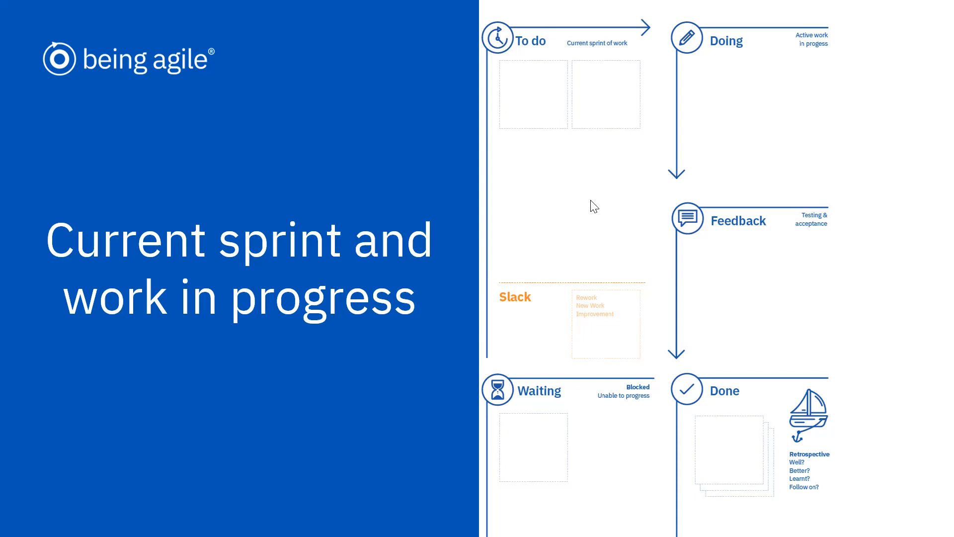
mouse_move(508, 339)
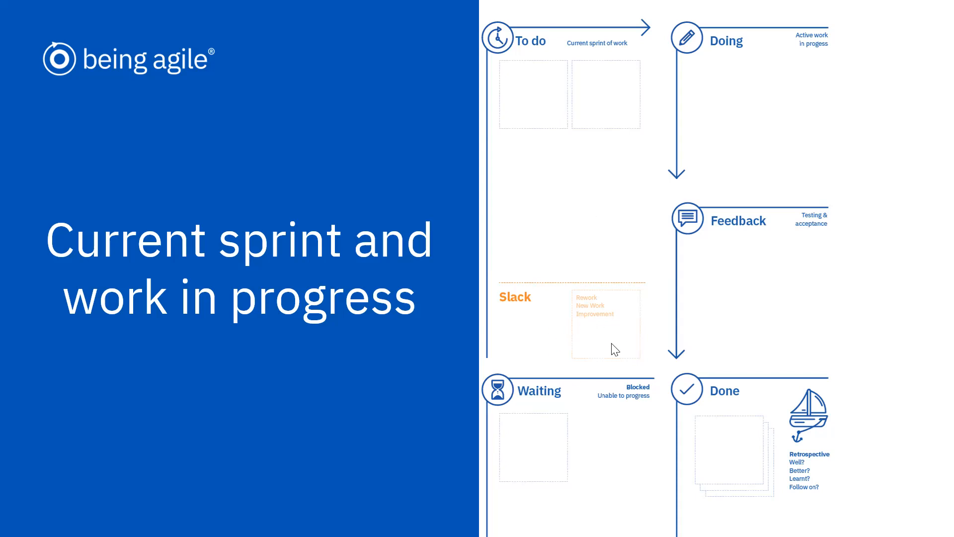
mouse_move(608, 345)
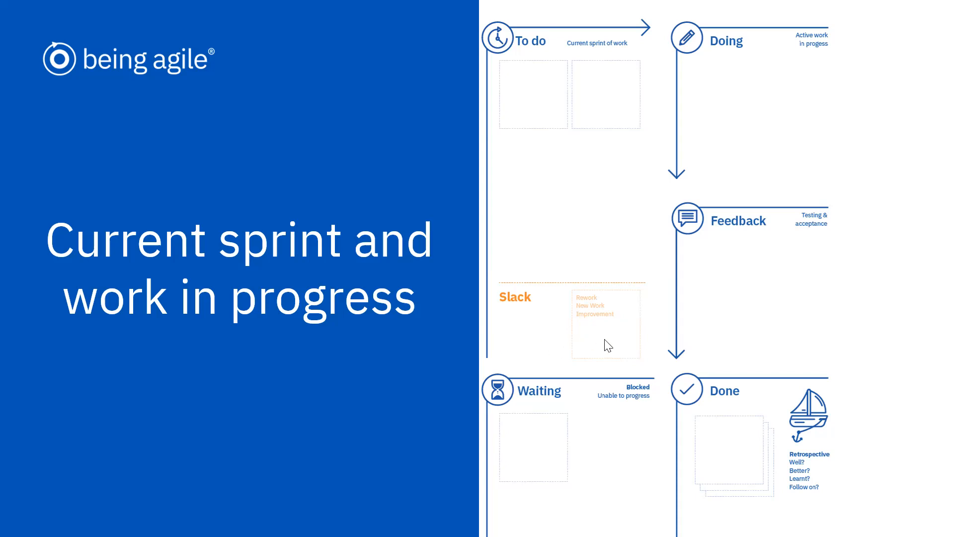
mouse_move(605, 318)
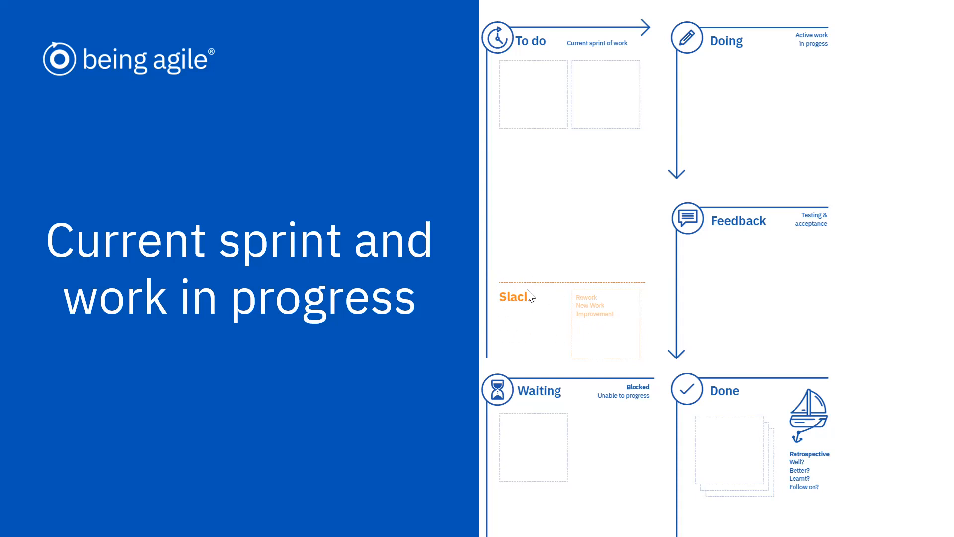
mouse_move(629, 325)
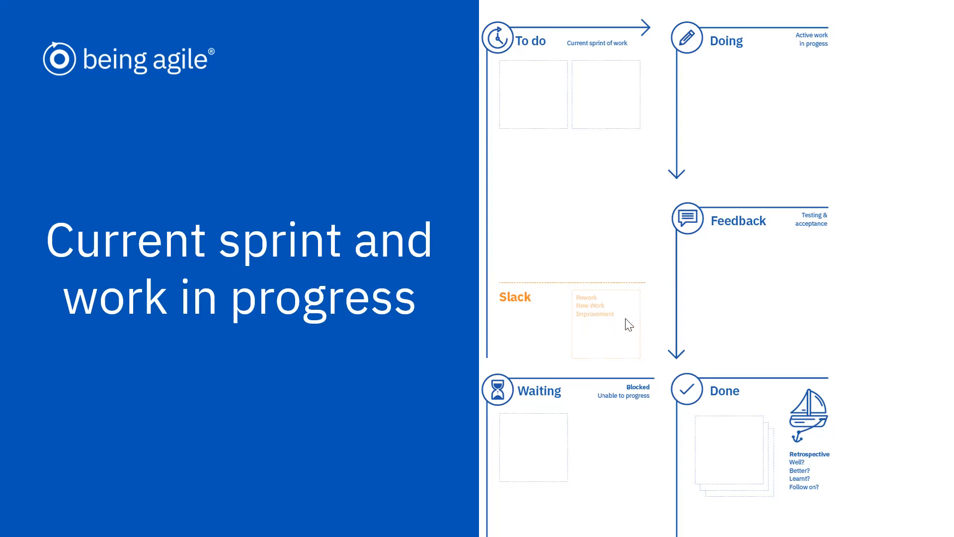
mouse_move(721, 82)
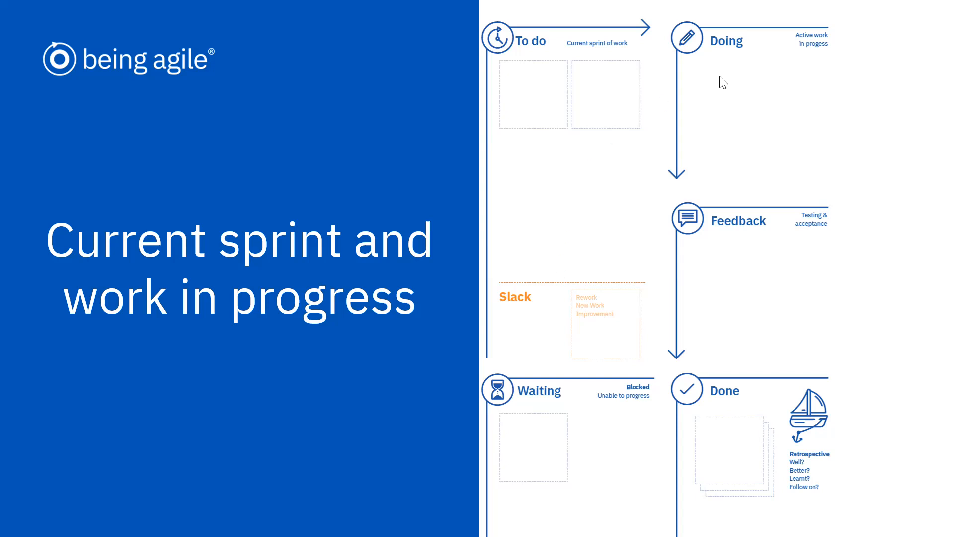
mouse_move(722, 90)
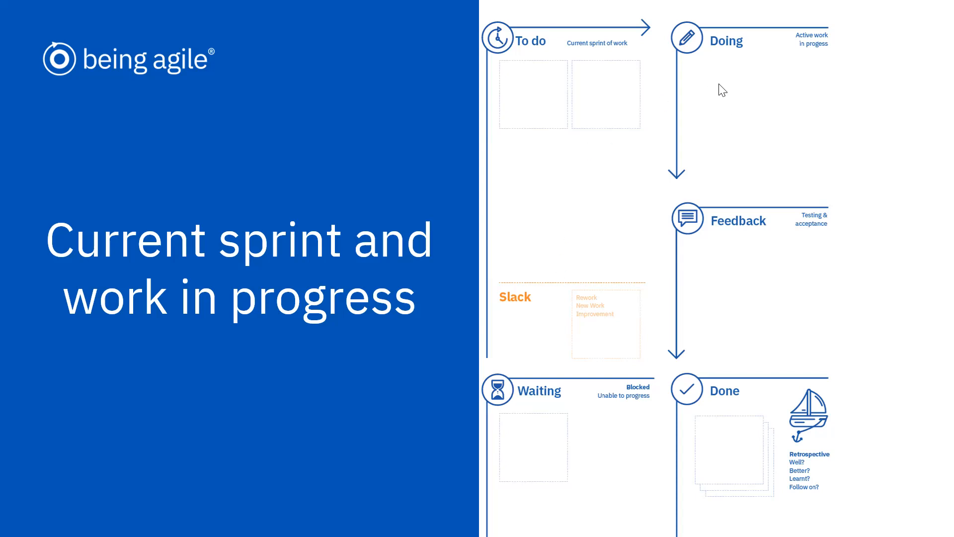
mouse_move(731, 101)
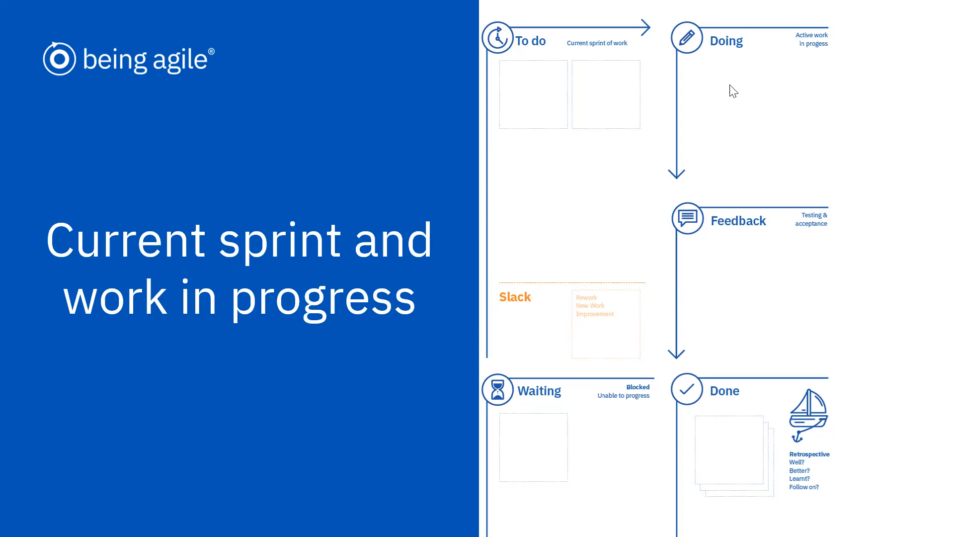
mouse_move(717, 115)
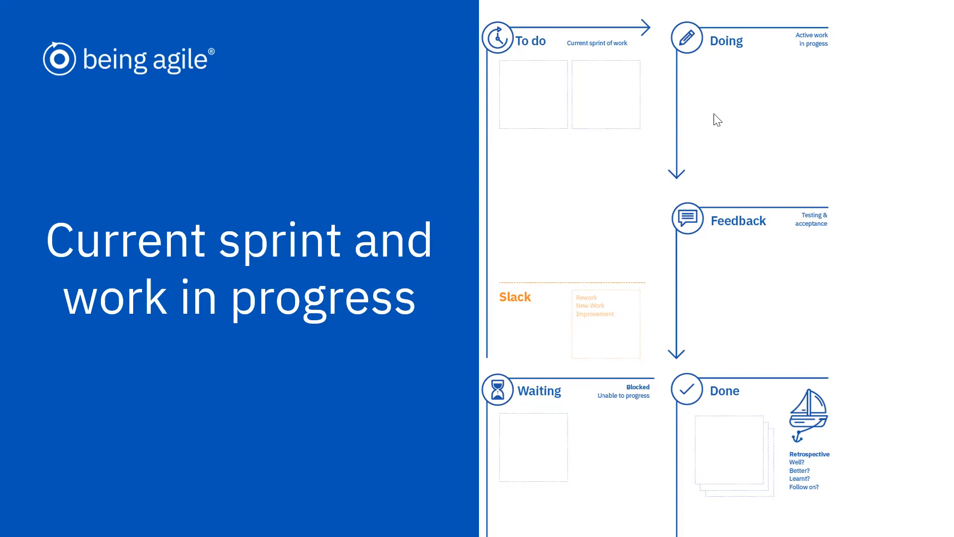
mouse_move(757, 485)
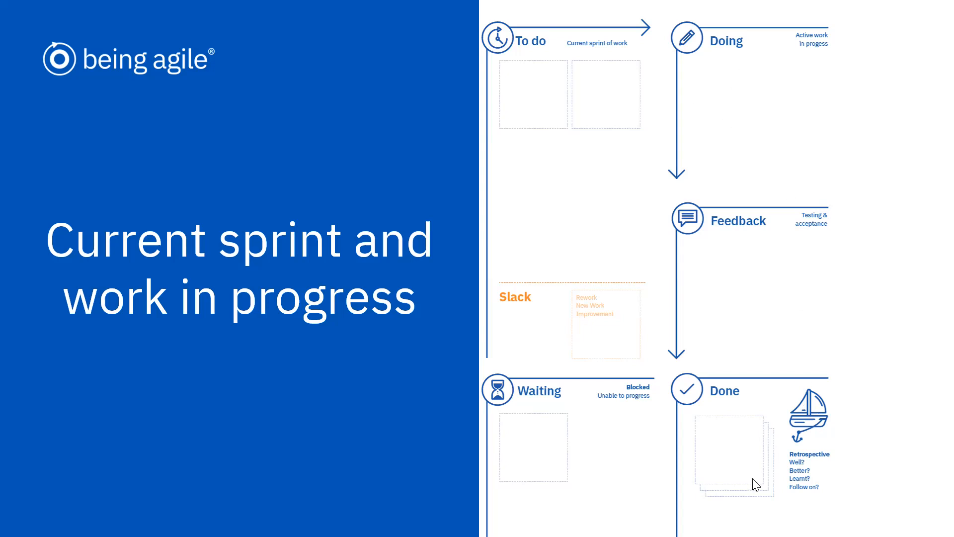
mouse_move(768, 455)
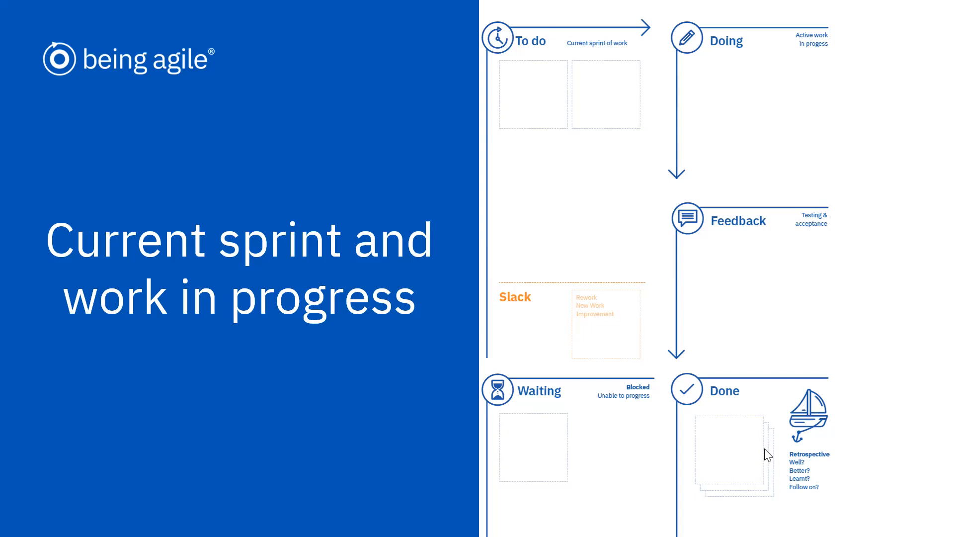
mouse_move(713, 406)
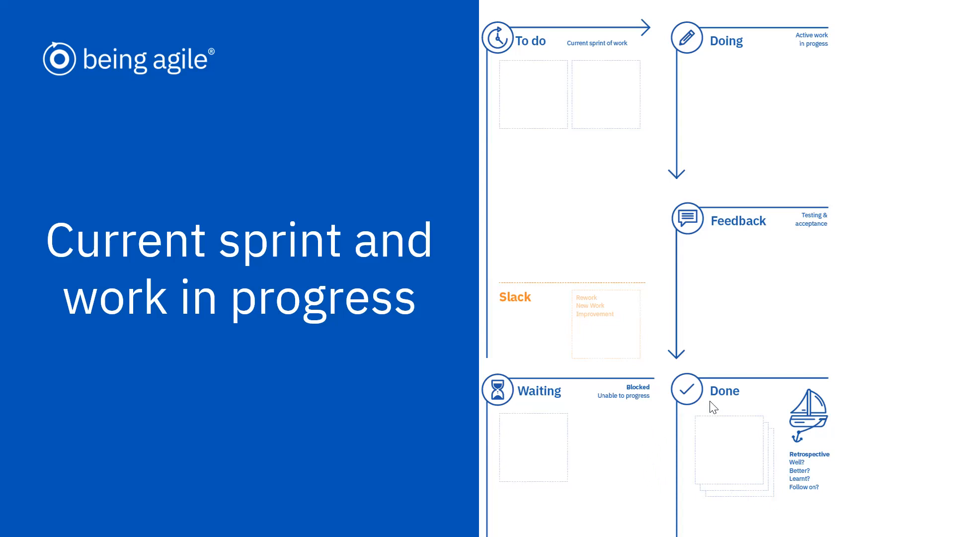
mouse_move(734, 431)
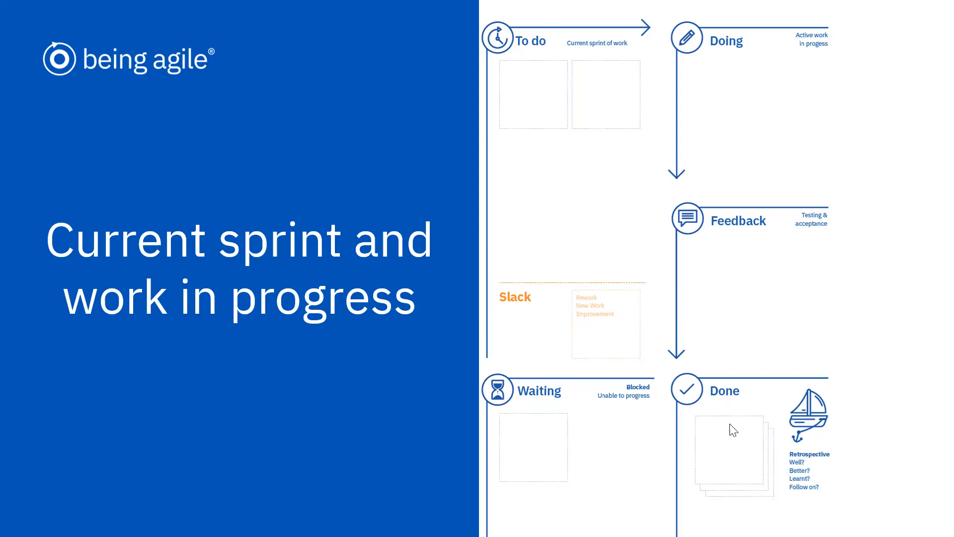
mouse_move(757, 458)
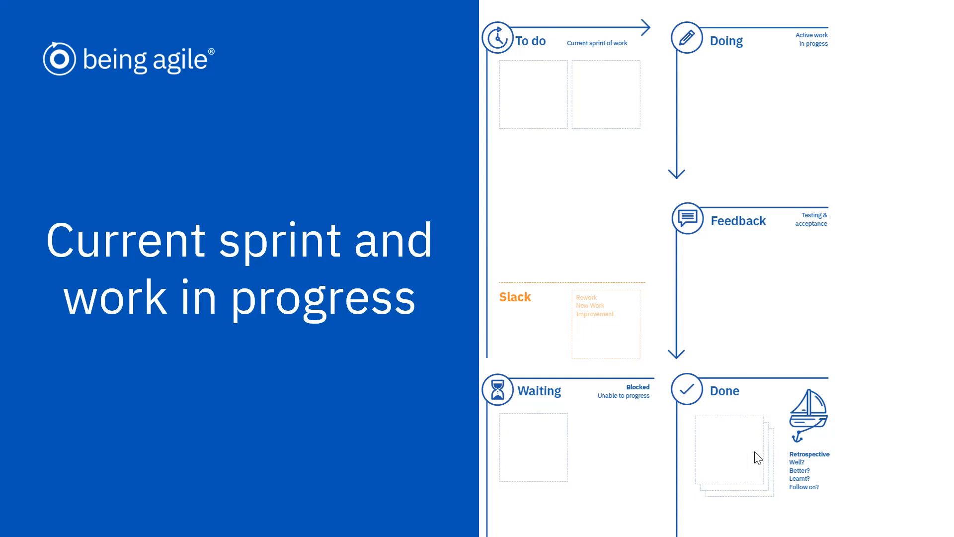
mouse_move(794, 468)
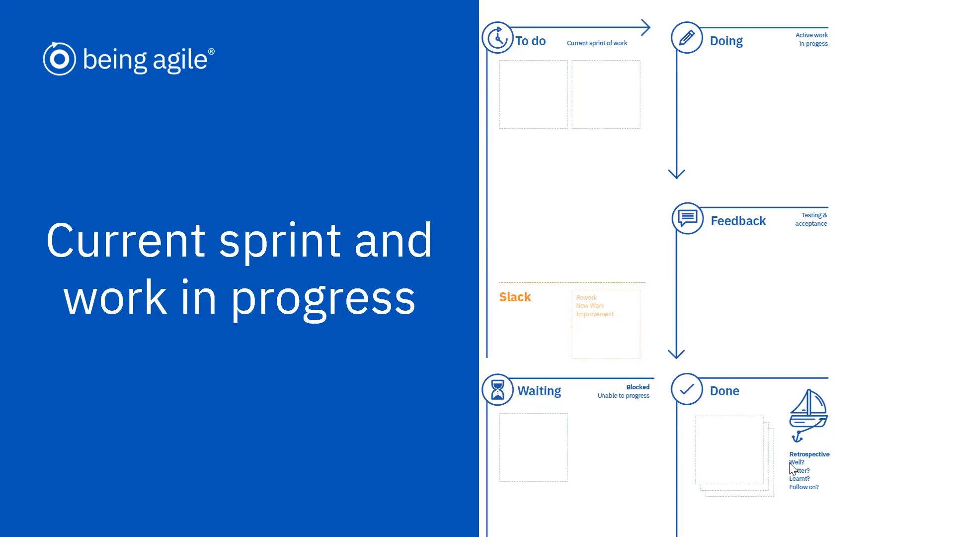
mouse_move(759, 455)
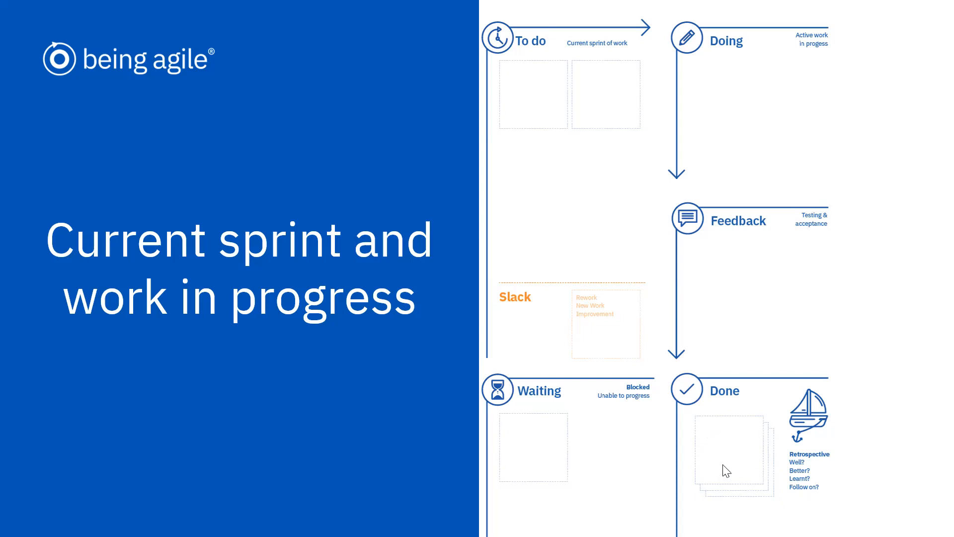
mouse_move(753, 453)
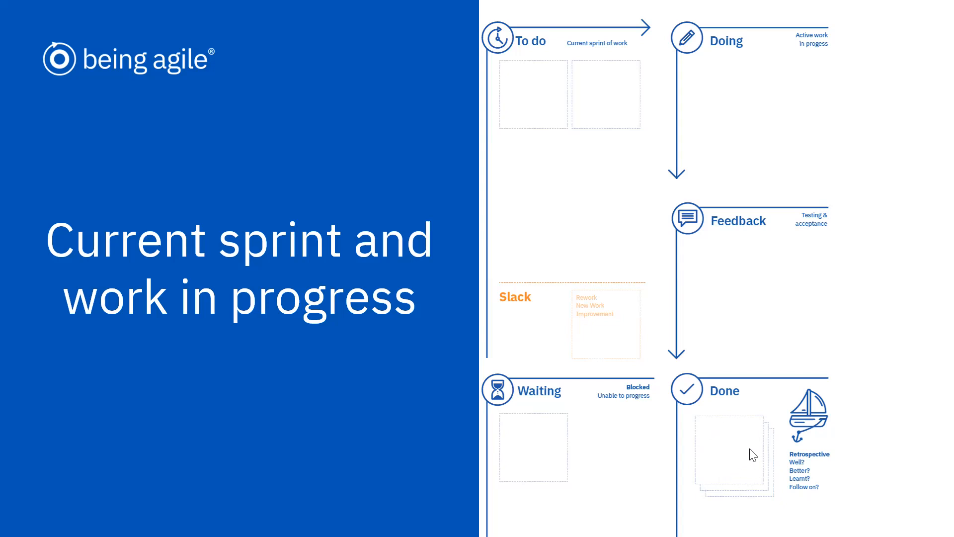
mouse_move(529, 450)
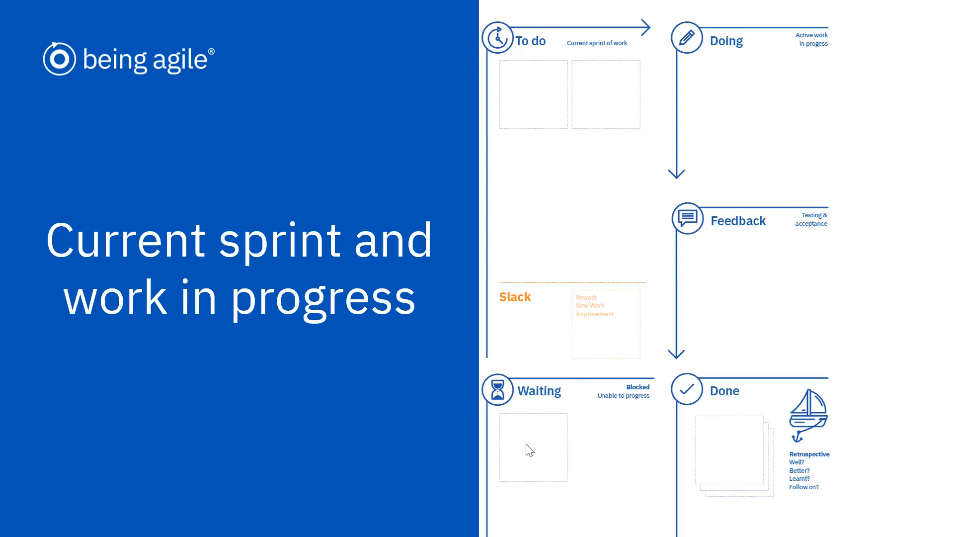
mouse_move(543, 403)
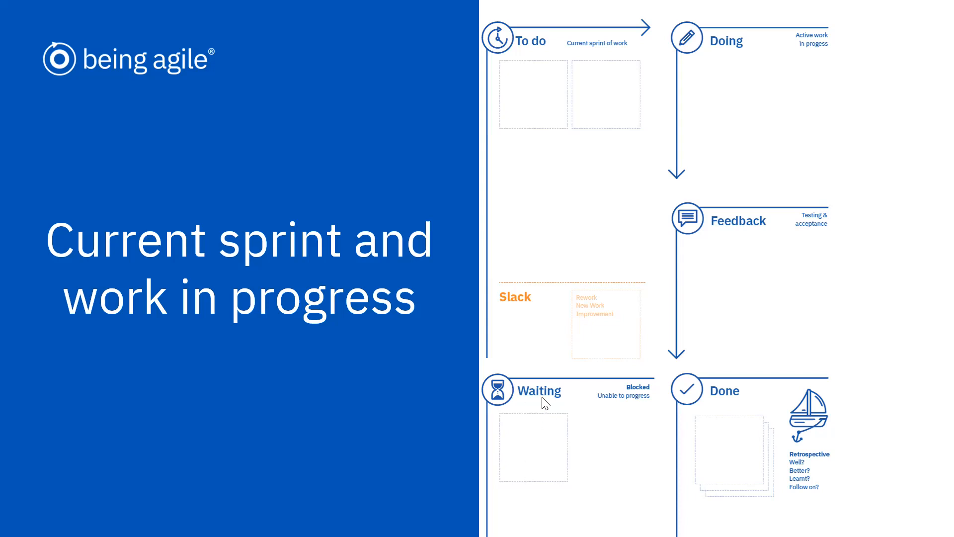
mouse_move(578, 404)
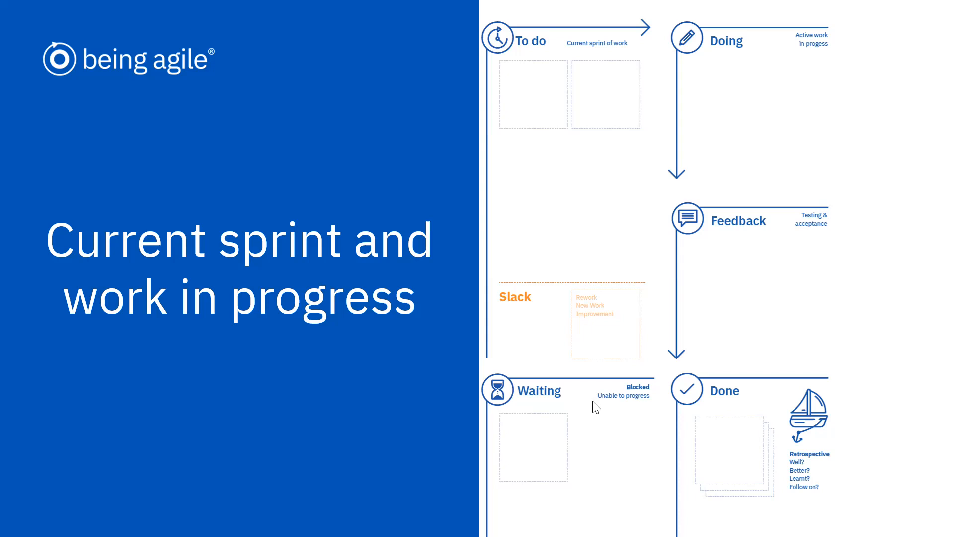
mouse_move(618, 402)
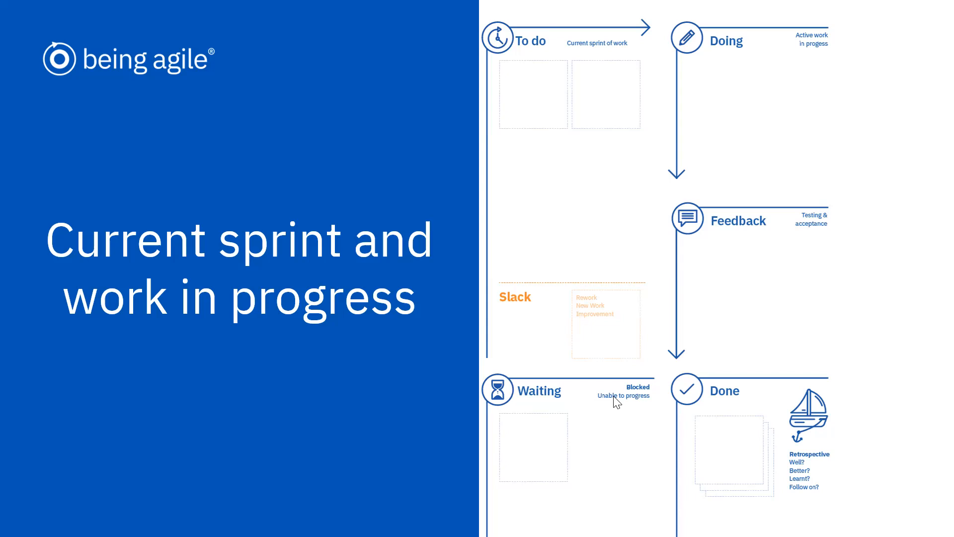
mouse_move(703, 111)
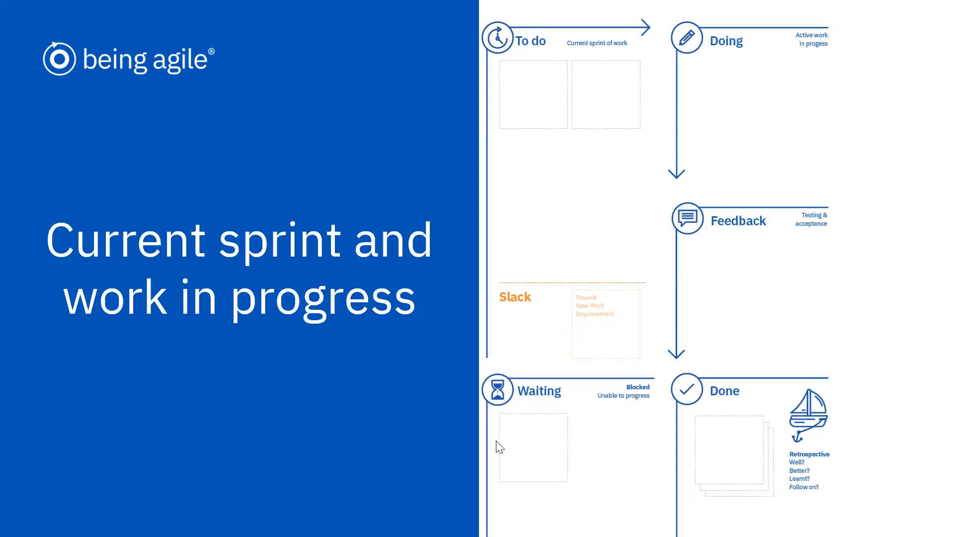
mouse_move(683, 110)
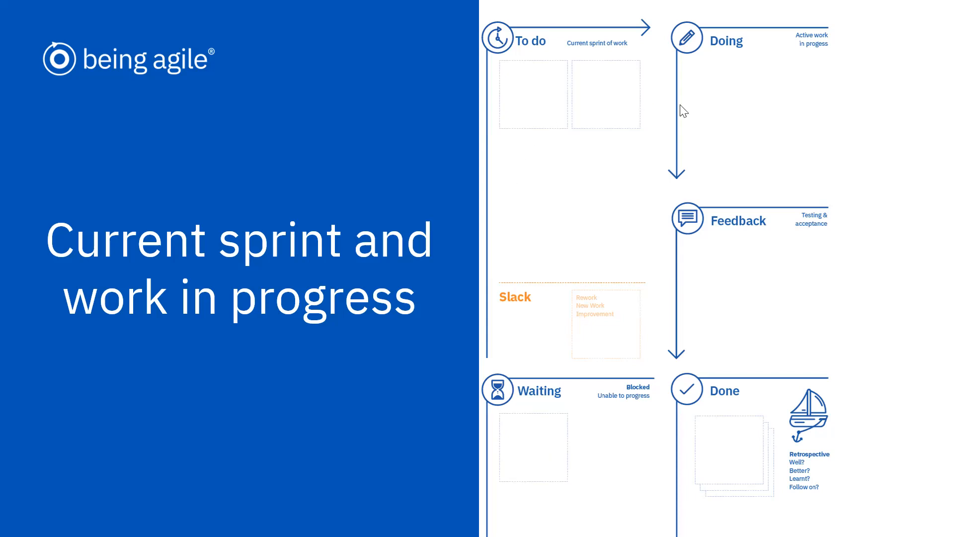
mouse_move(605, 436)
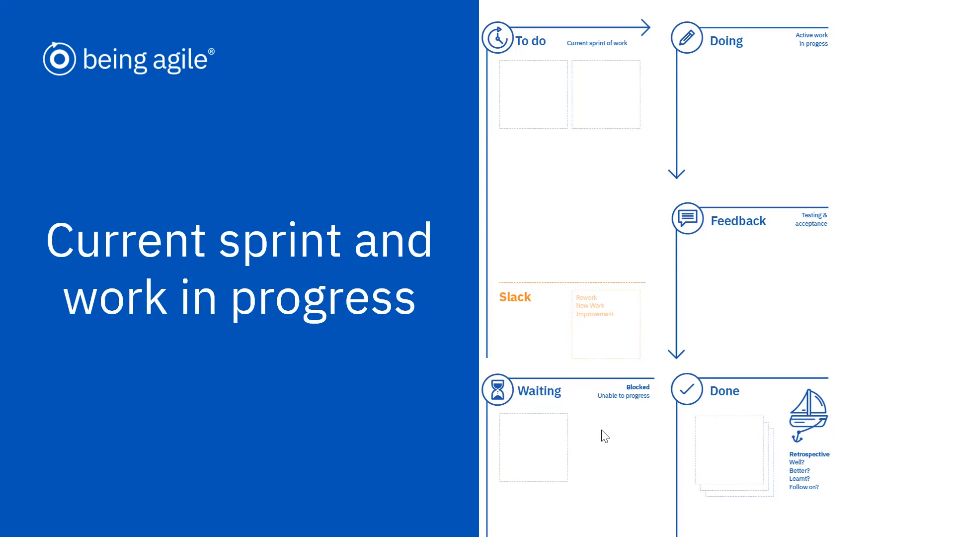
mouse_move(802, 240)
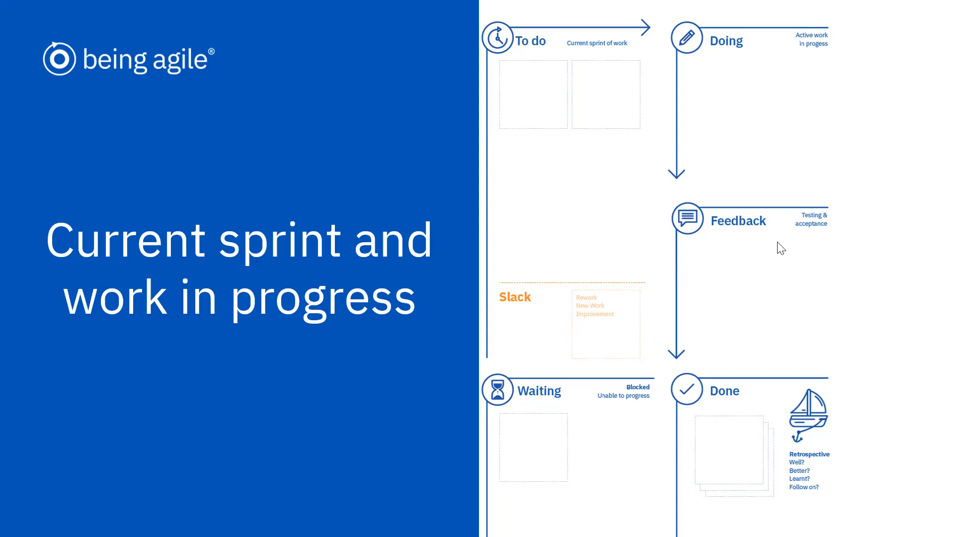
mouse_move(734, 239)
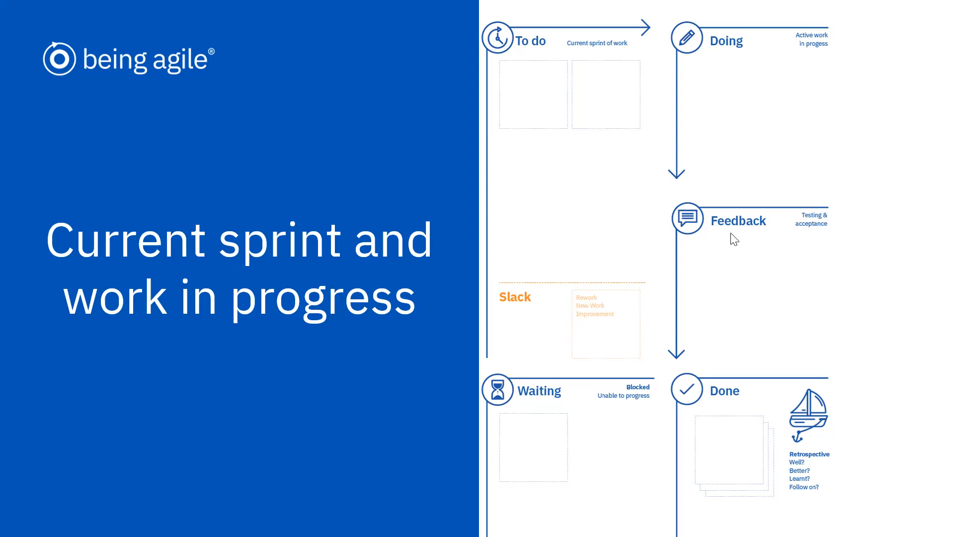
mouse_move(794, 235)
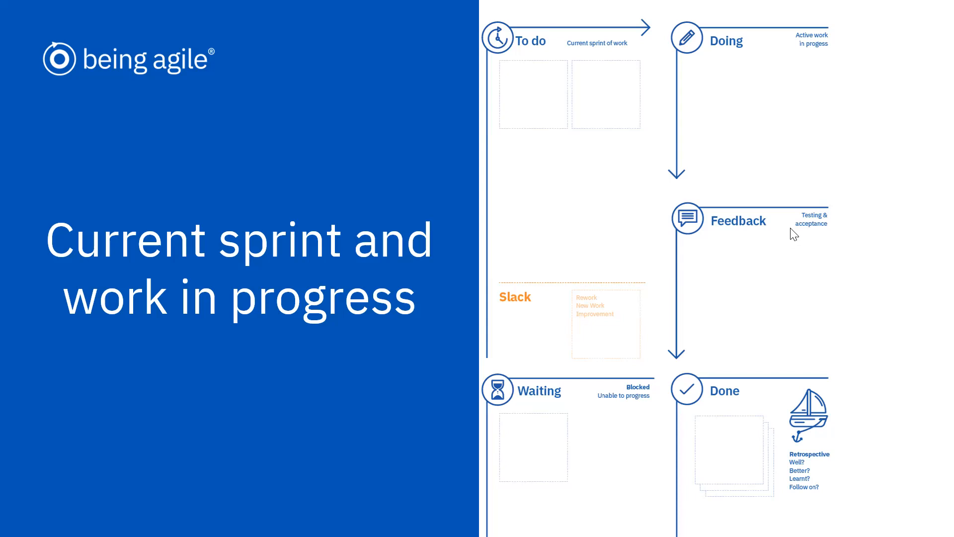
mouse_move(810, 254)
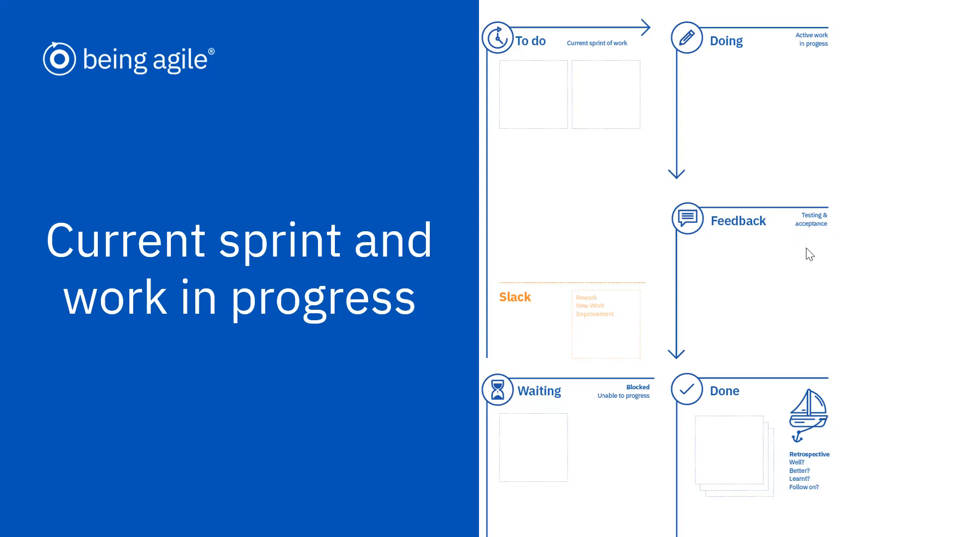
mouse_move(724, 262)
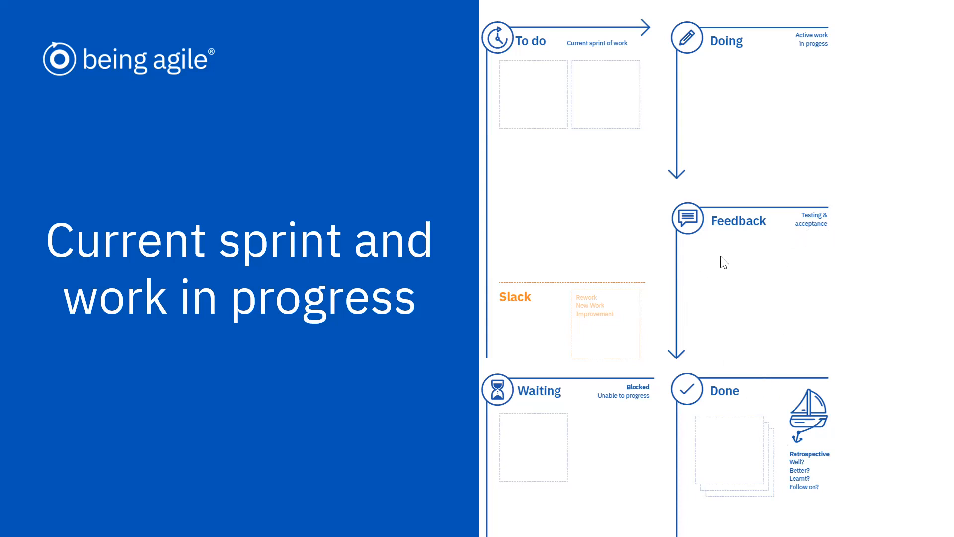
mouse_move(706, 282)
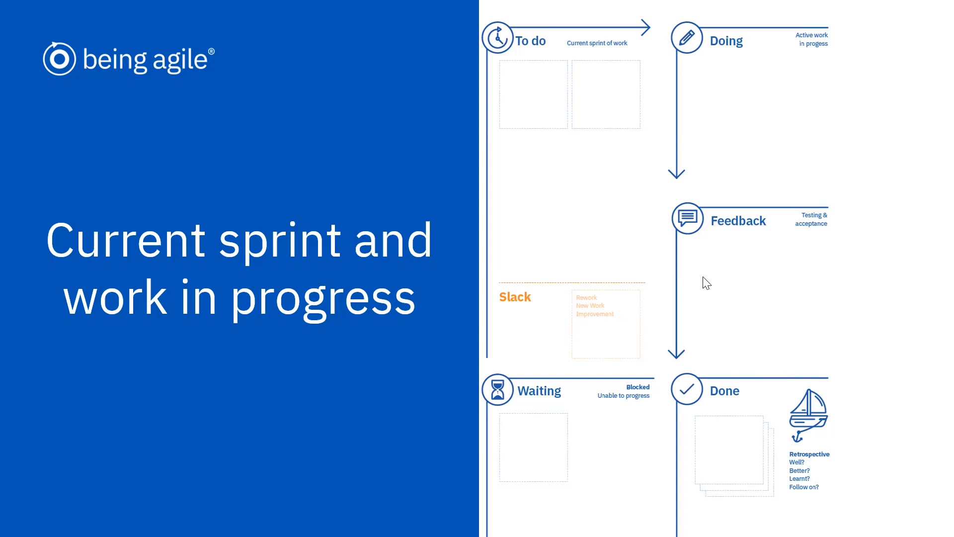
mouse_move(745, 410)
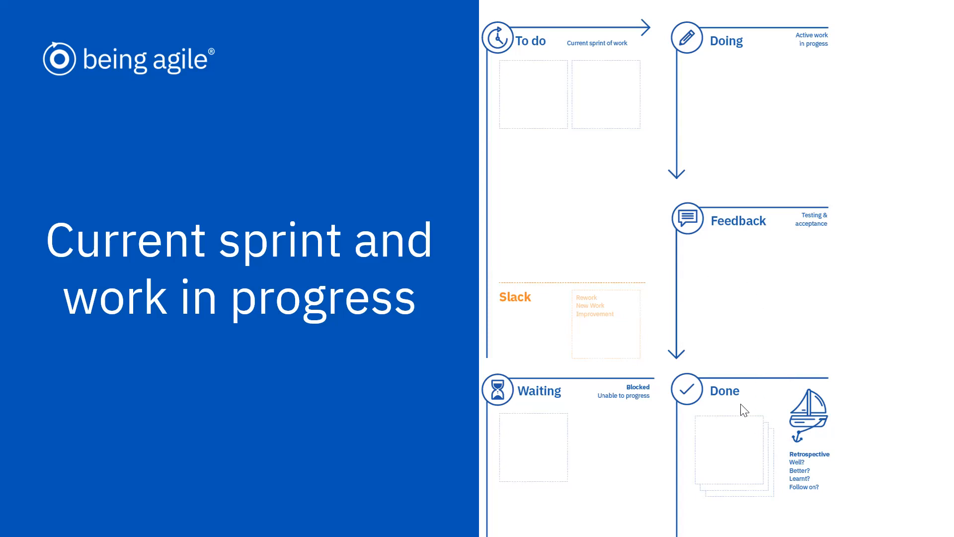
mouse_move(776, 400)
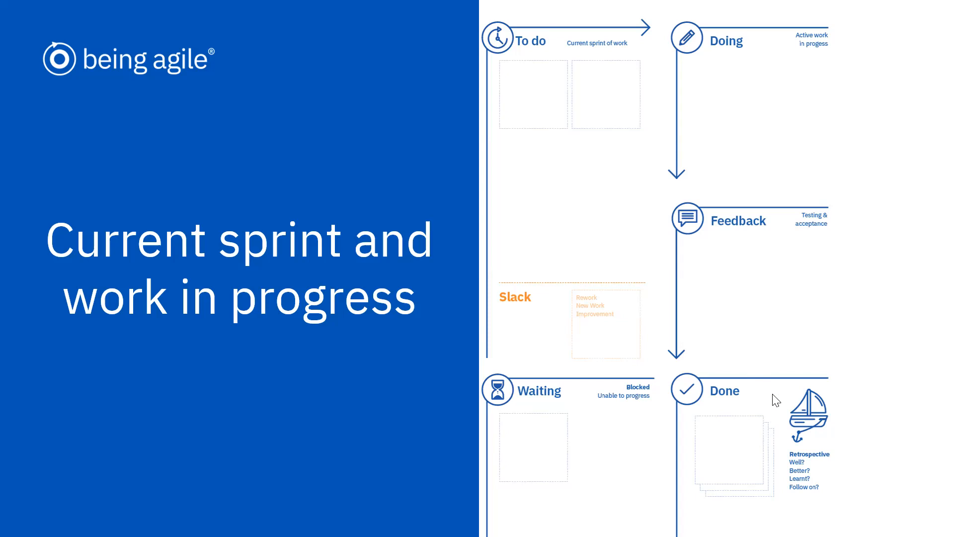
mouse_move(811, 317)
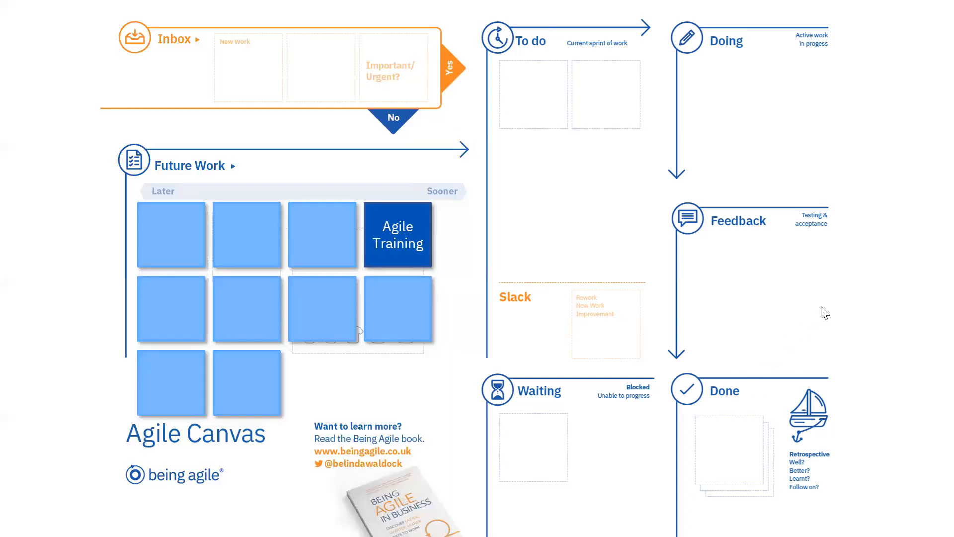
mouse_move(773, 364)
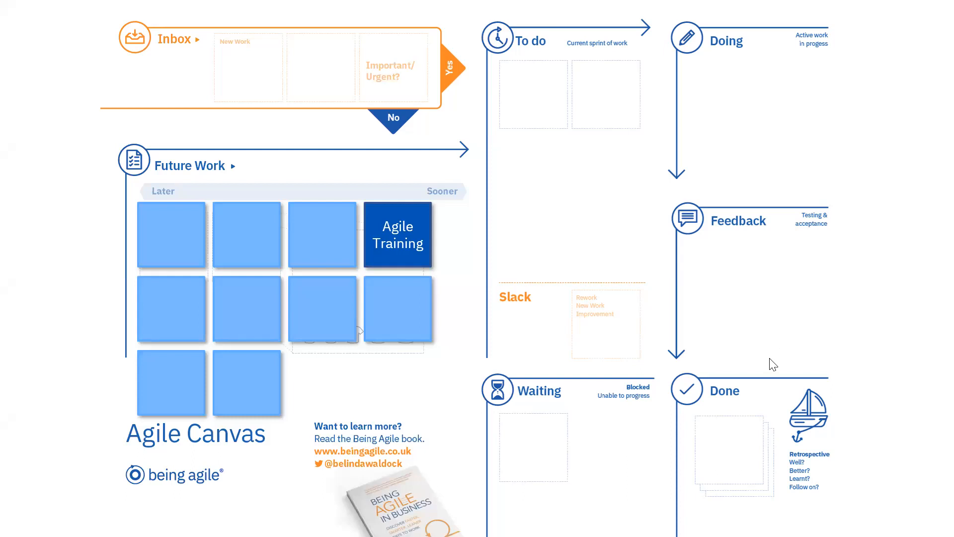
mouse_move(686, 198)
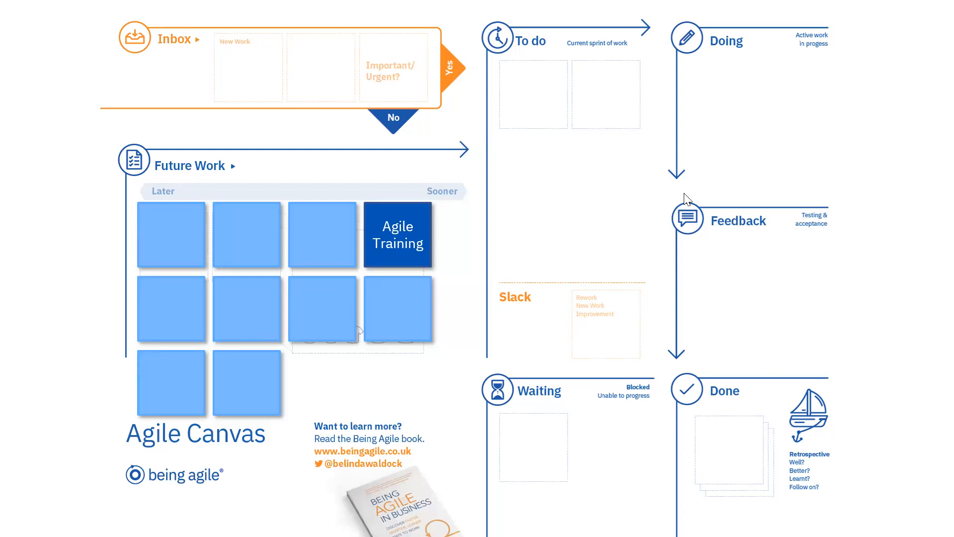
mouse_move(754, 328)
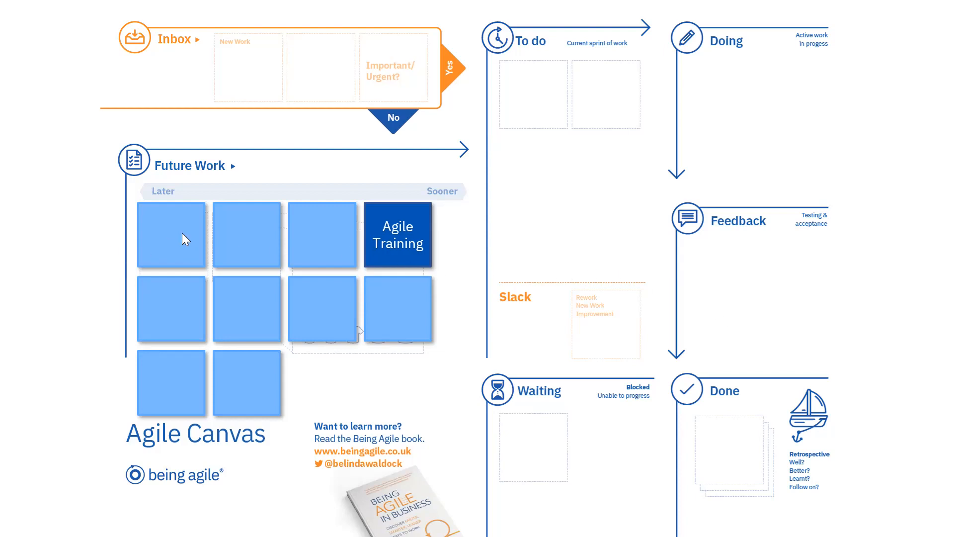
mouse_move(207, 322)
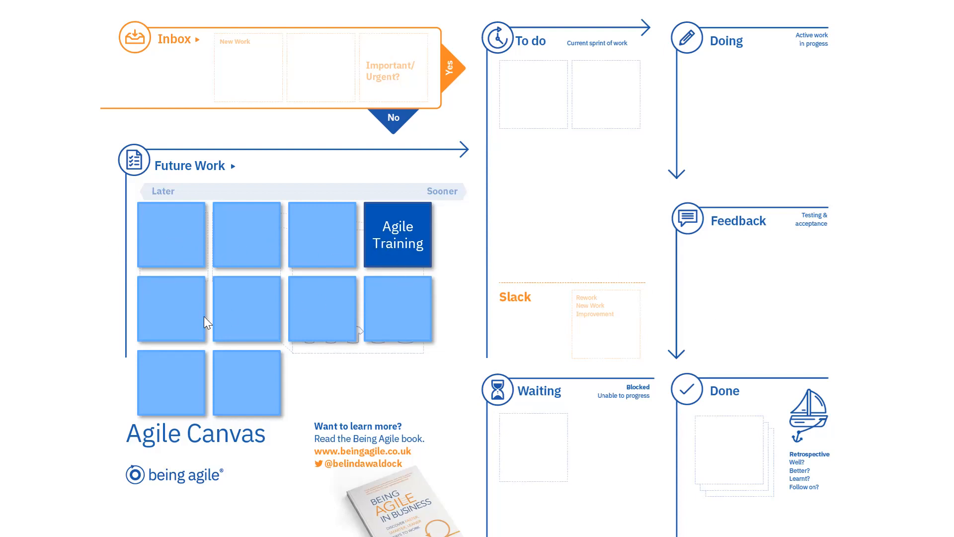
mouse_move(192, 387)
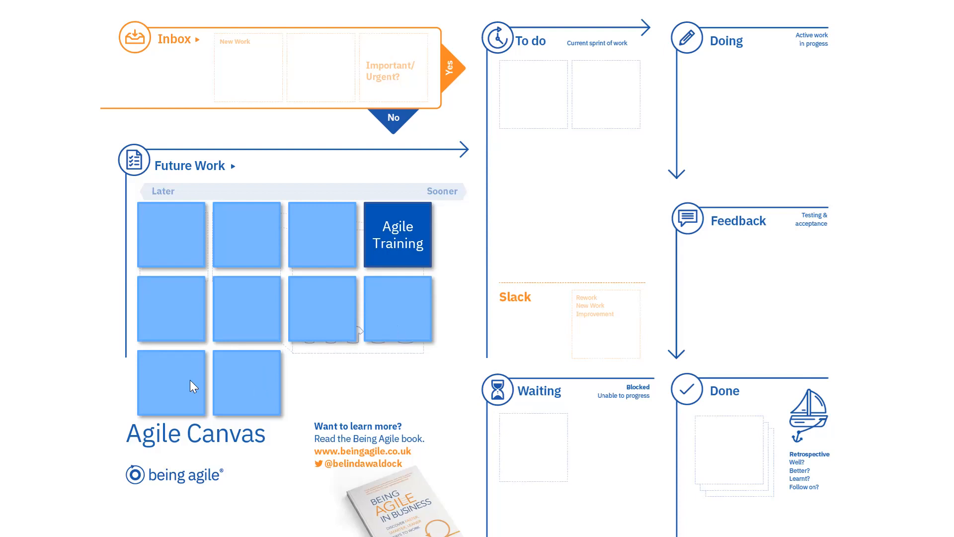
mouse_move(217, 347)
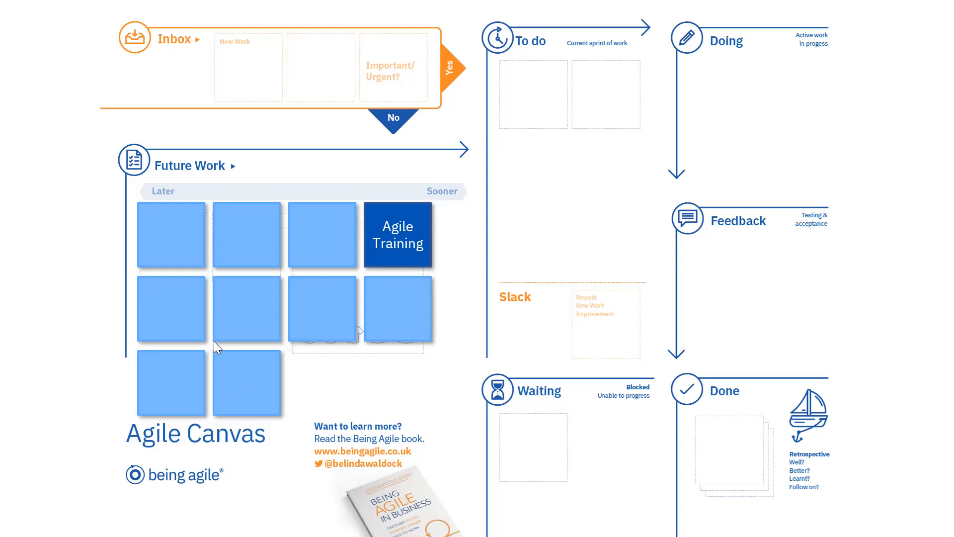
mouse_move(378, 271)
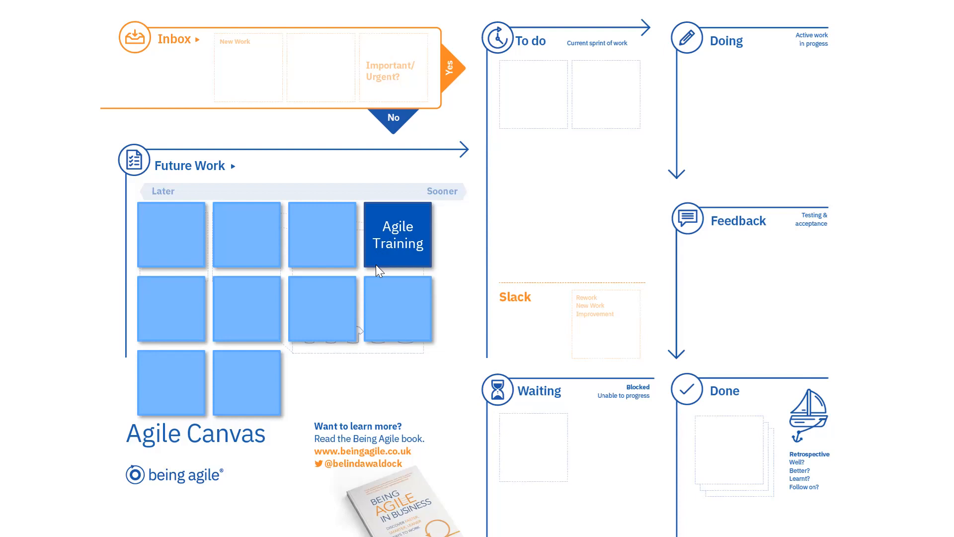
mouse_move(410, 299)
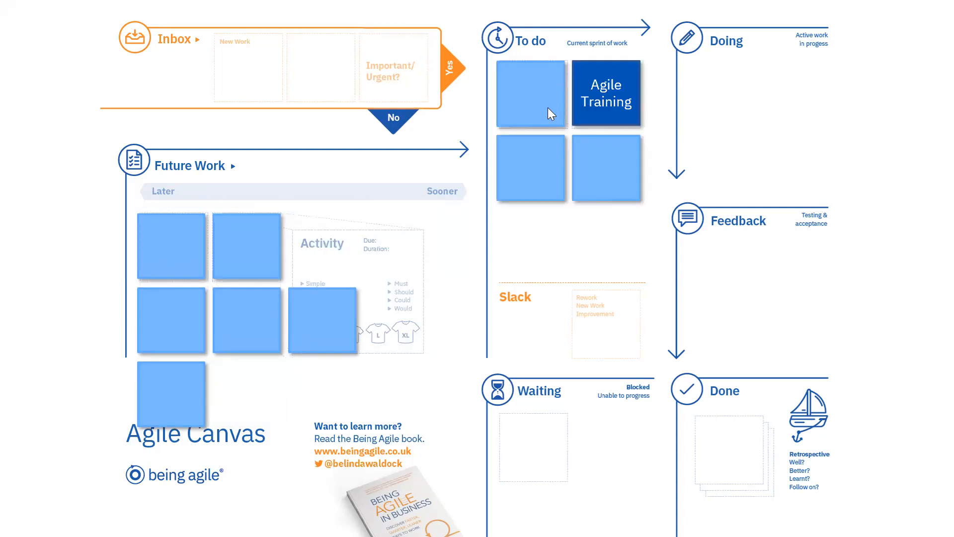
mouse_move(554, 96)
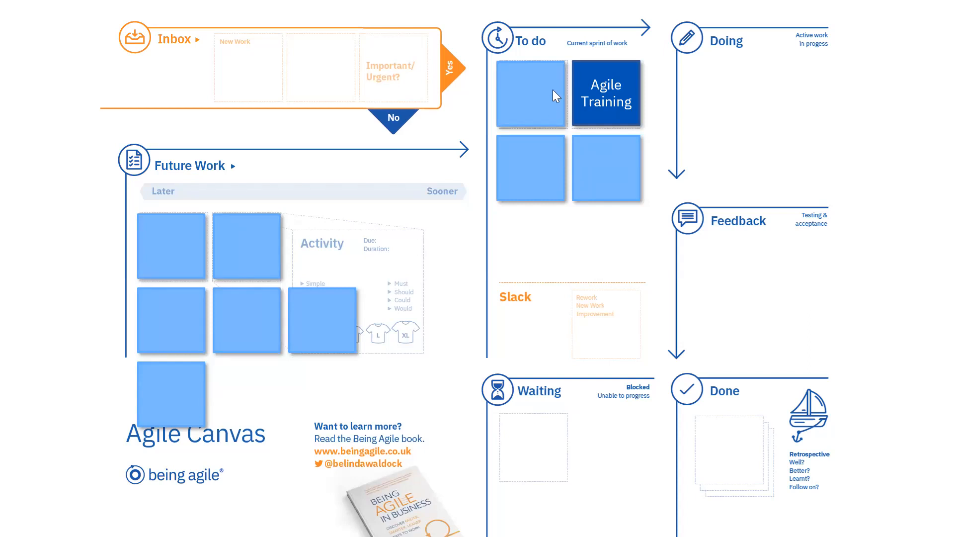
mouse_move(579, 154)
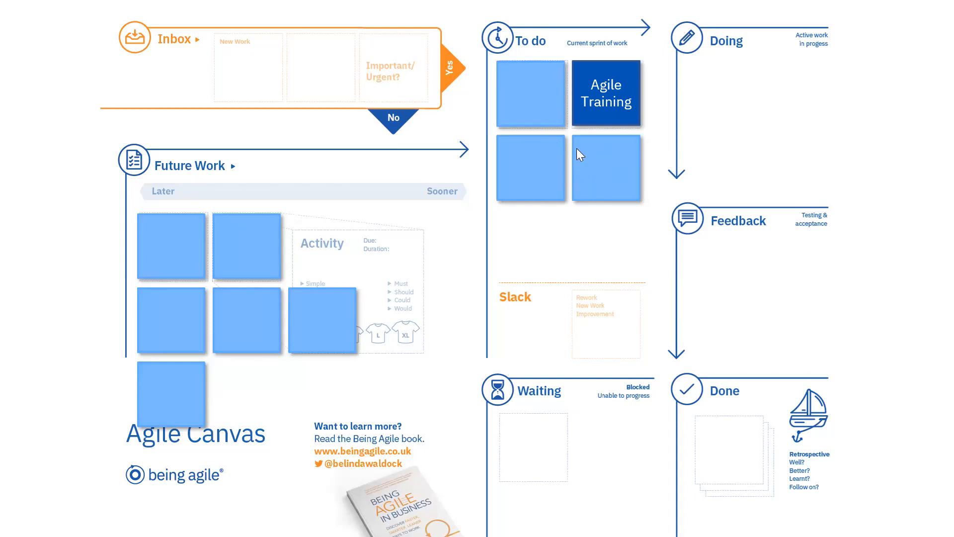
mouse_move(616, 175)
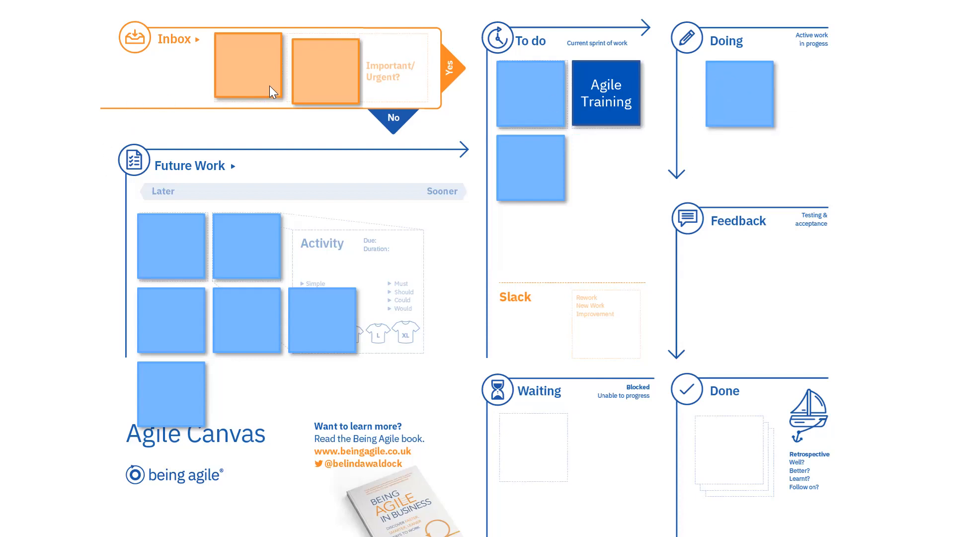
mouse_move(306, 89)
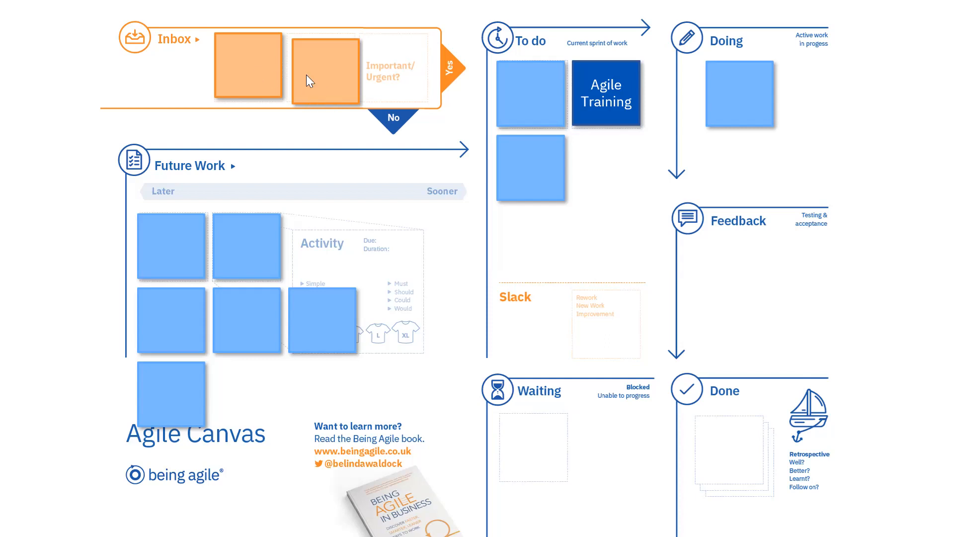
mouse_move(353, 75)
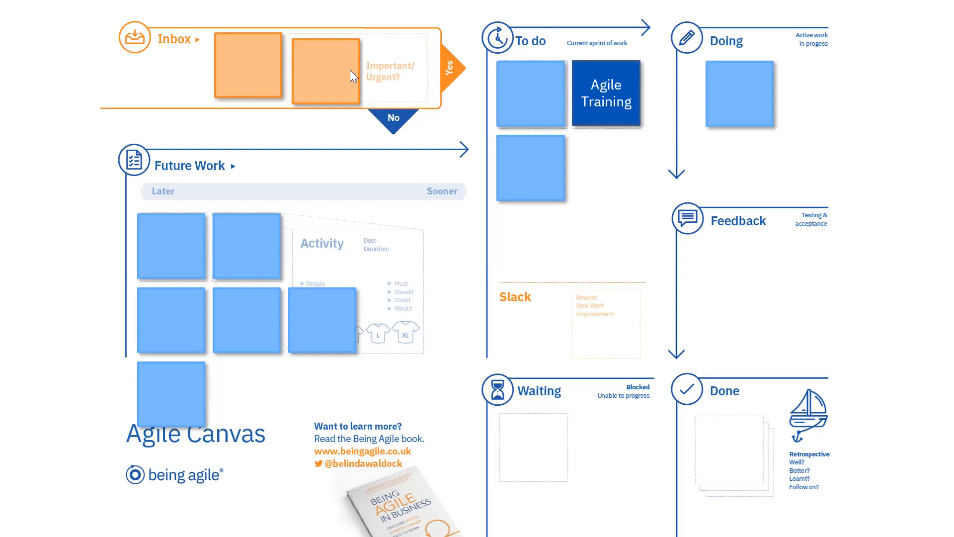
mouse_move(254, 78)
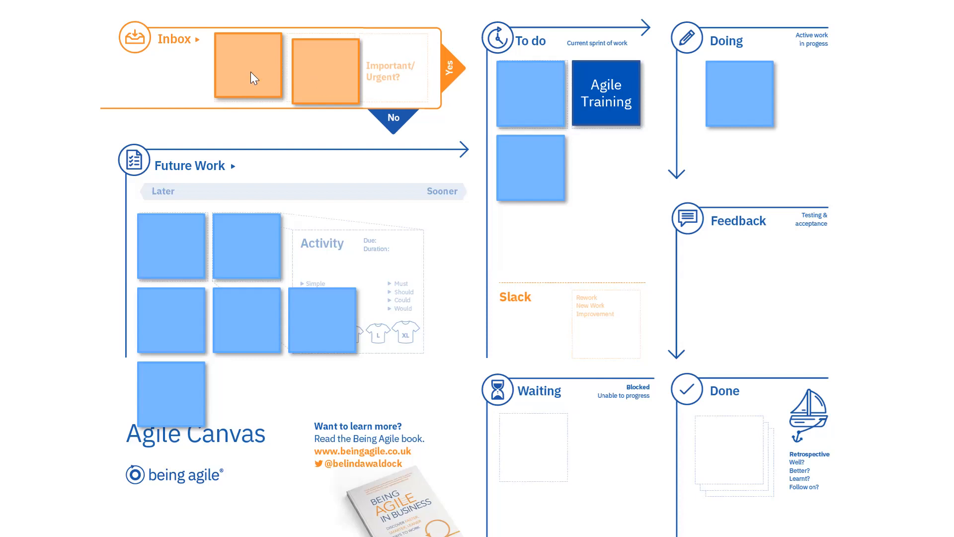
mouse_move(394, 76)
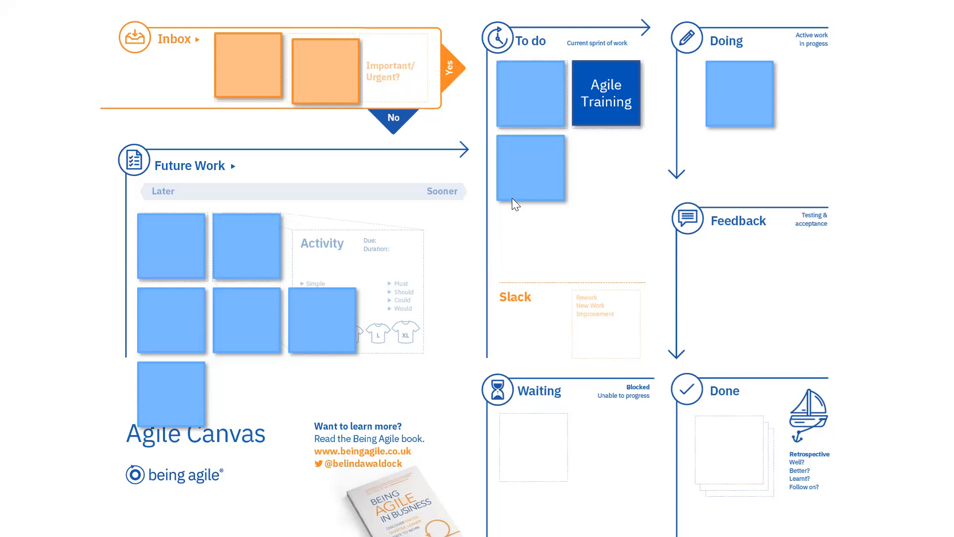
mouse_move(531, 351)
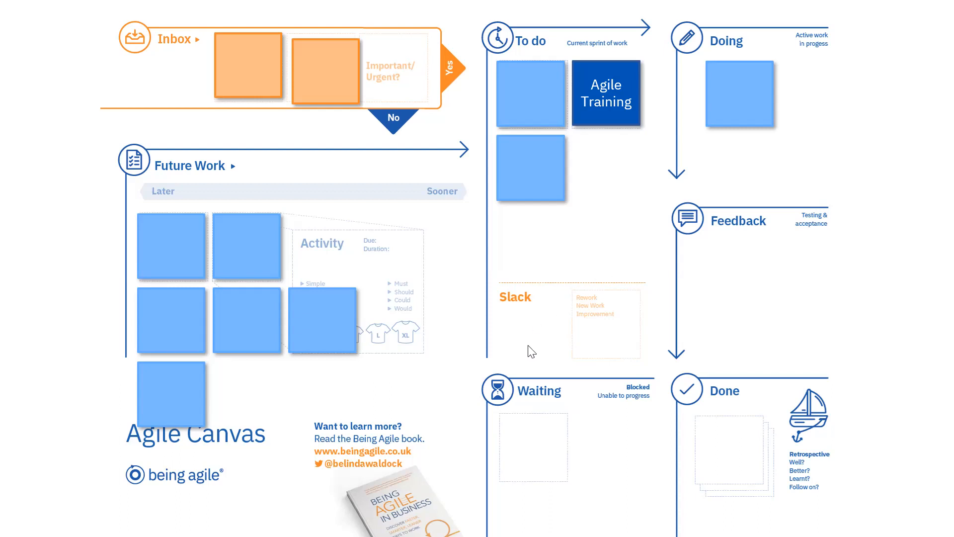
mouse_move(612, 332)
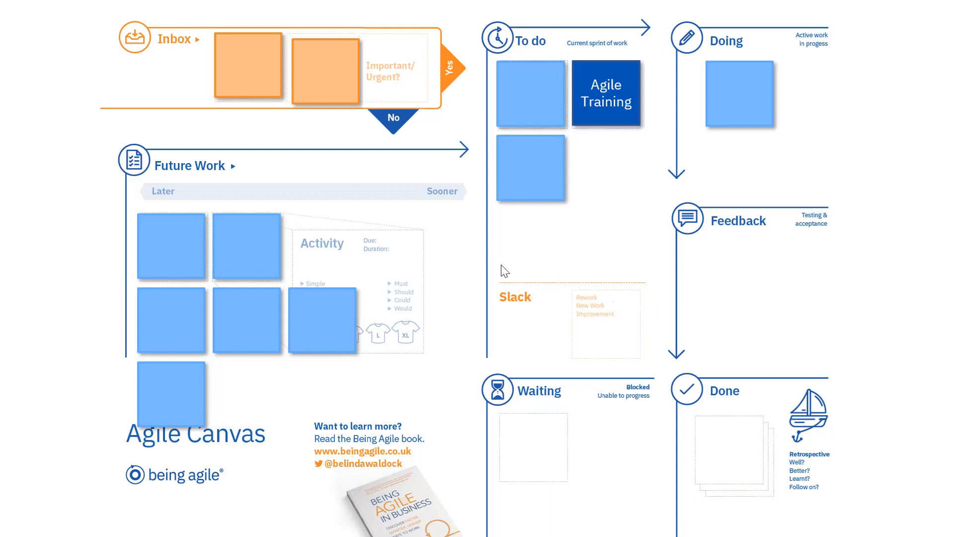
mouse_move(301, 222)
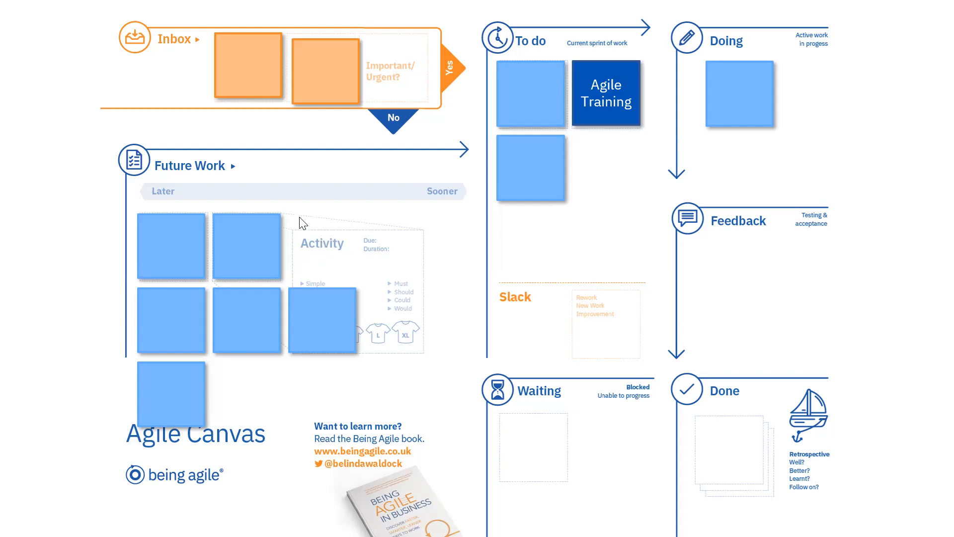
mouse_move(288, 232)
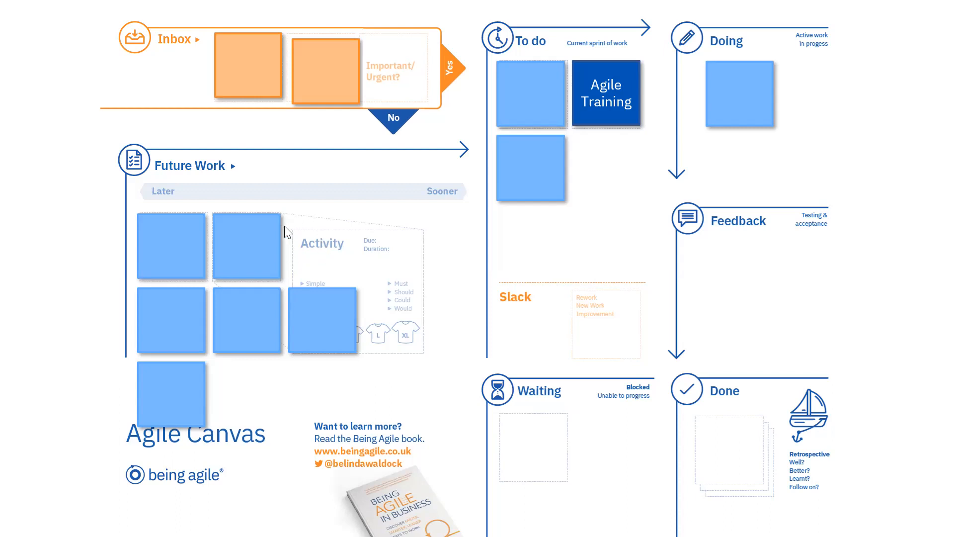
mouse_move(374, 235)
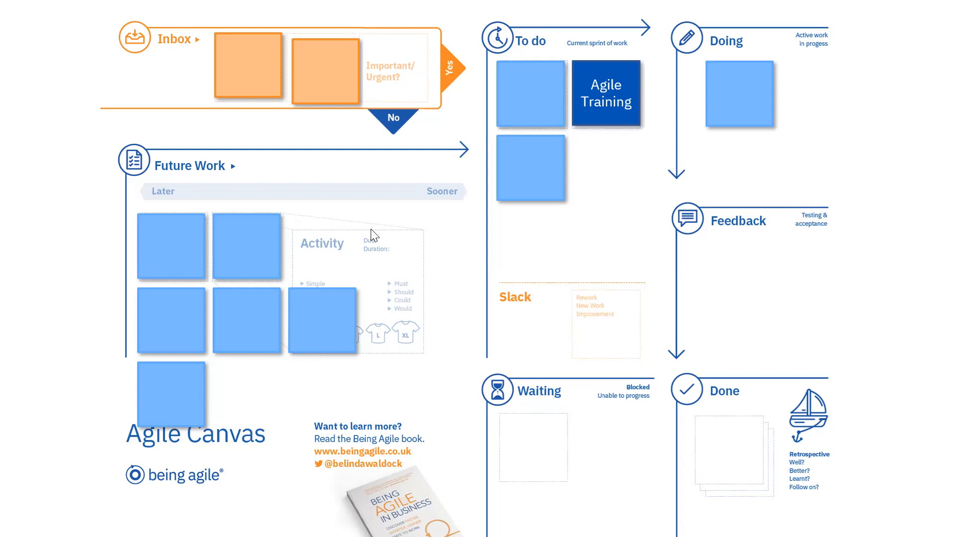
mouse_move(345, 272)
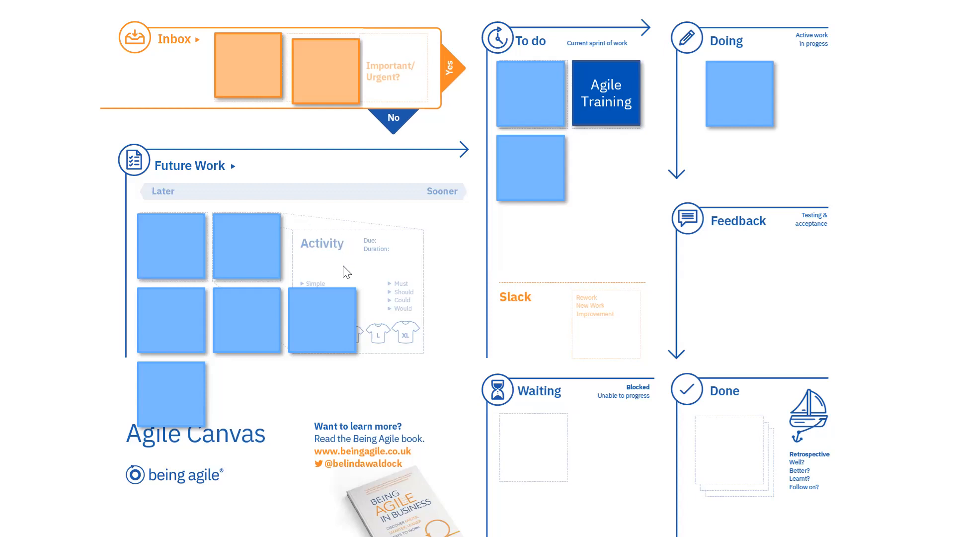
mouse_move(426, 248)
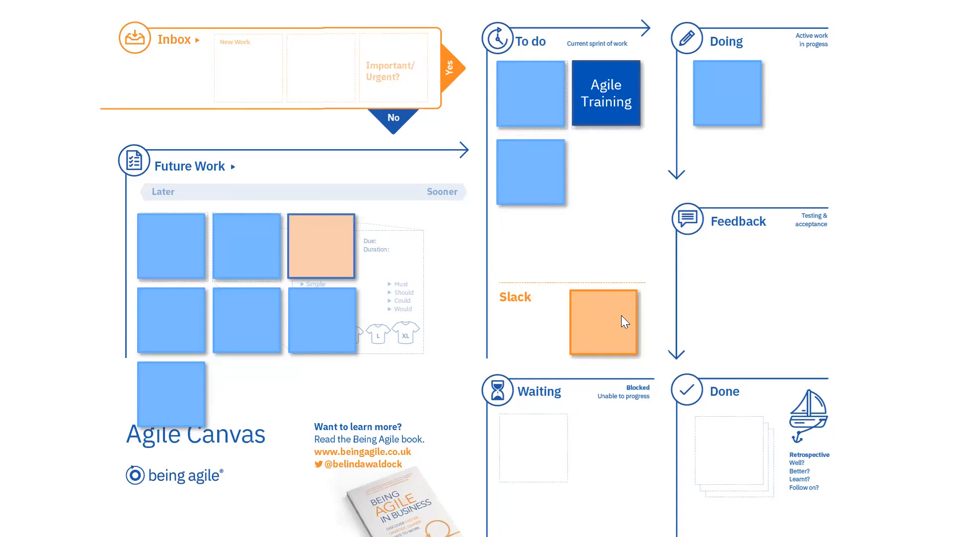
mouse_move(626, 290)
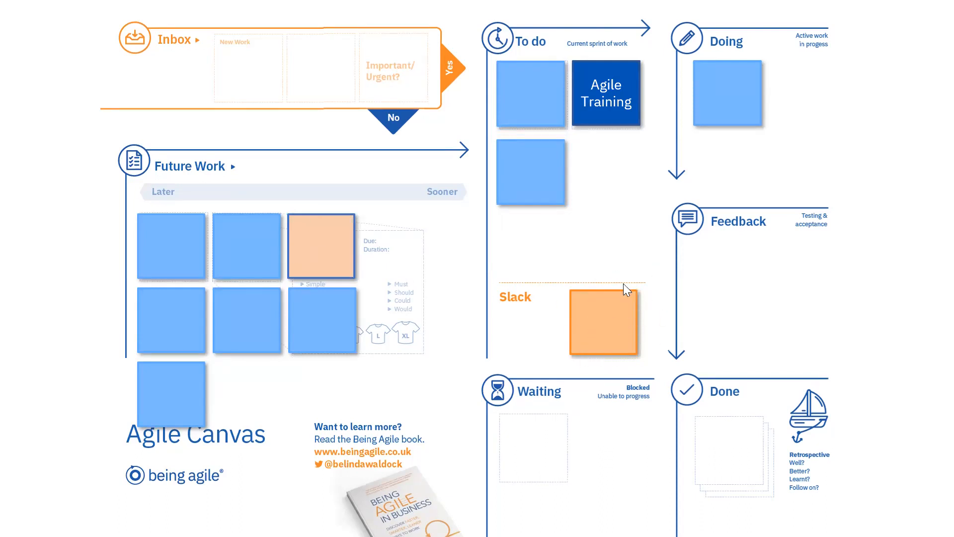
mouse_move(303, 197)
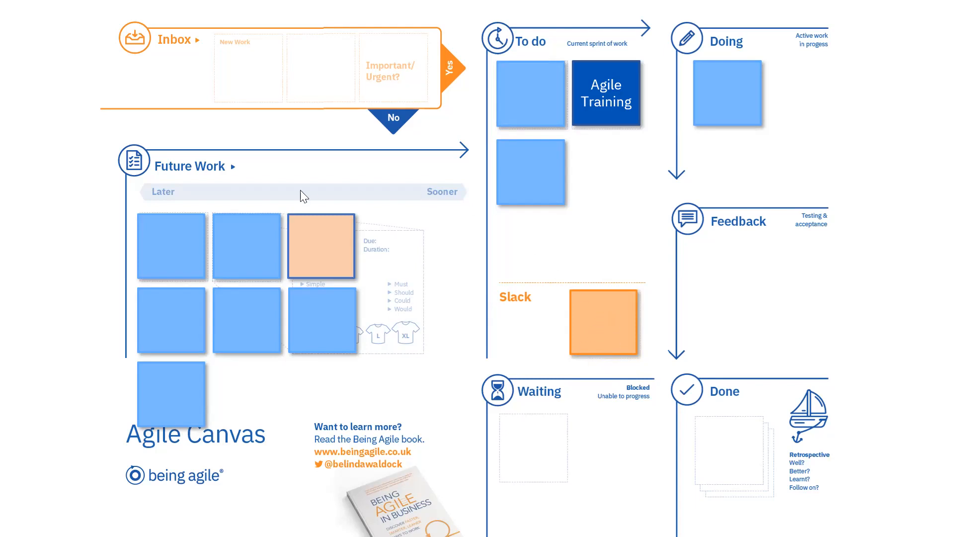
mouse_move(325, 247)
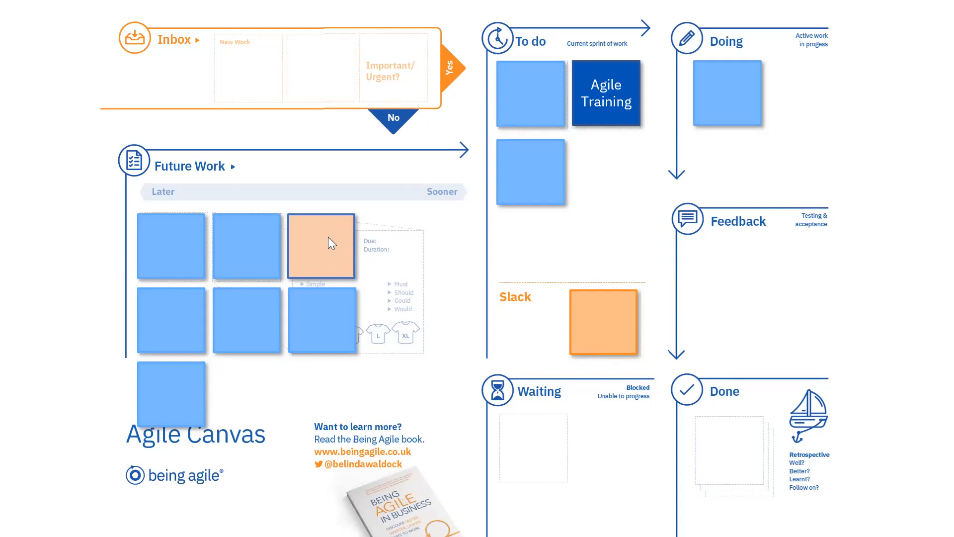
mouse_move(407, 258)
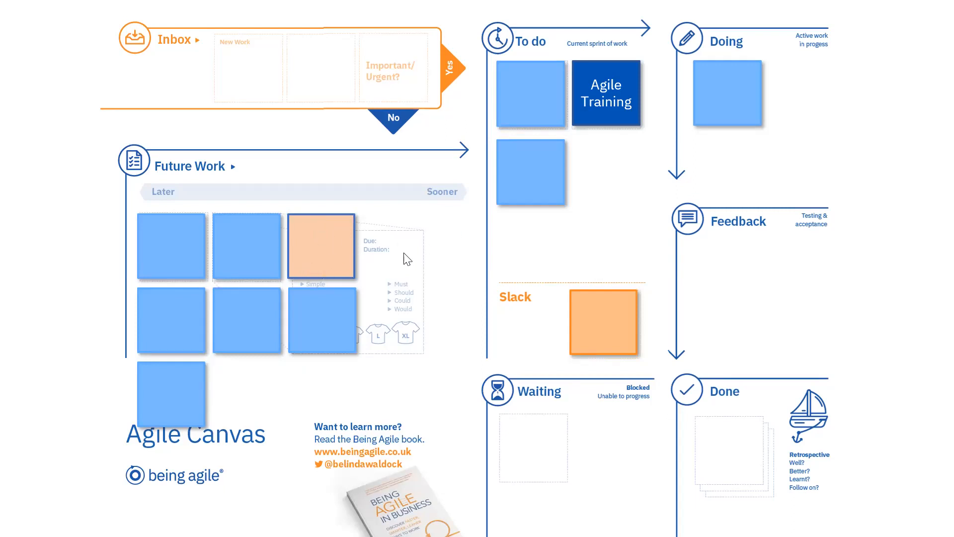
mouse_move(540, 230)
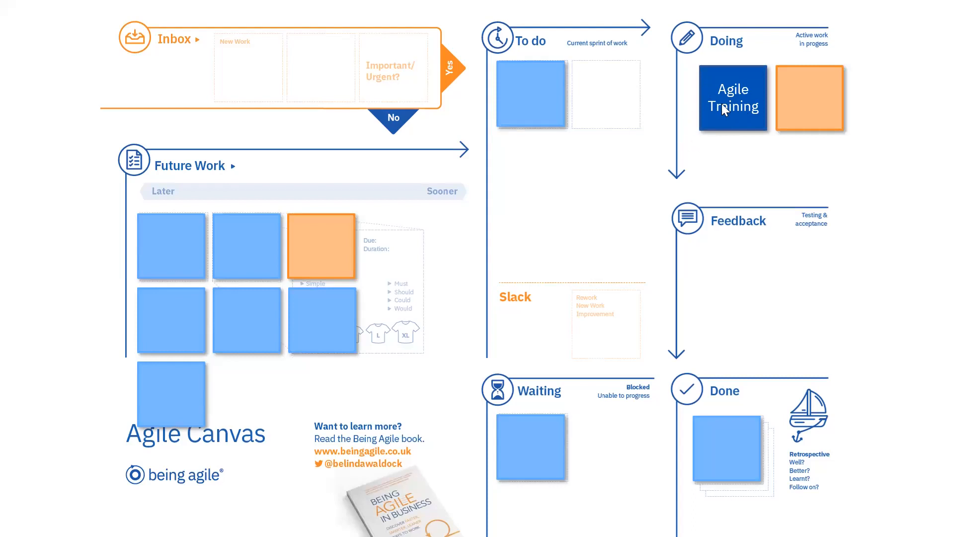
mouse_move(730, 133)
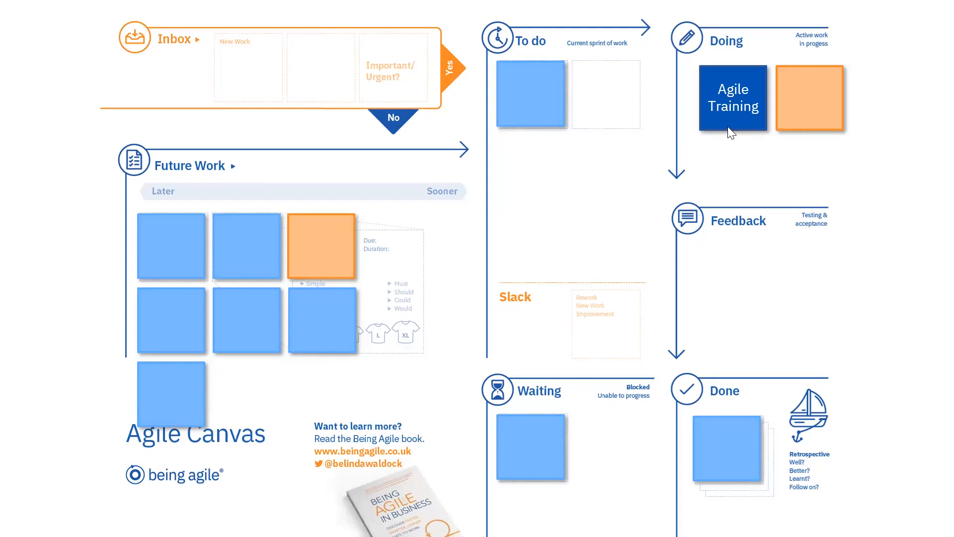
mouse_move(823, 126)
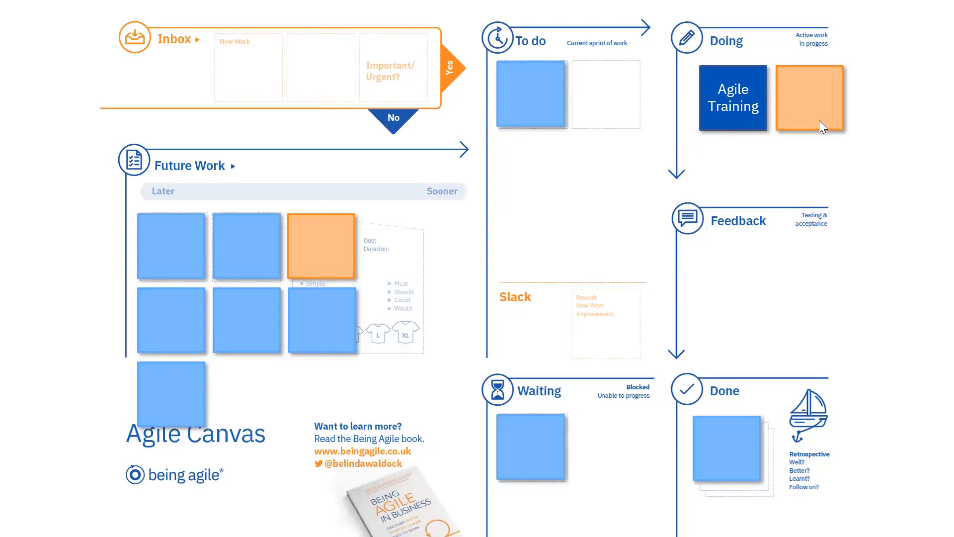
mouse_move(841, 133)
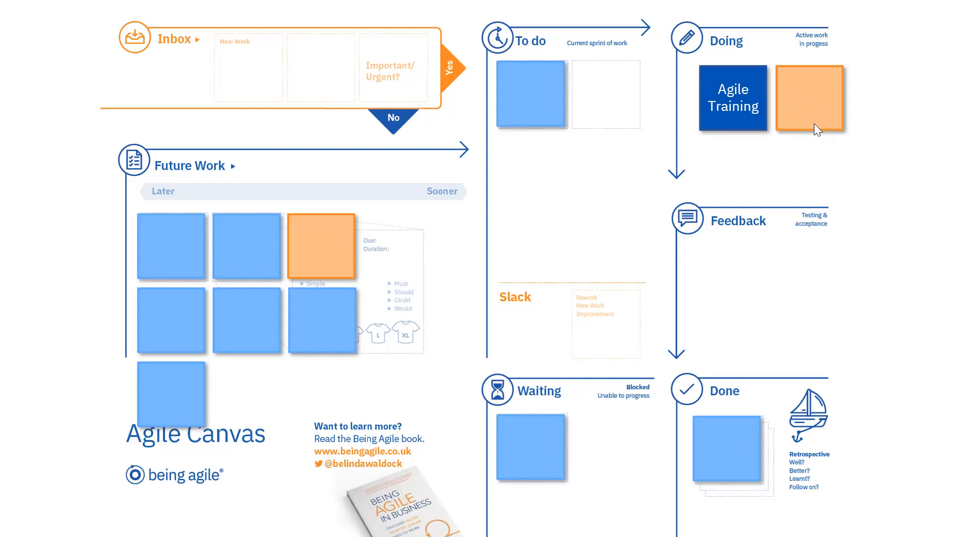
mouse_move(727, 451)
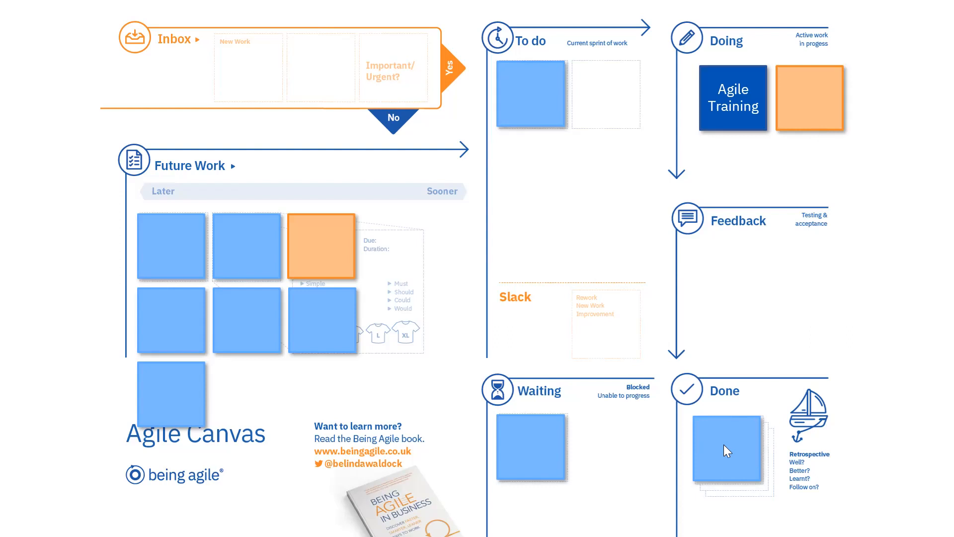
mouse_move(723, 445)
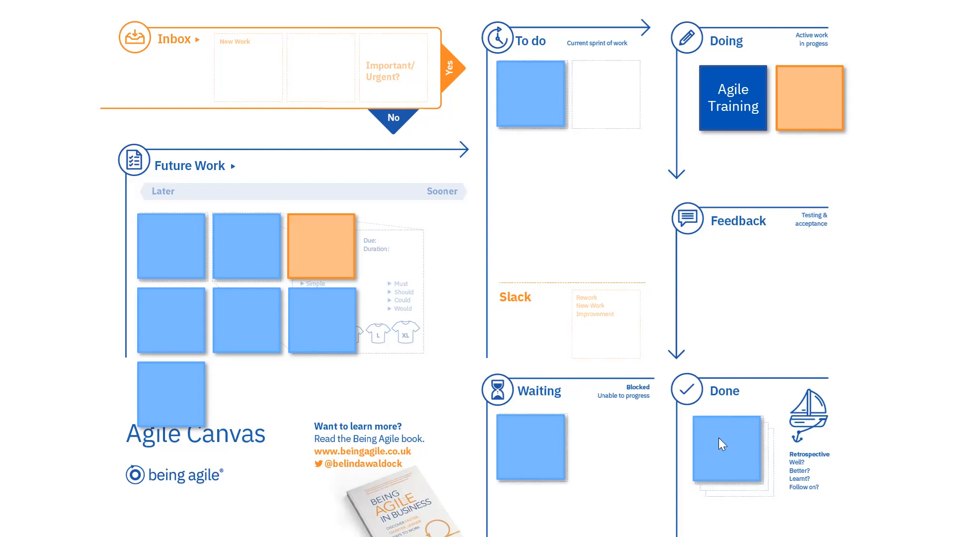
mouse_move(527, 420)
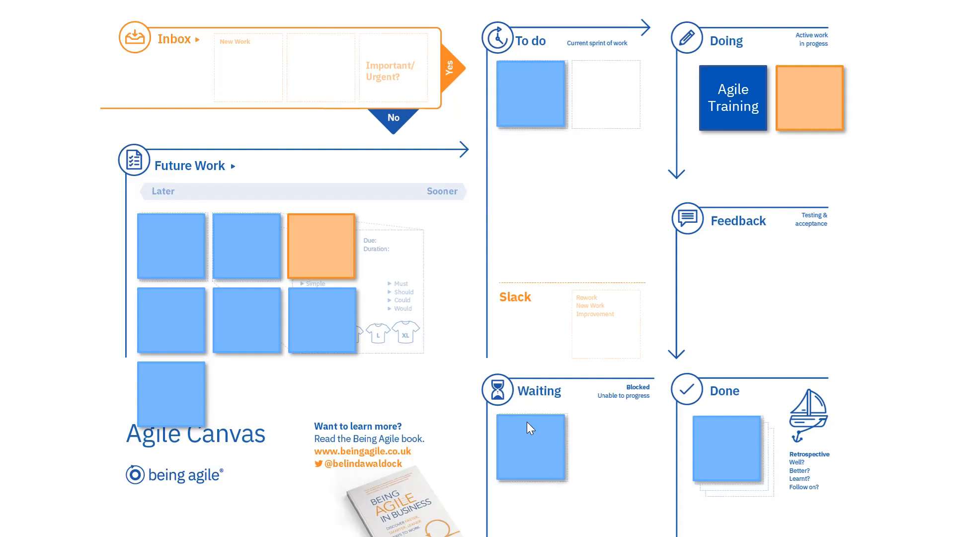
mouse_move(756, 284)
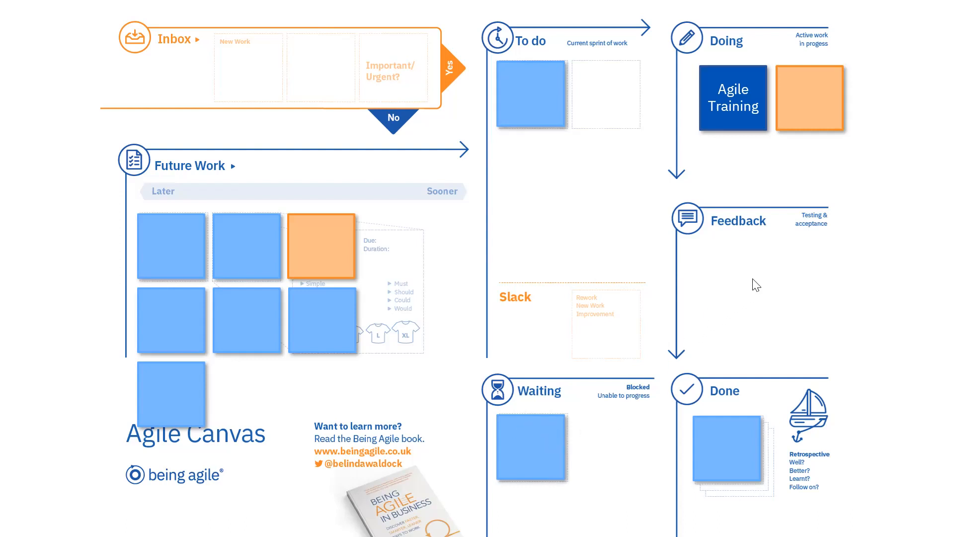
Move the Agile Training card and the orange note from Doing into the Done column.
left_click_drag(733, 98, 741, 459)
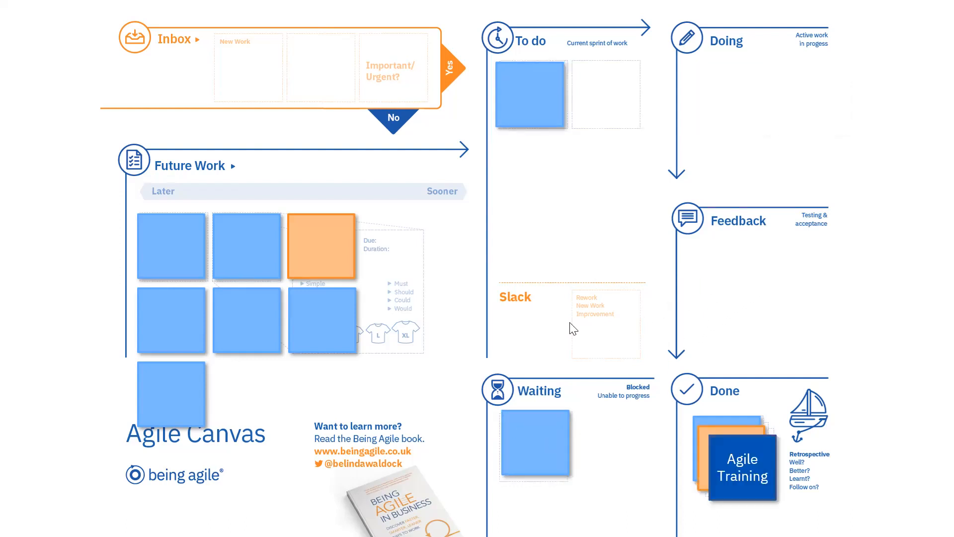
mouse_move(640, 421)
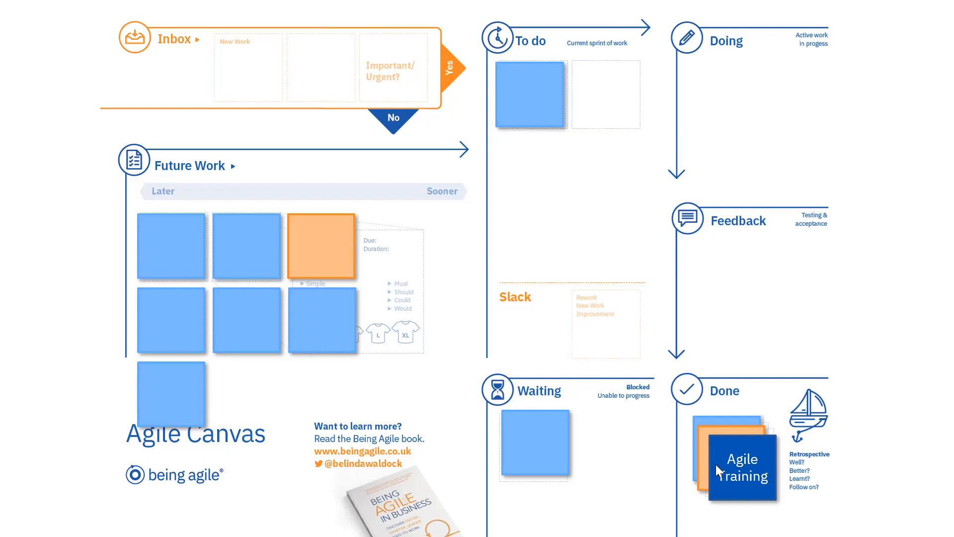
mouse_move(536, 458)
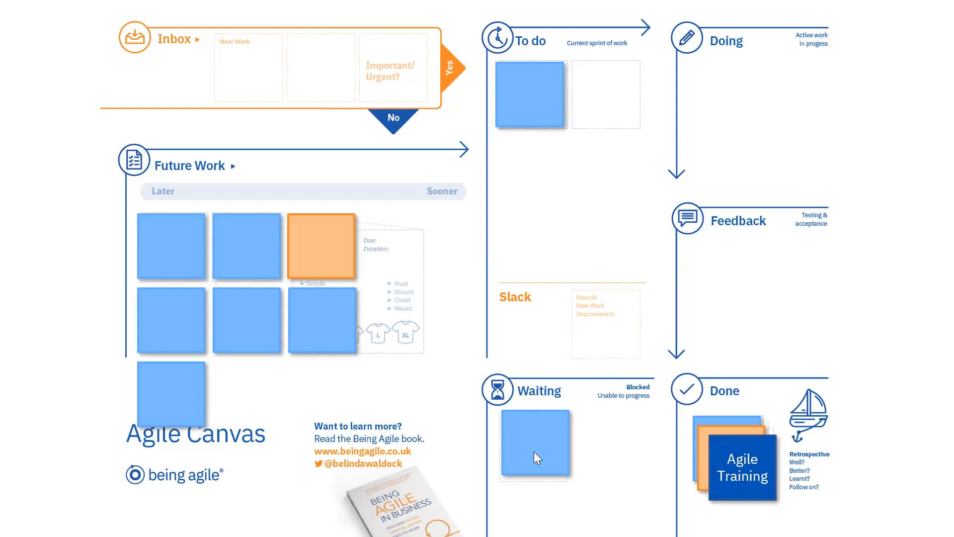
mouse_move(565, 461)
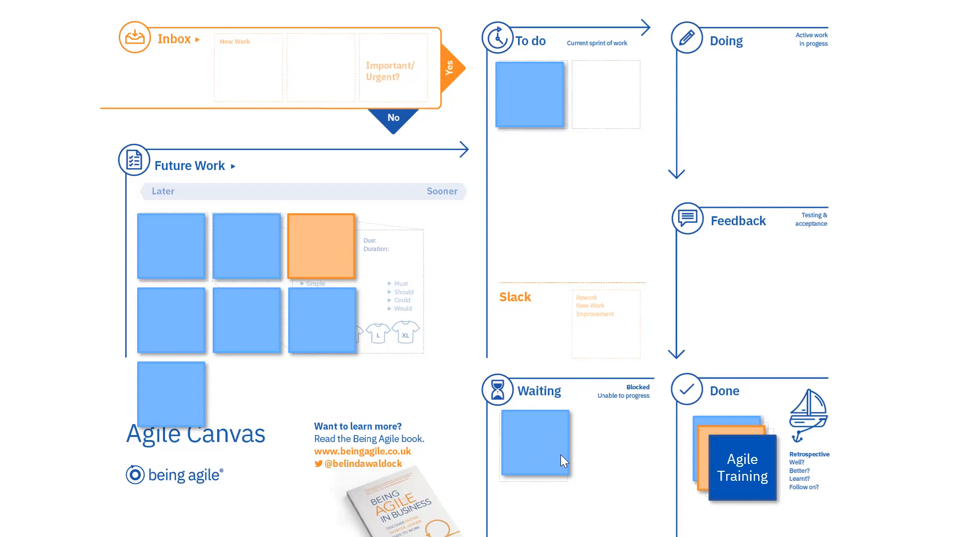
mouse_move(538, 108)
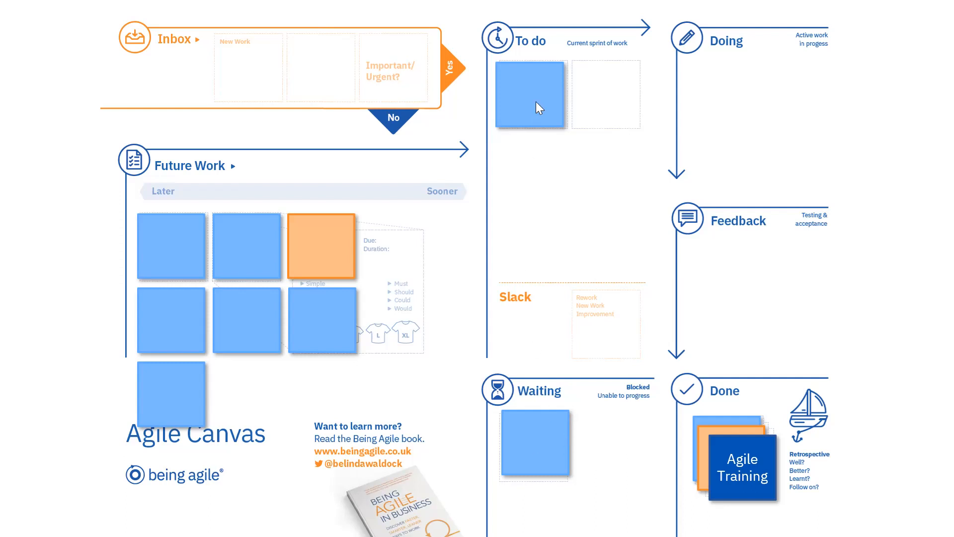
mouse_move(559, 110)
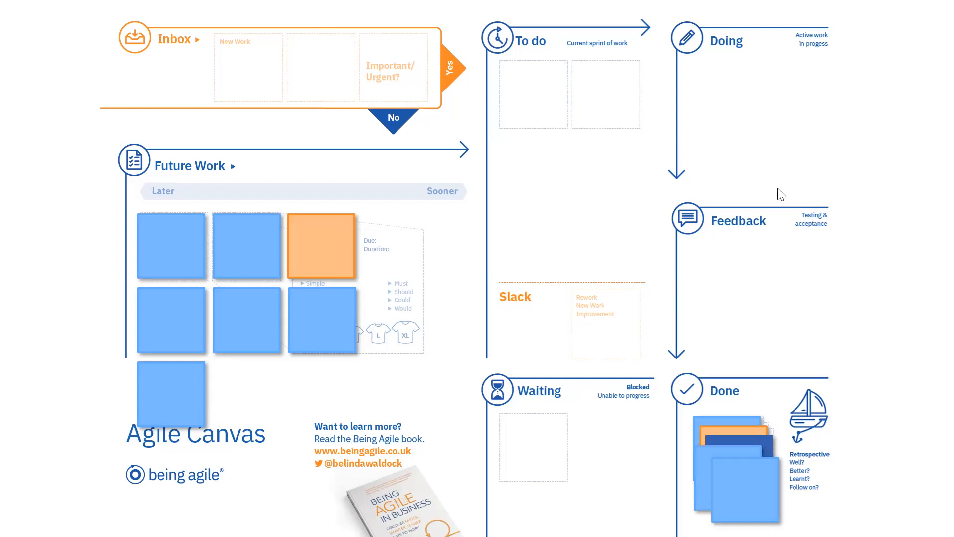
mouse_move(770, 411)
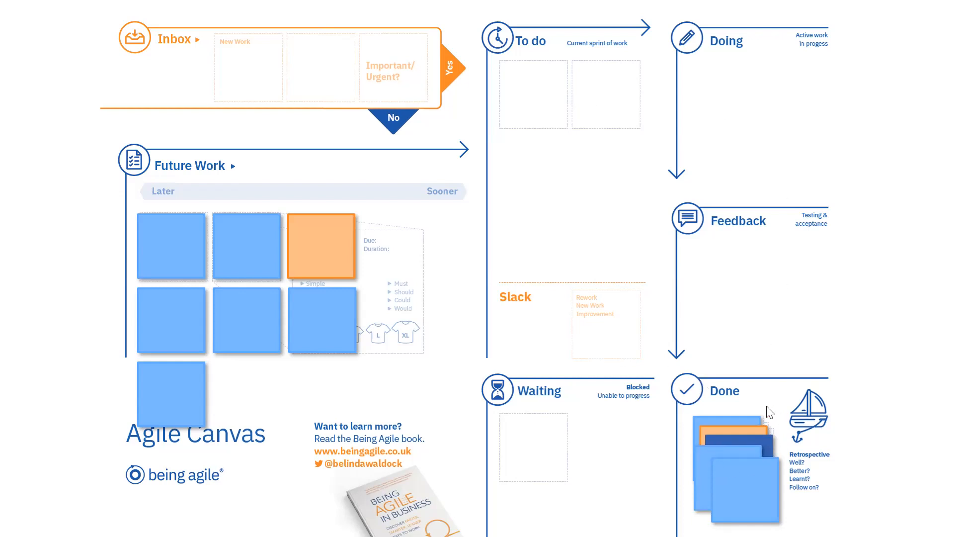
mouse_move(798, 450)
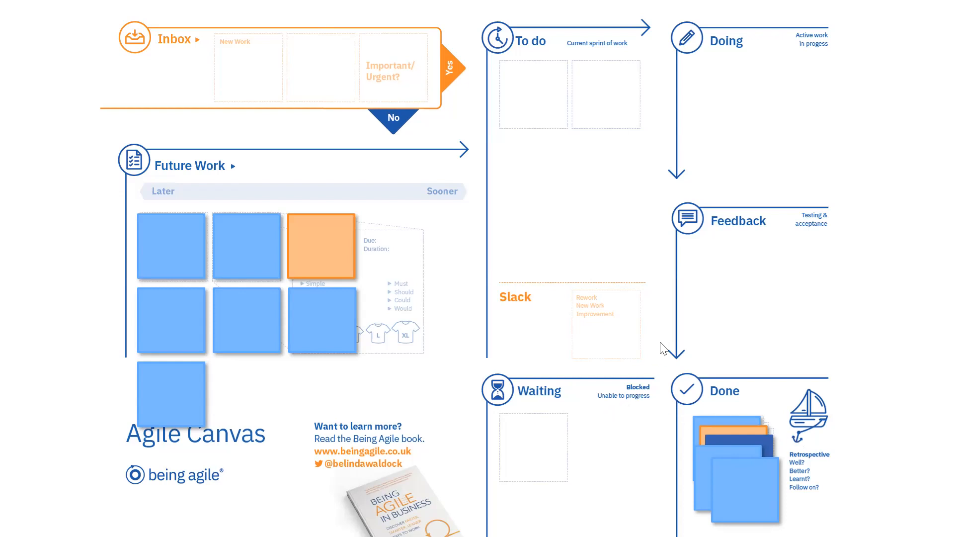
mouse_move(810, 306)
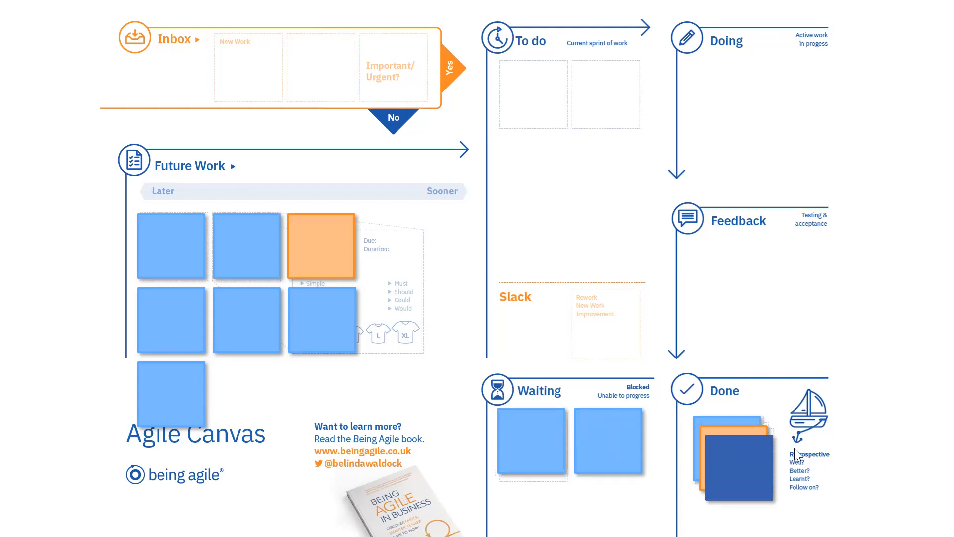
mouse_move(683, 448)
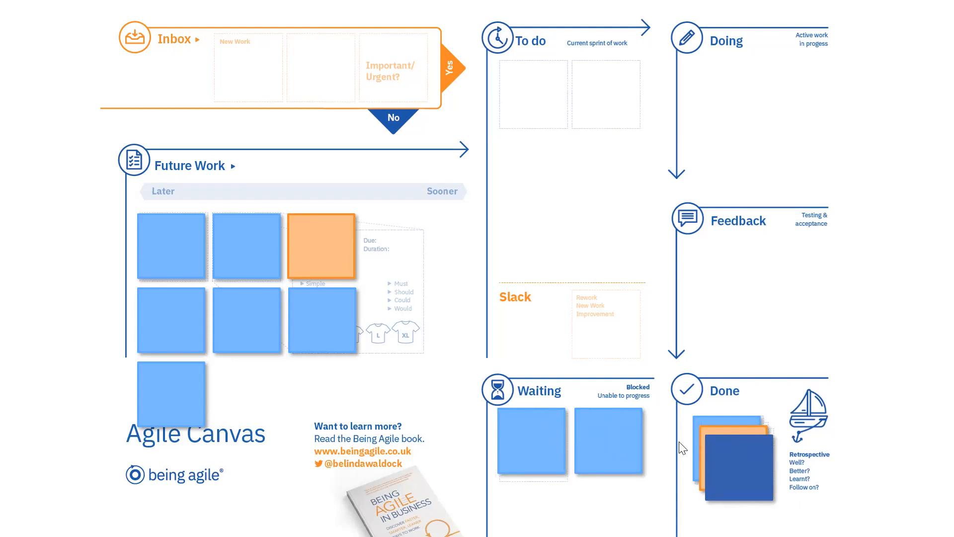
mouse_move(577, 431)
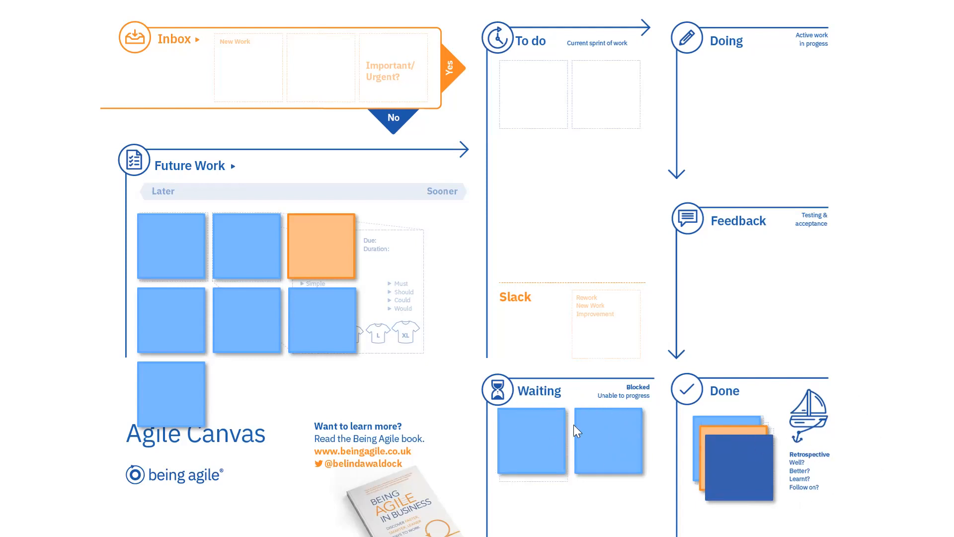
mouse_move(567, 452)
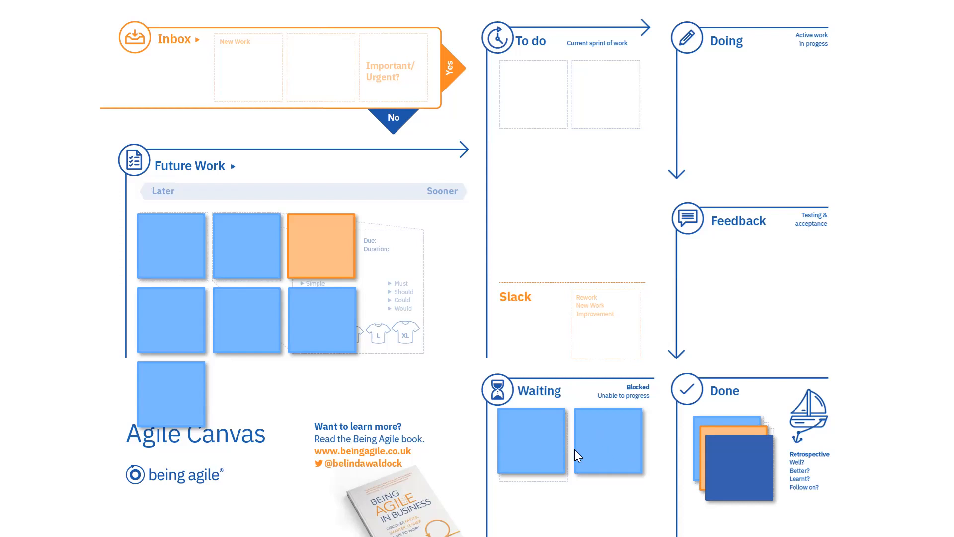
mouse_move(704, 429)
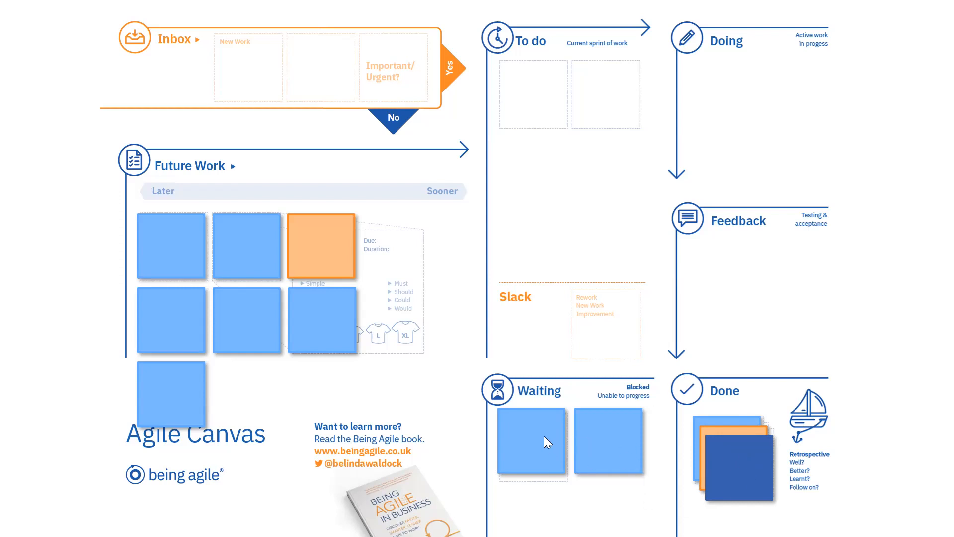
mouse_move(591, 439)
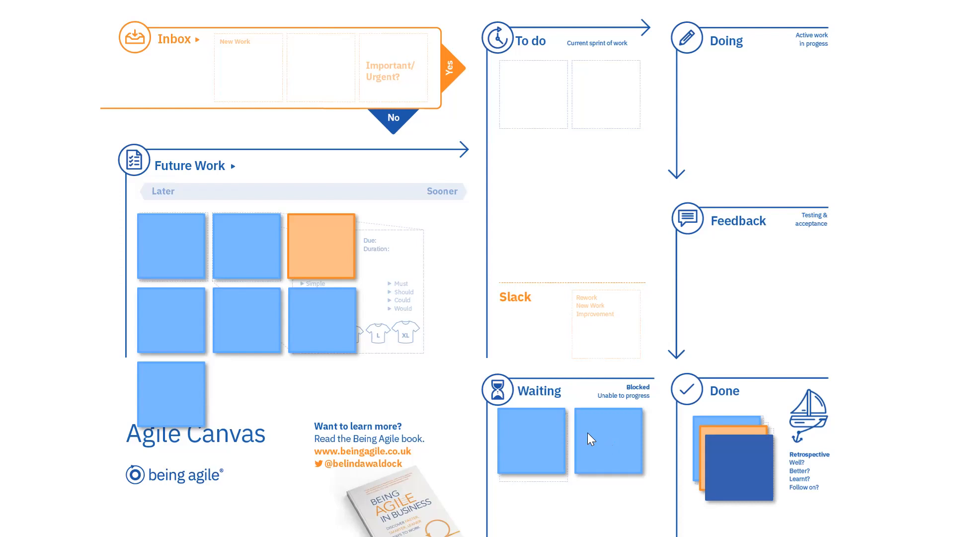
mouse_move(680, 441)
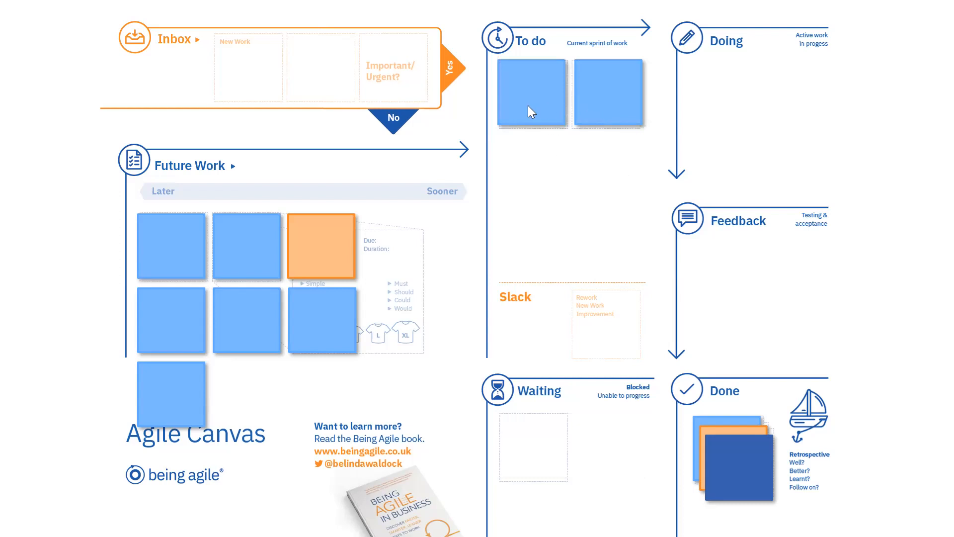
mouse_move(575, 117)
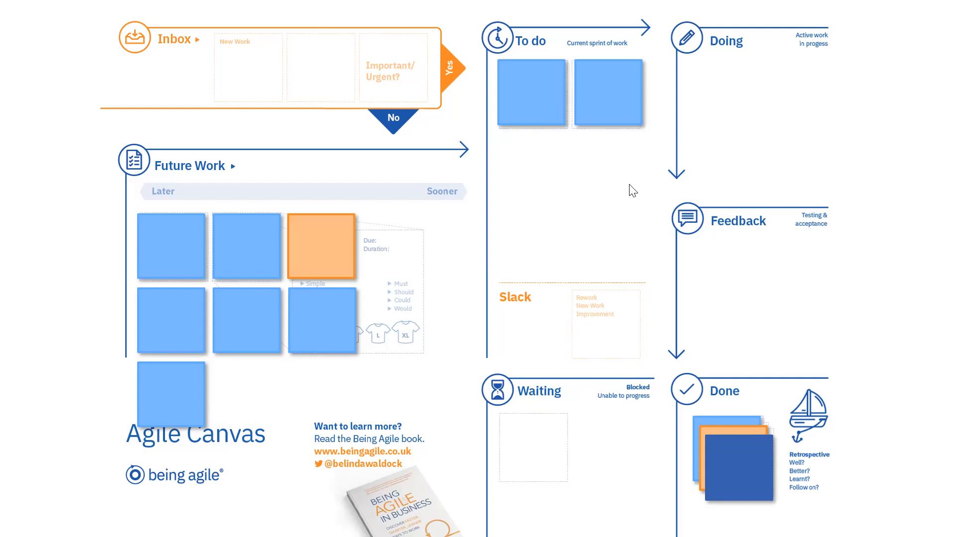
mouse_move(587, 194)
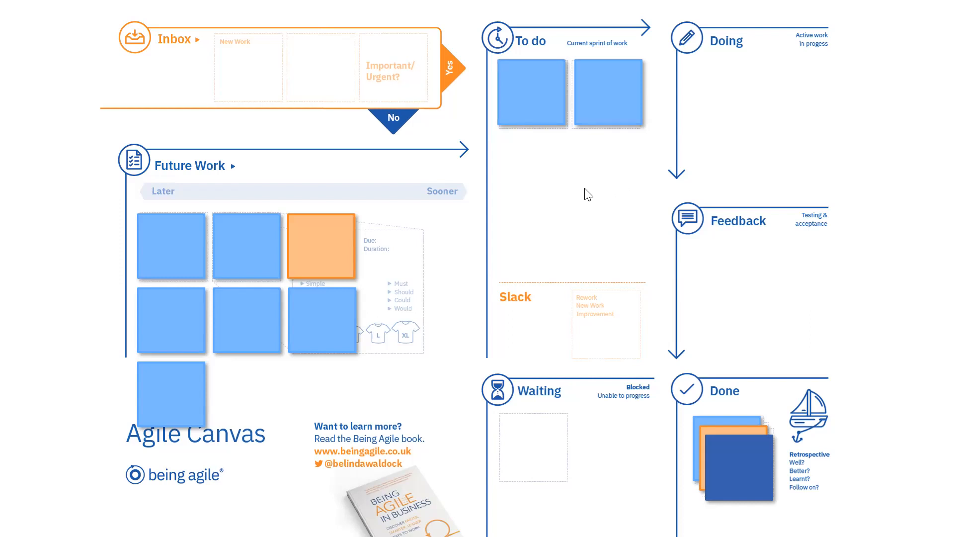
mouse_move(608, 219)
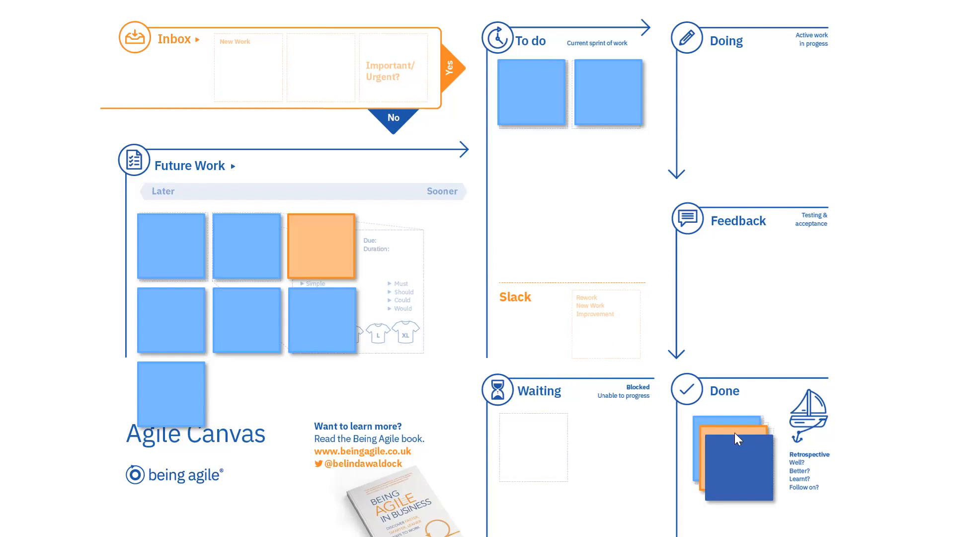
mouse_move(730, 439)
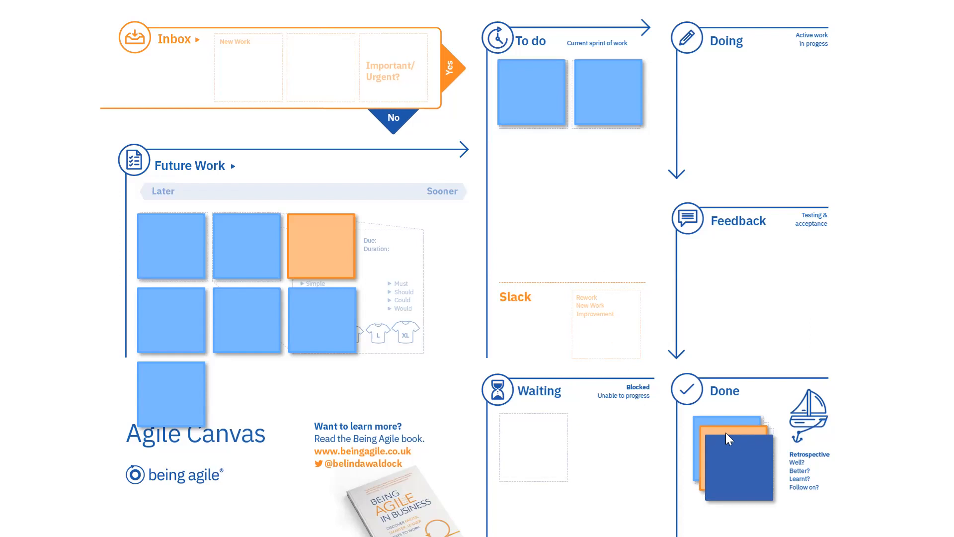
mouse_move(749, 437)
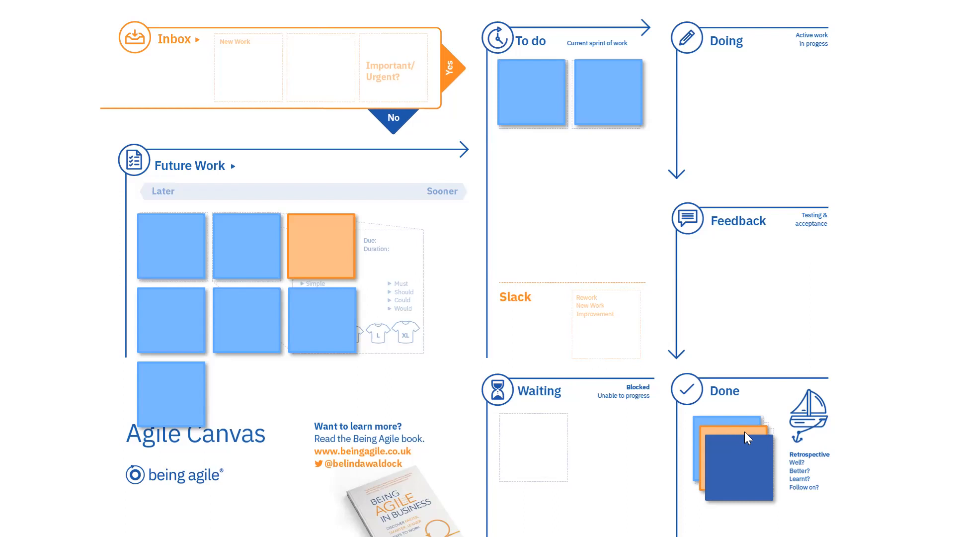
mouse_move(744, 434)
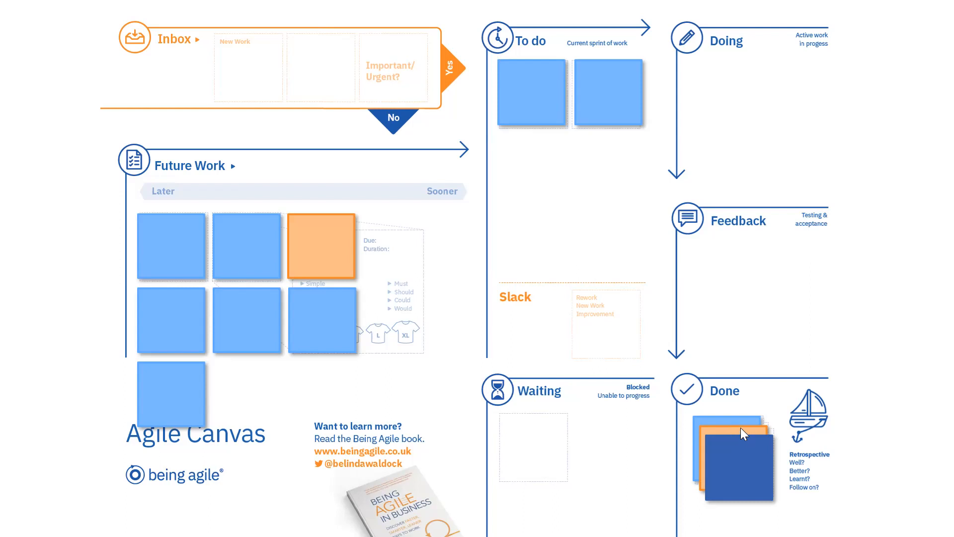
mouse_move(564, 103)
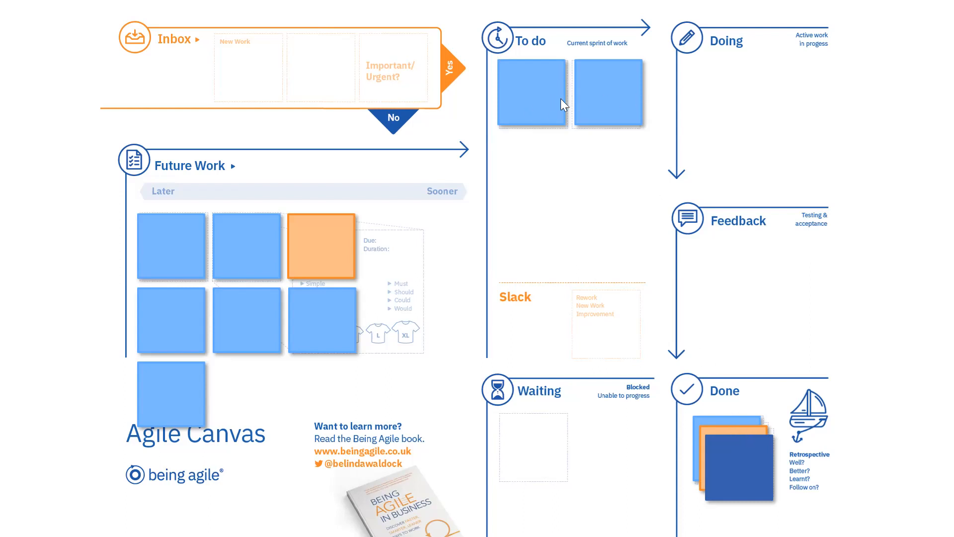
mouse_move(601, 273)
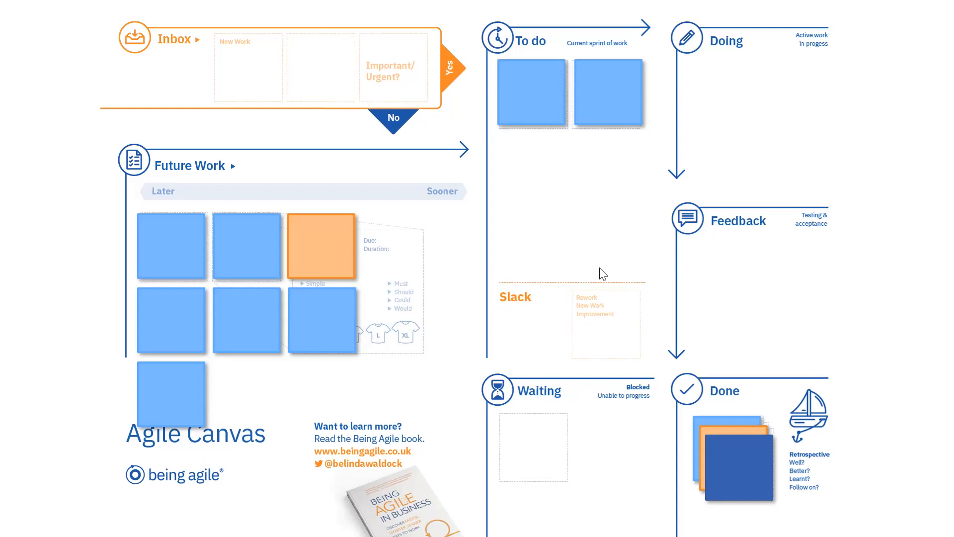
mouse_move(781, 329)
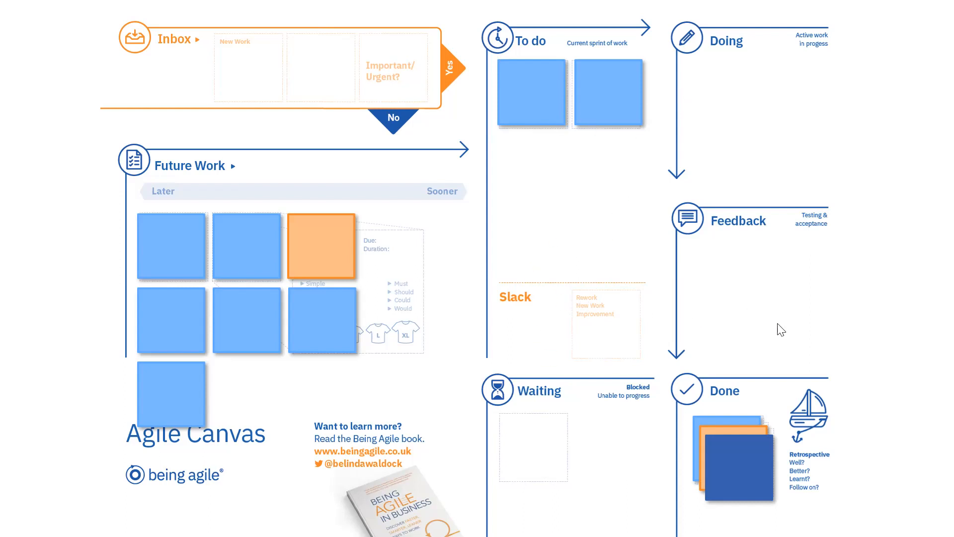
mouse_move(784, 415)
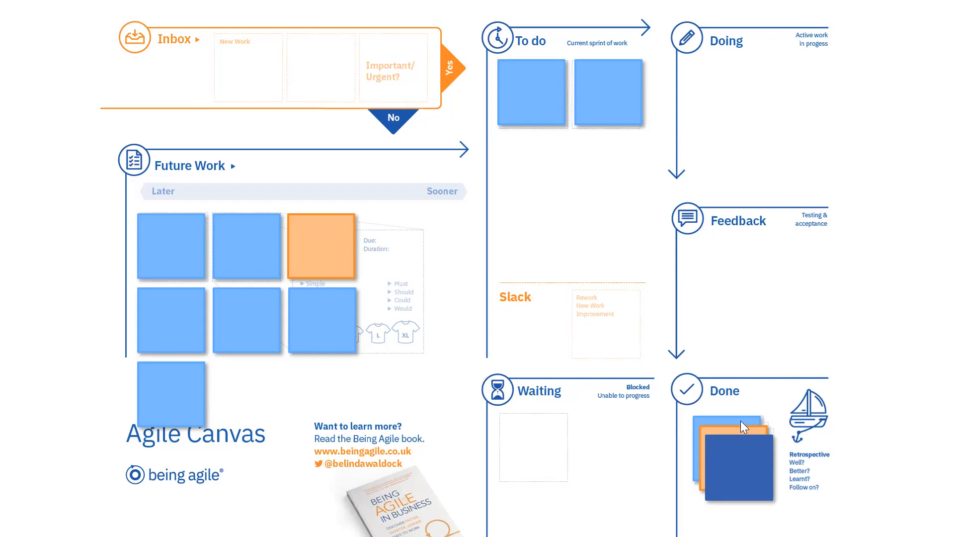
mouse_move(675, 297)
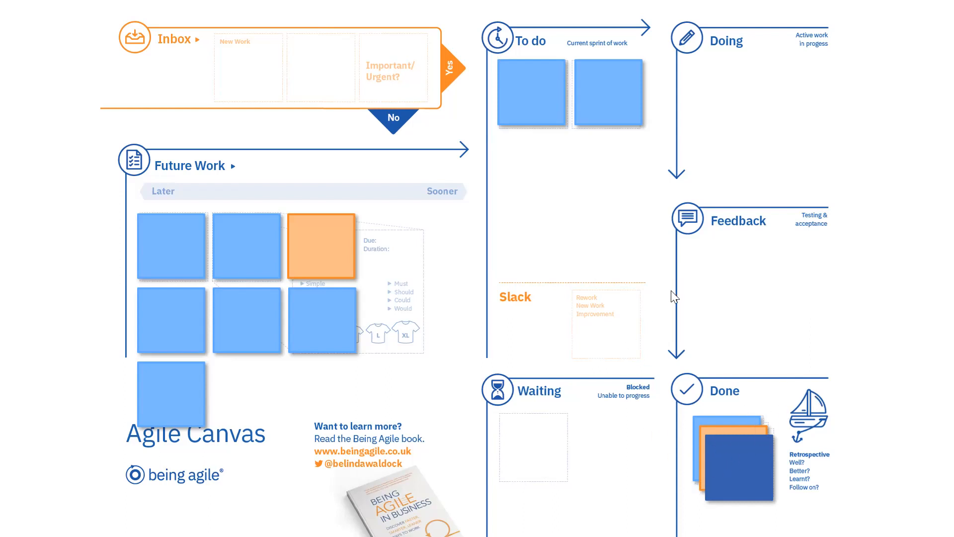
mouse_move(525, 244)
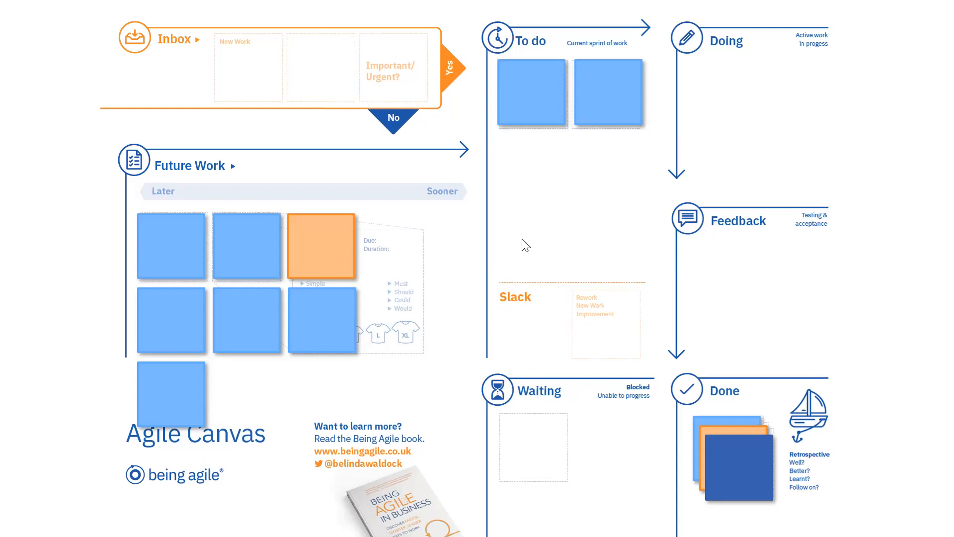
mouse_move(821, 331)
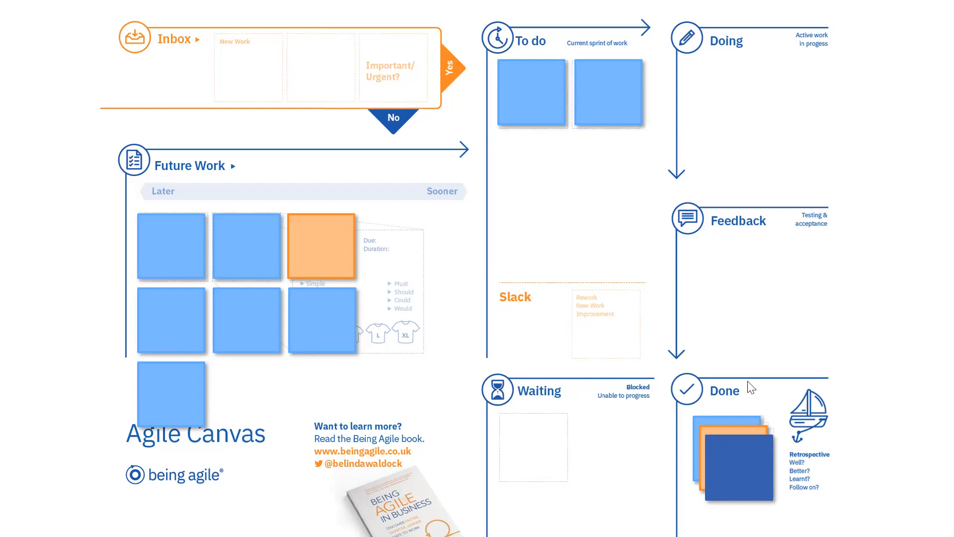
mouse_move(85, 248)
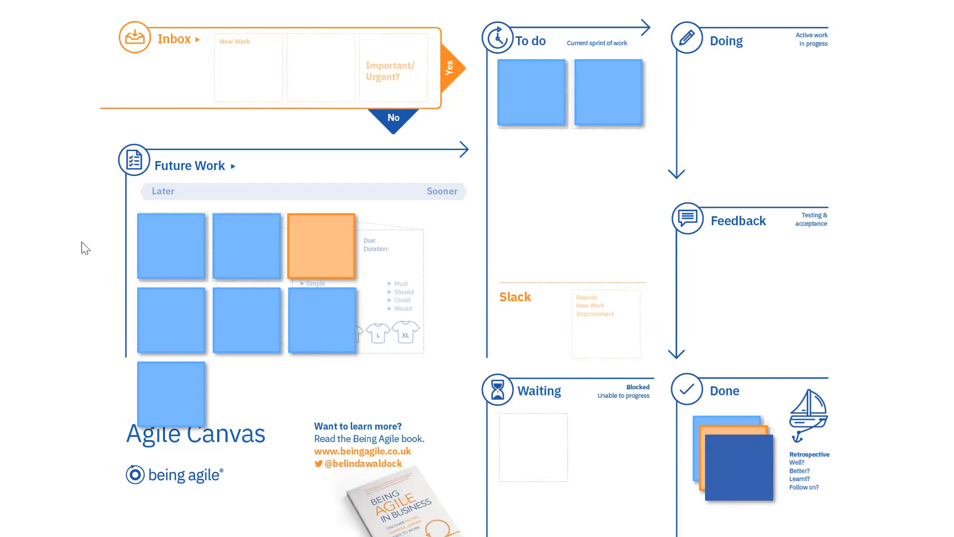
mouse_move(724, 356)
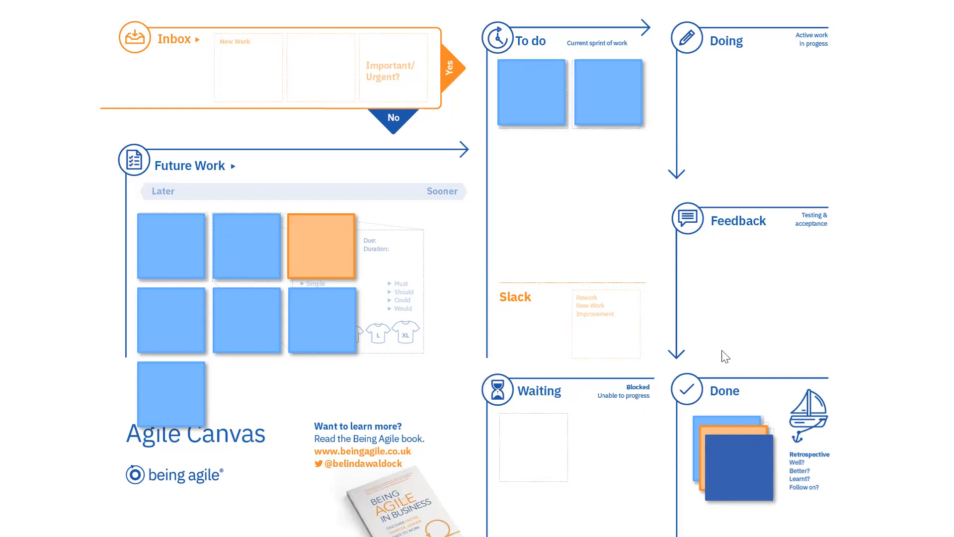
mouse_move(736, 245)
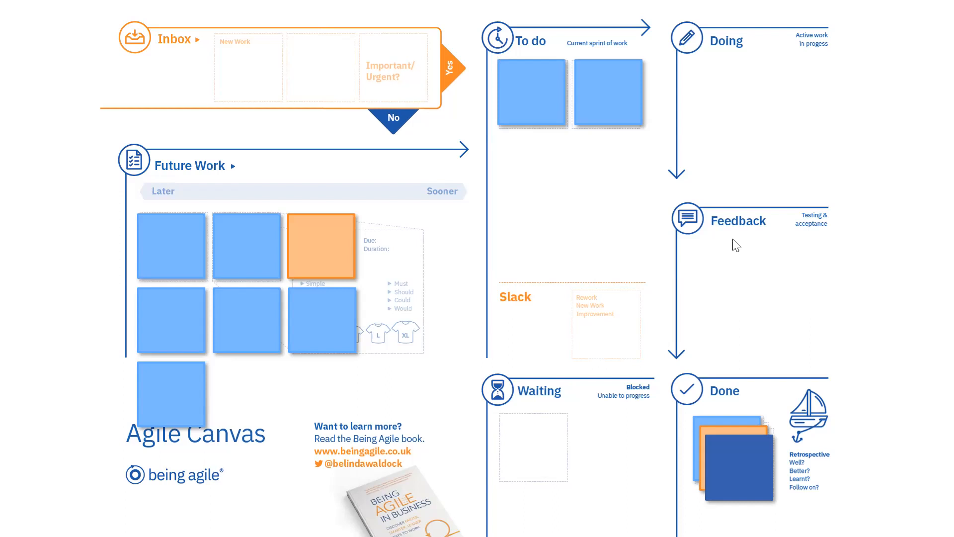
mouse_move(483, 265)
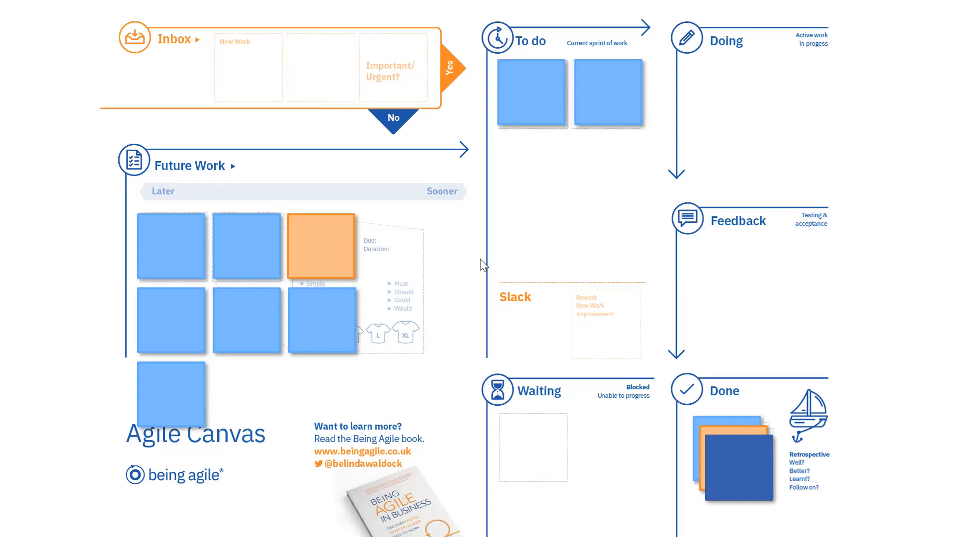
mouse_move(625, 287)
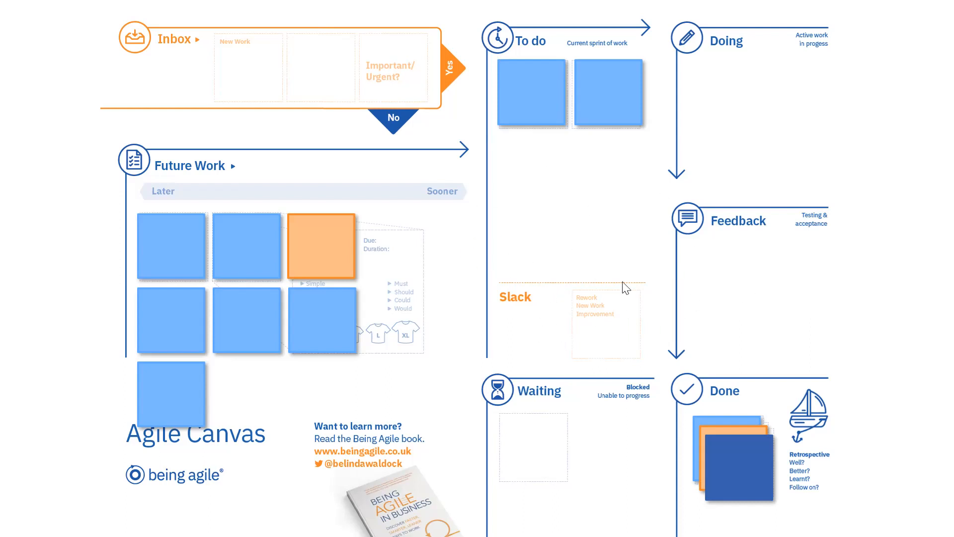
mouse_move(876, 250)
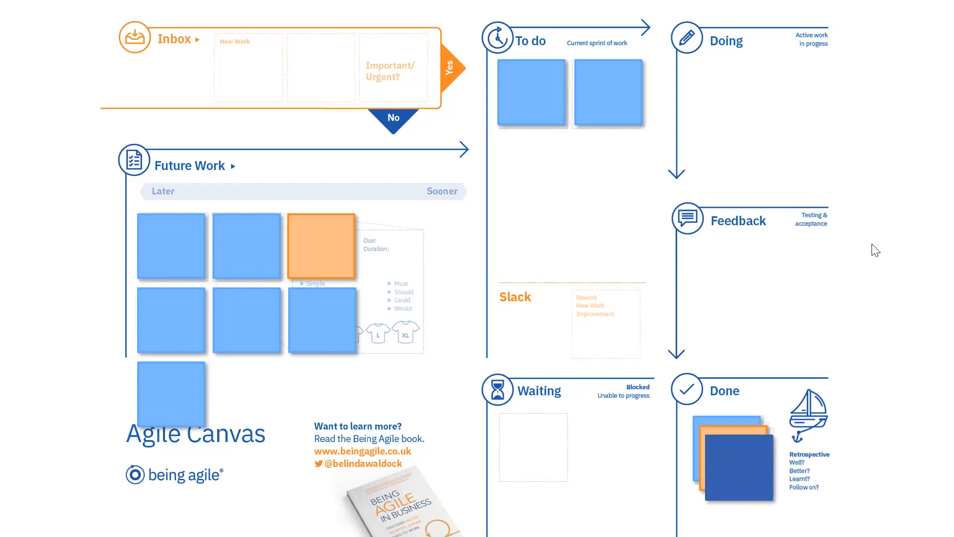
mouse_move(819, 273)
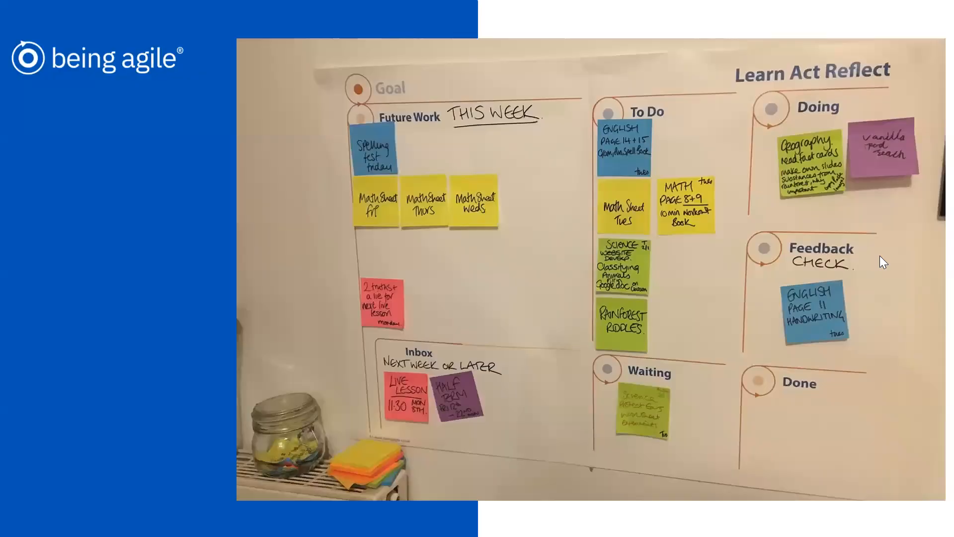
mouse_move(773, 373)
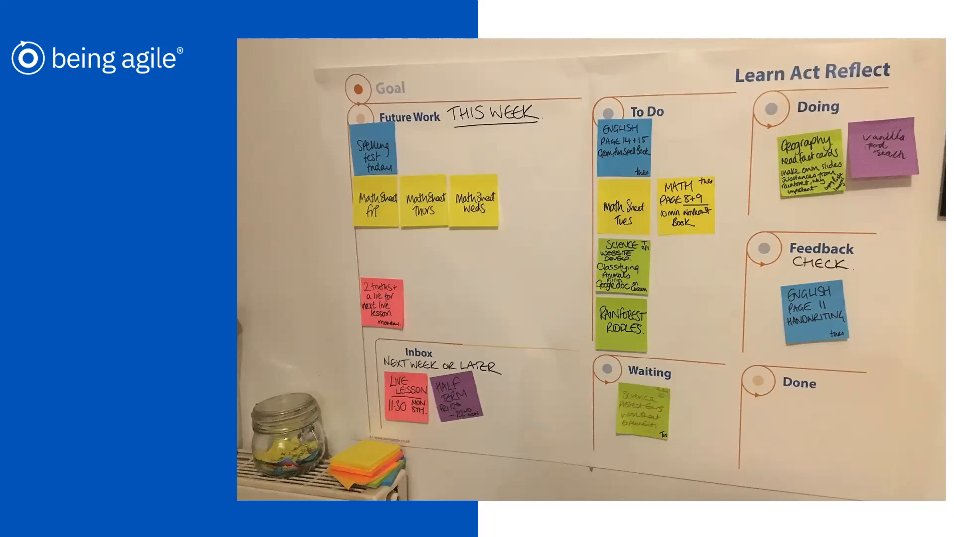
mouse_move(331, 152)
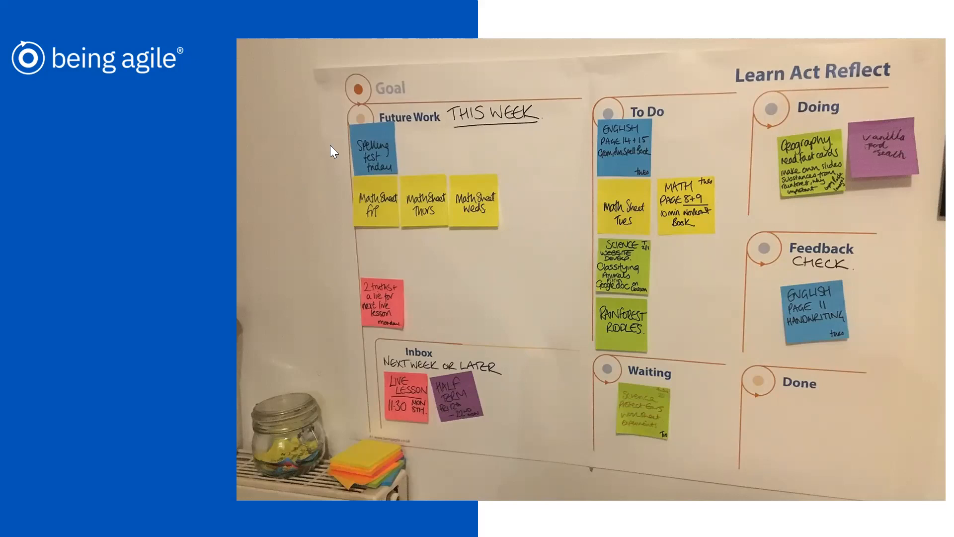
mouse_move(345, 177)
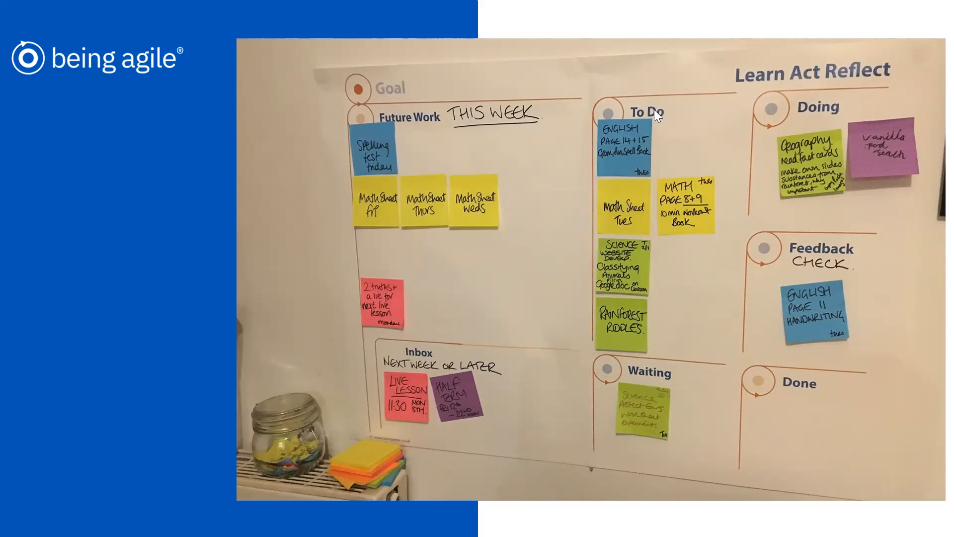
mouse_move(610, 229)
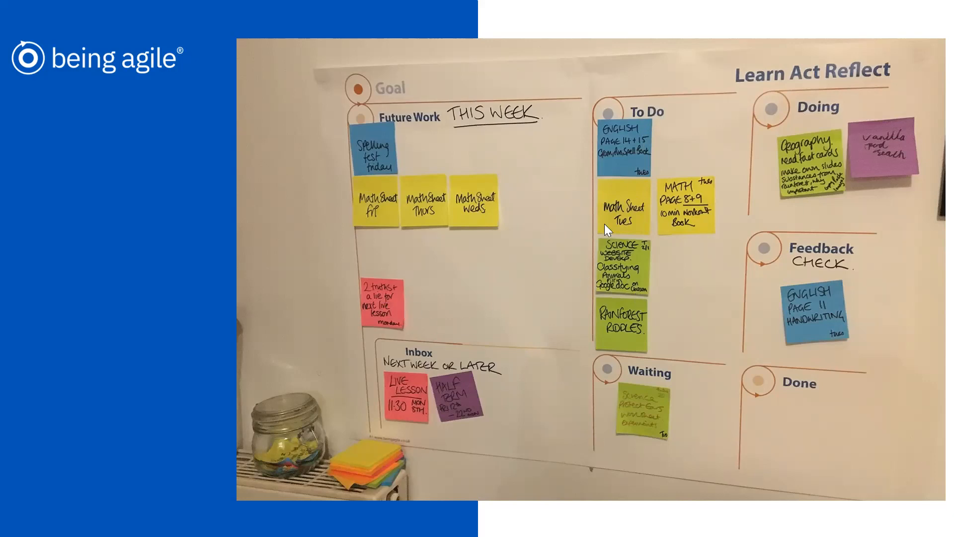
mouse_move(833, 164)
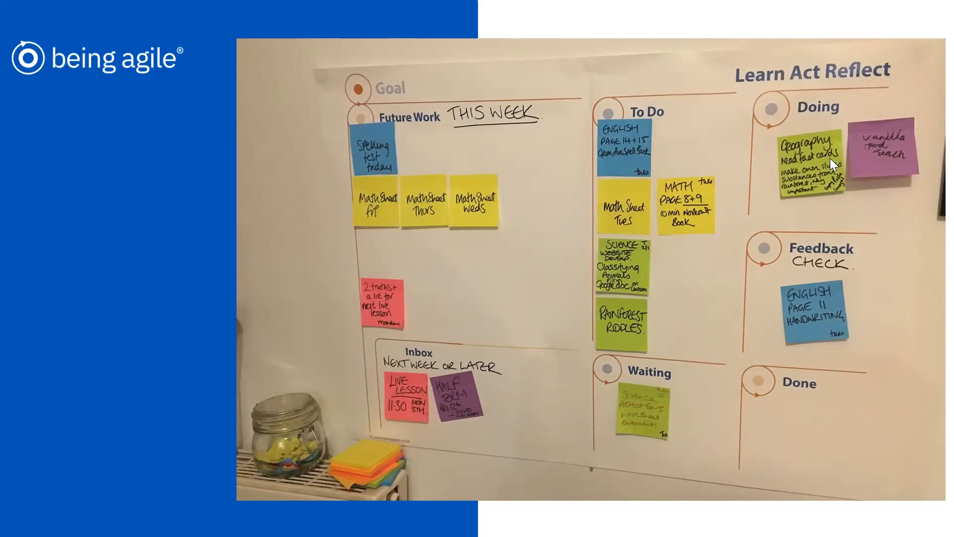
mouse_move(633, 420)
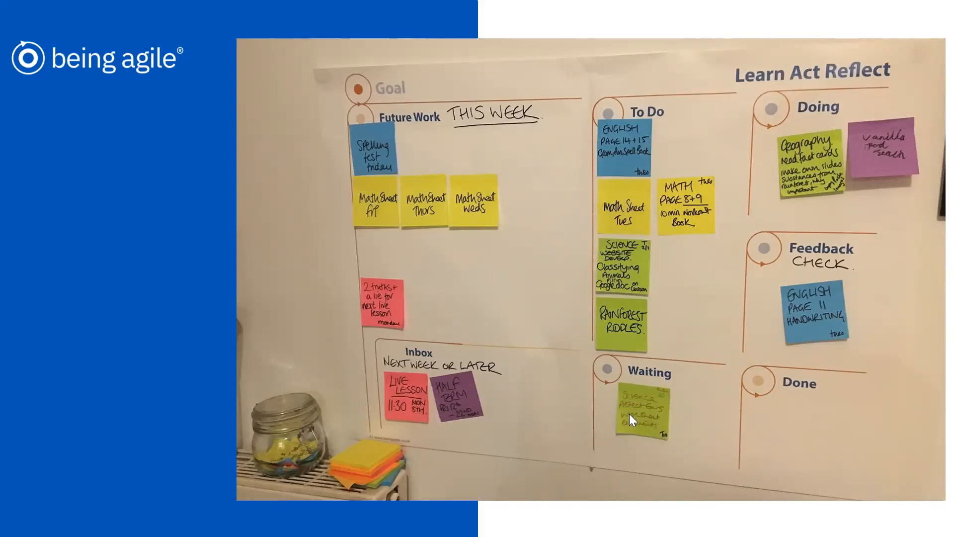
mouse_move(633, 402)
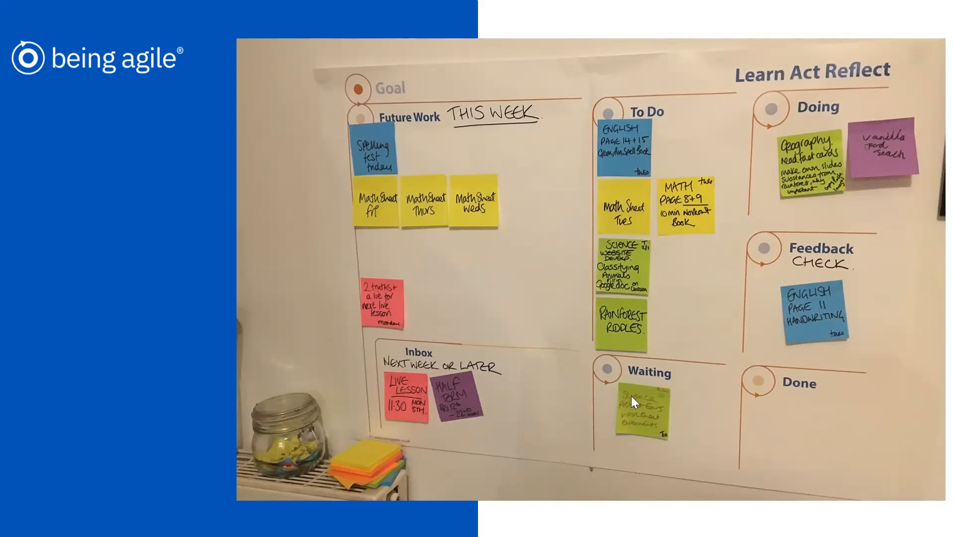
mouse_move(639, 417)
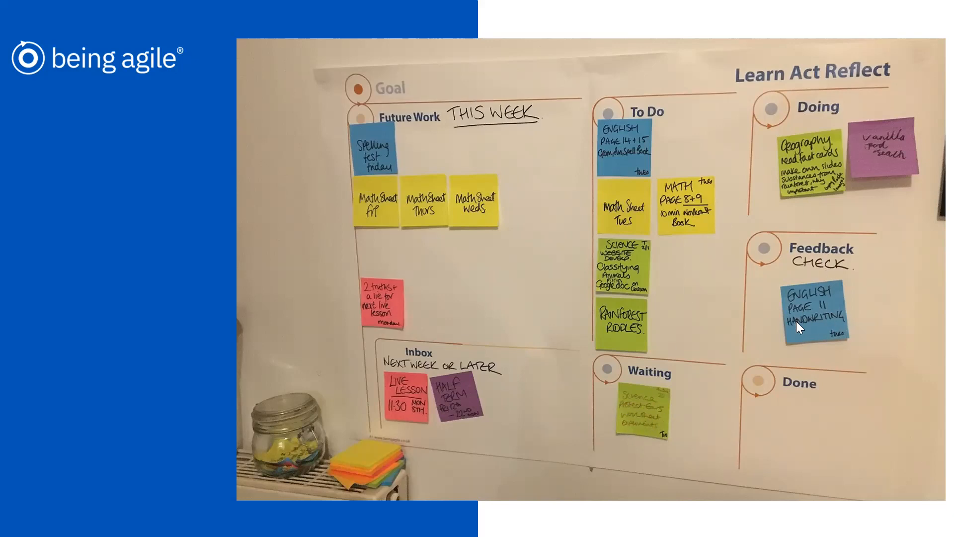
mouse_move(879, 153)
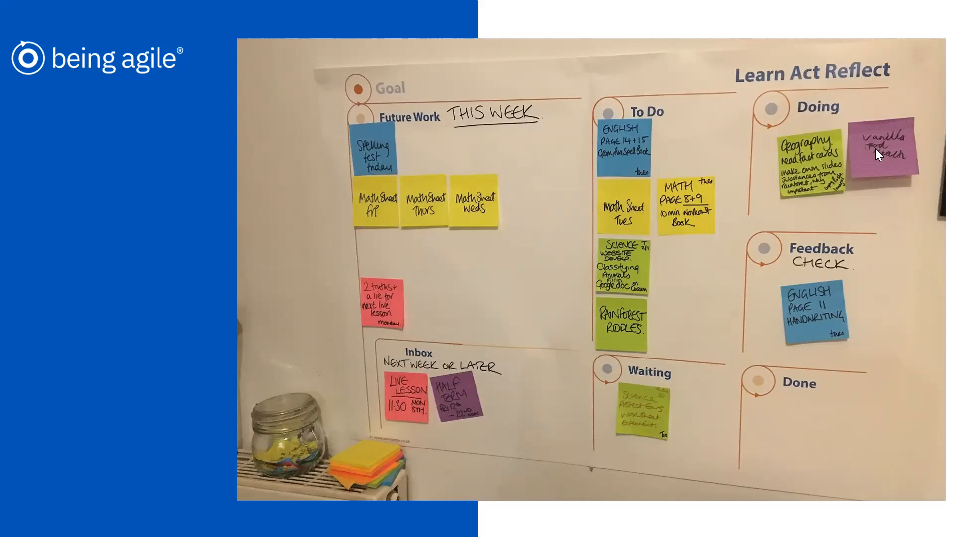
mouse_move(797, 369)
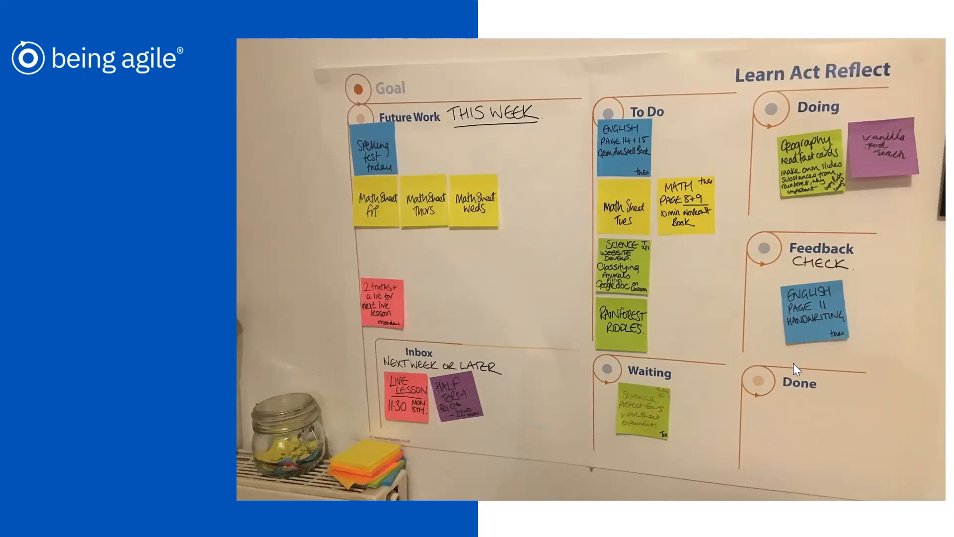
mouse_move(797, 391)
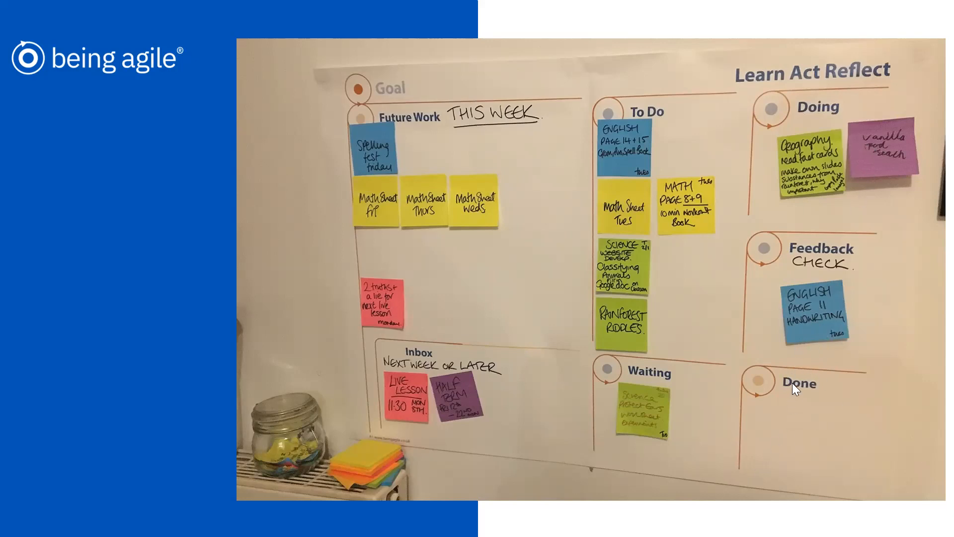
mouse_move(812, 426)
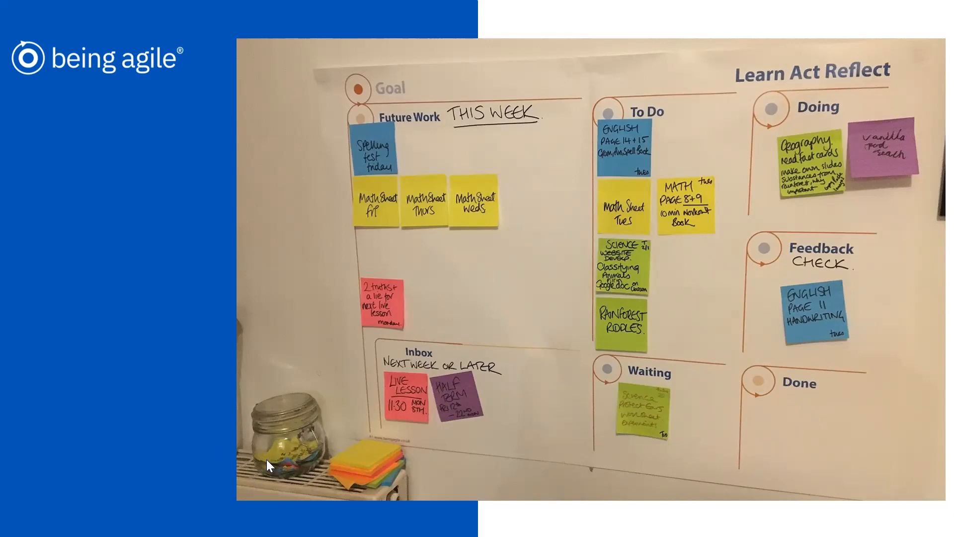
mouse_move(269, 434)
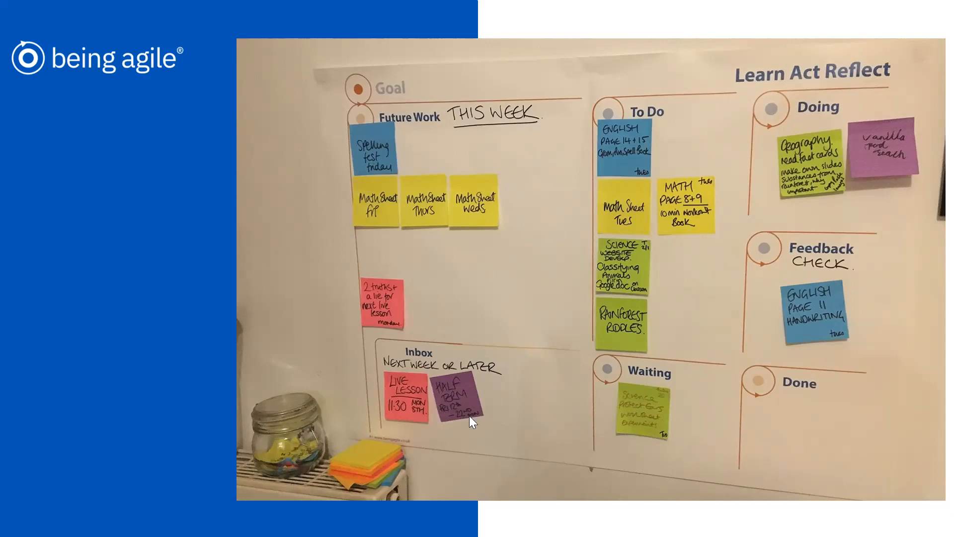
mouse_move(697, 357)
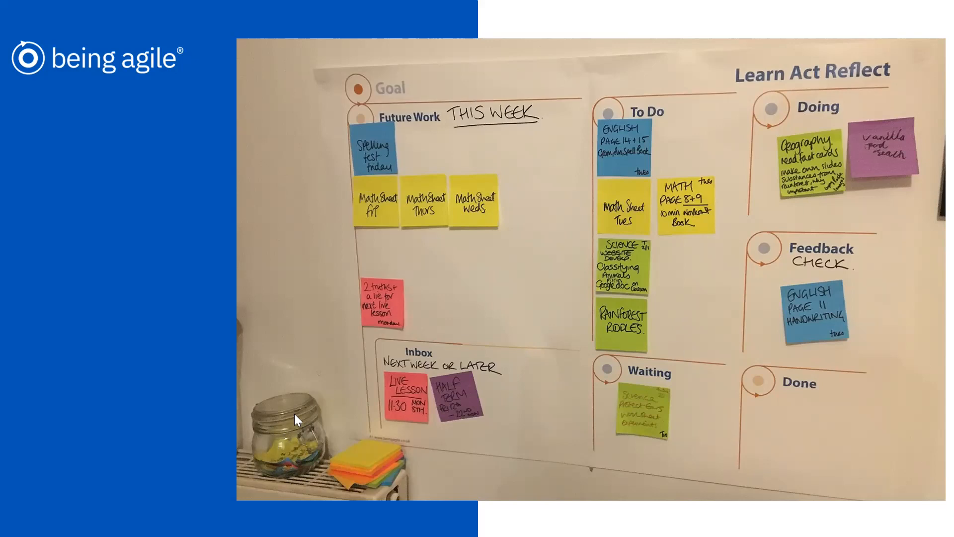
mouse_move(596, 362)
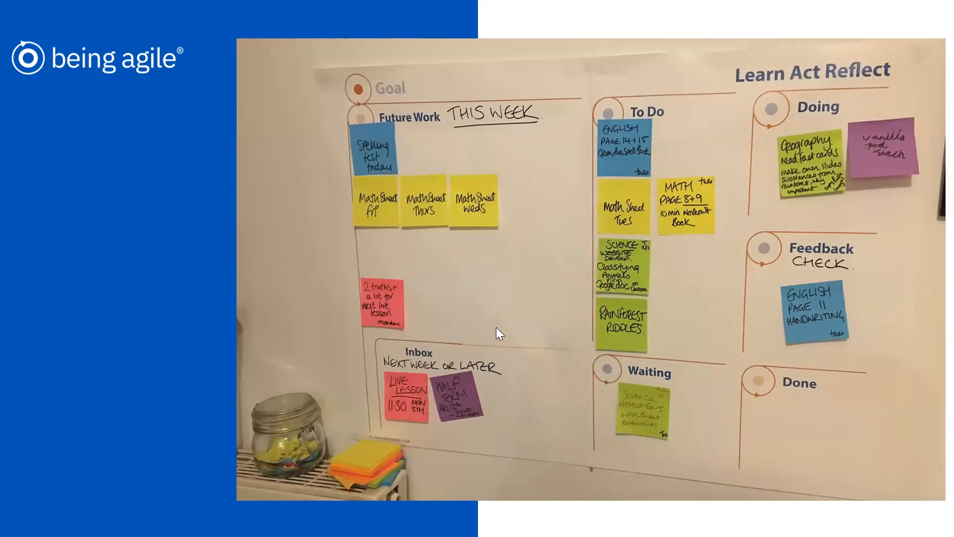
mouse_move(579, 342)
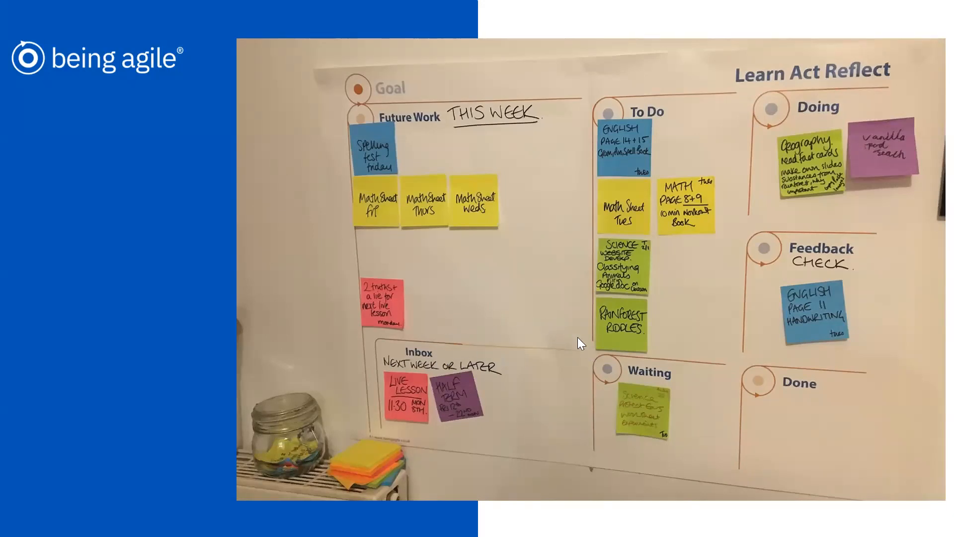
mouse_move(424, 312)
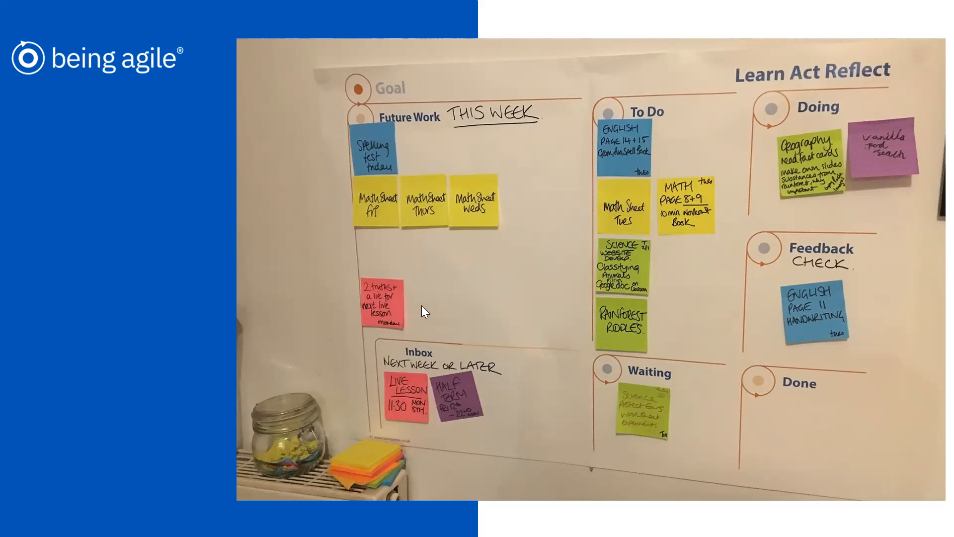
mouse_move(610, 339)
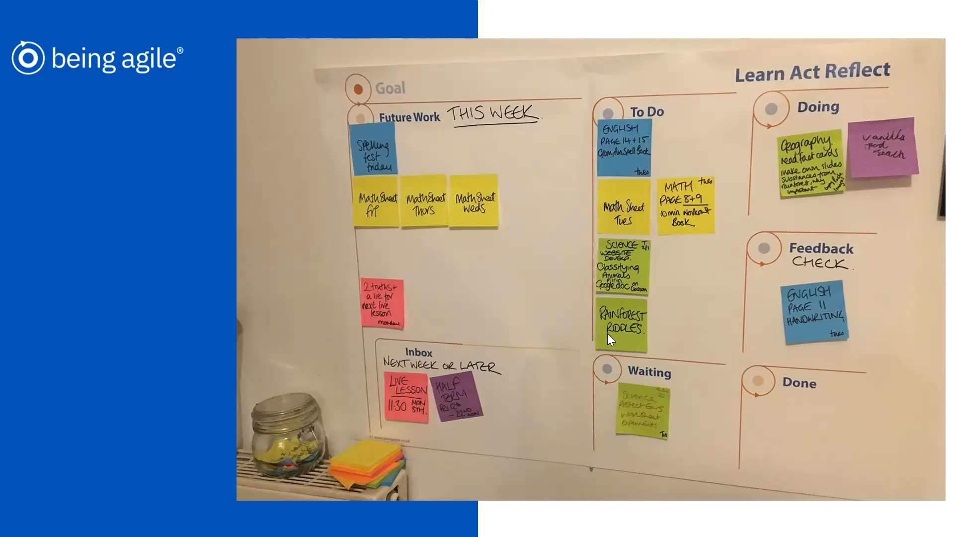
mouse_move(701, 329)
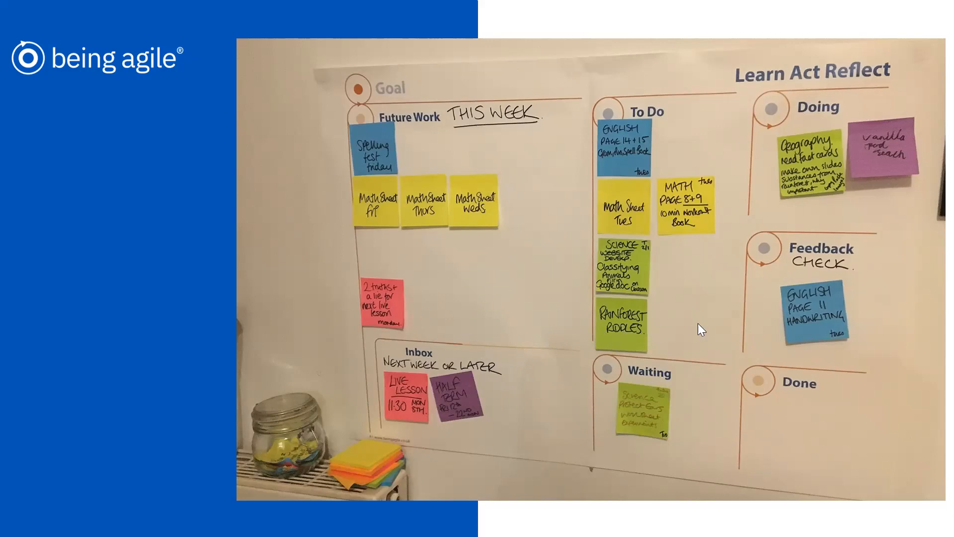
mouse_move(721, 321)
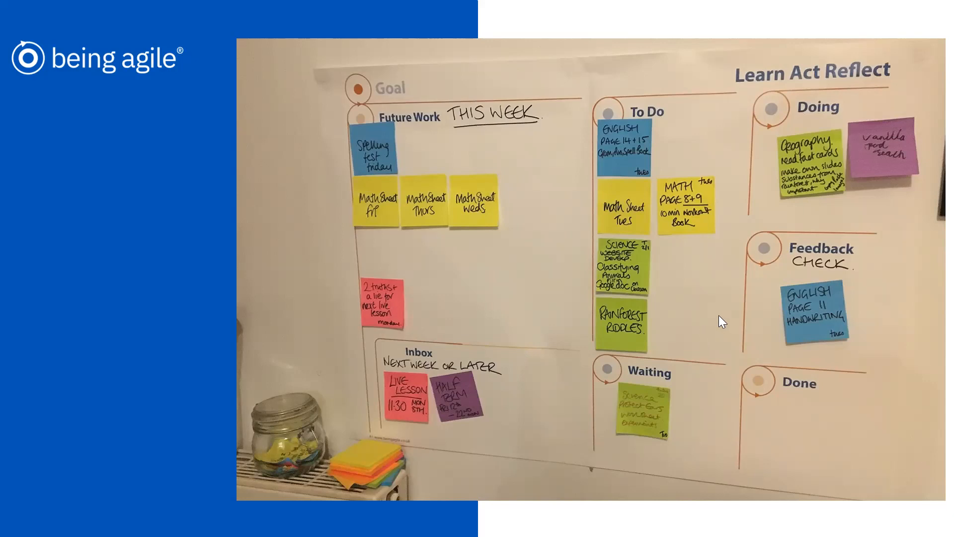
mouse_move(668, 303)
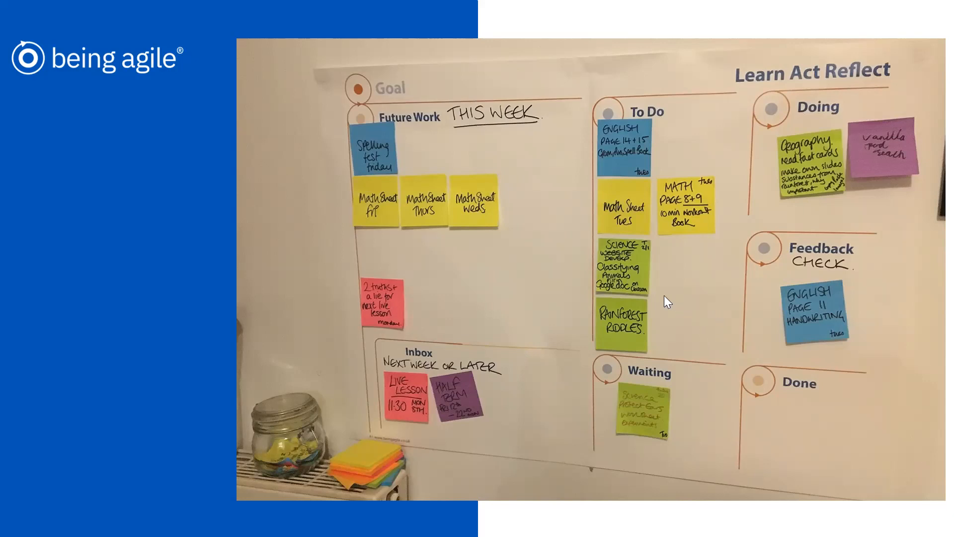
mouse_move(635, 293)
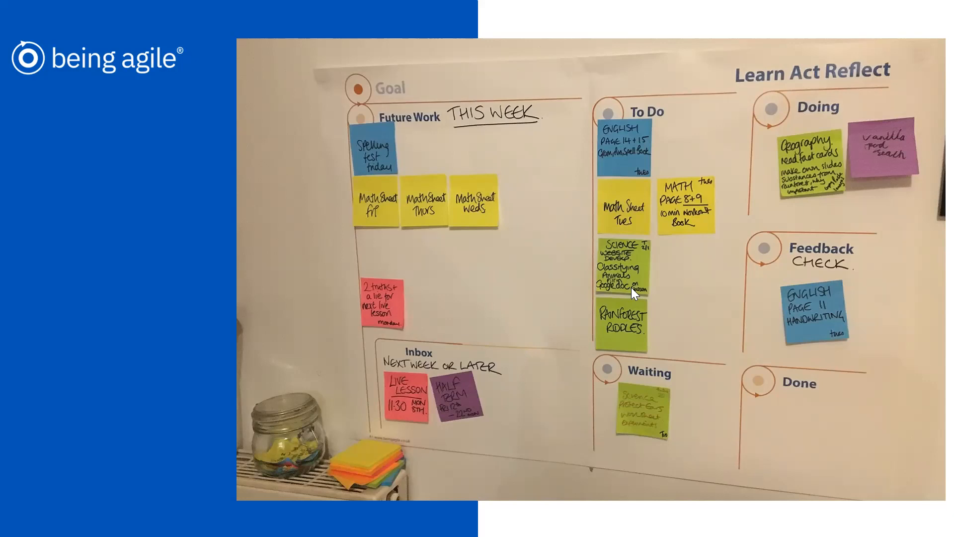
mouse_move(665, 321)
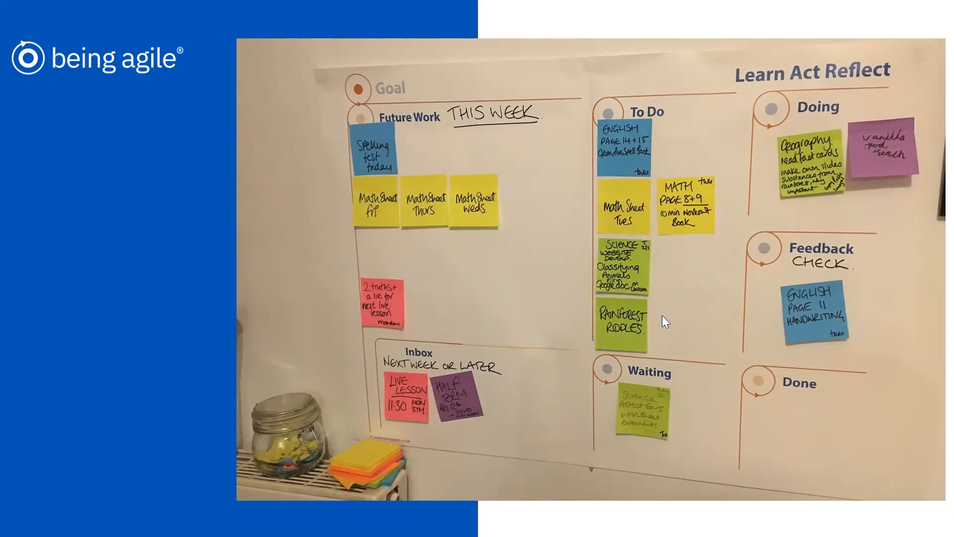